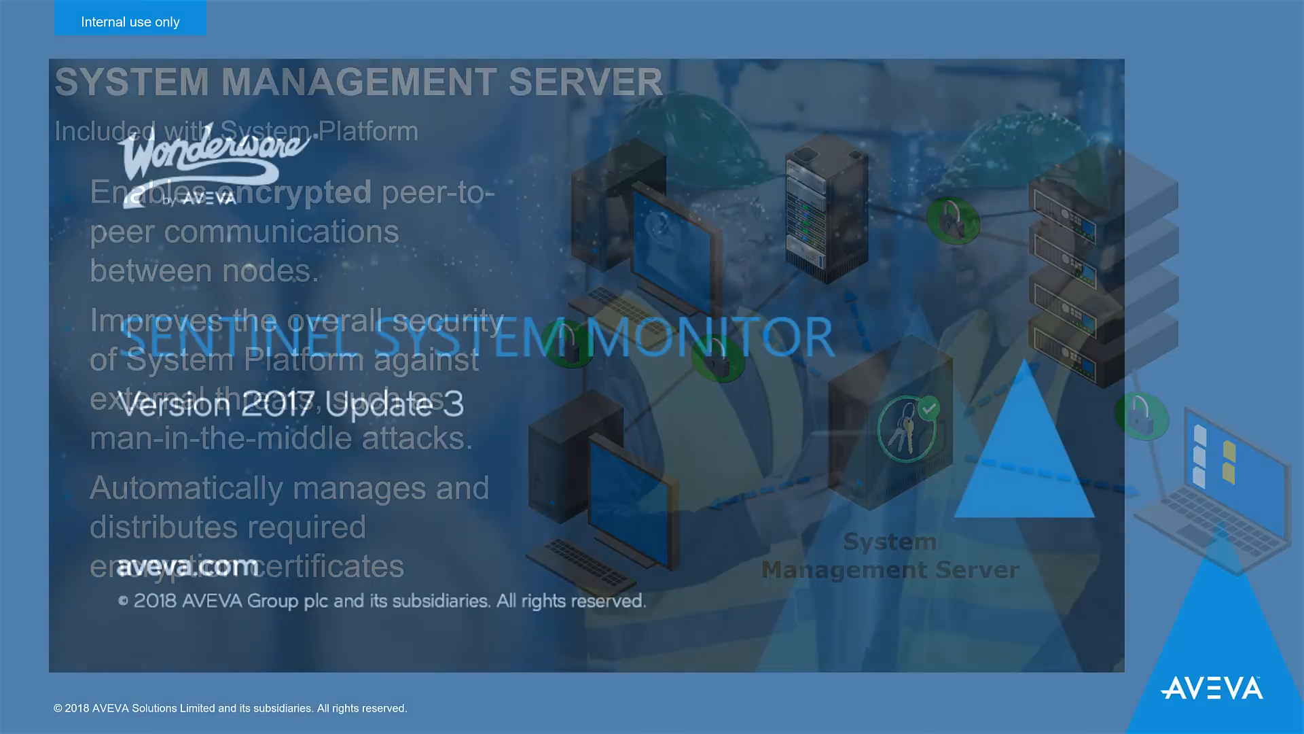
Advance to the Sentinel System Monitor slide, view its alert dashboard inset, and continue
key("Right")
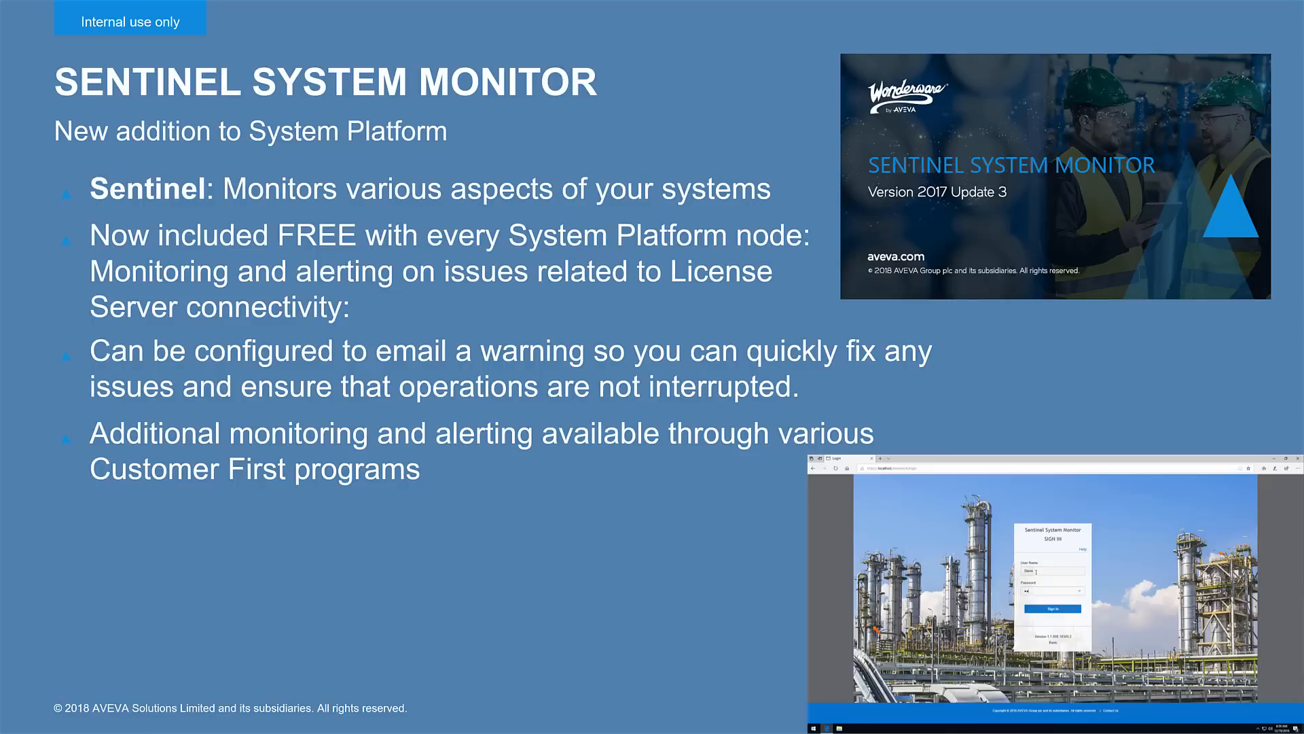
left_click(1051, 609)
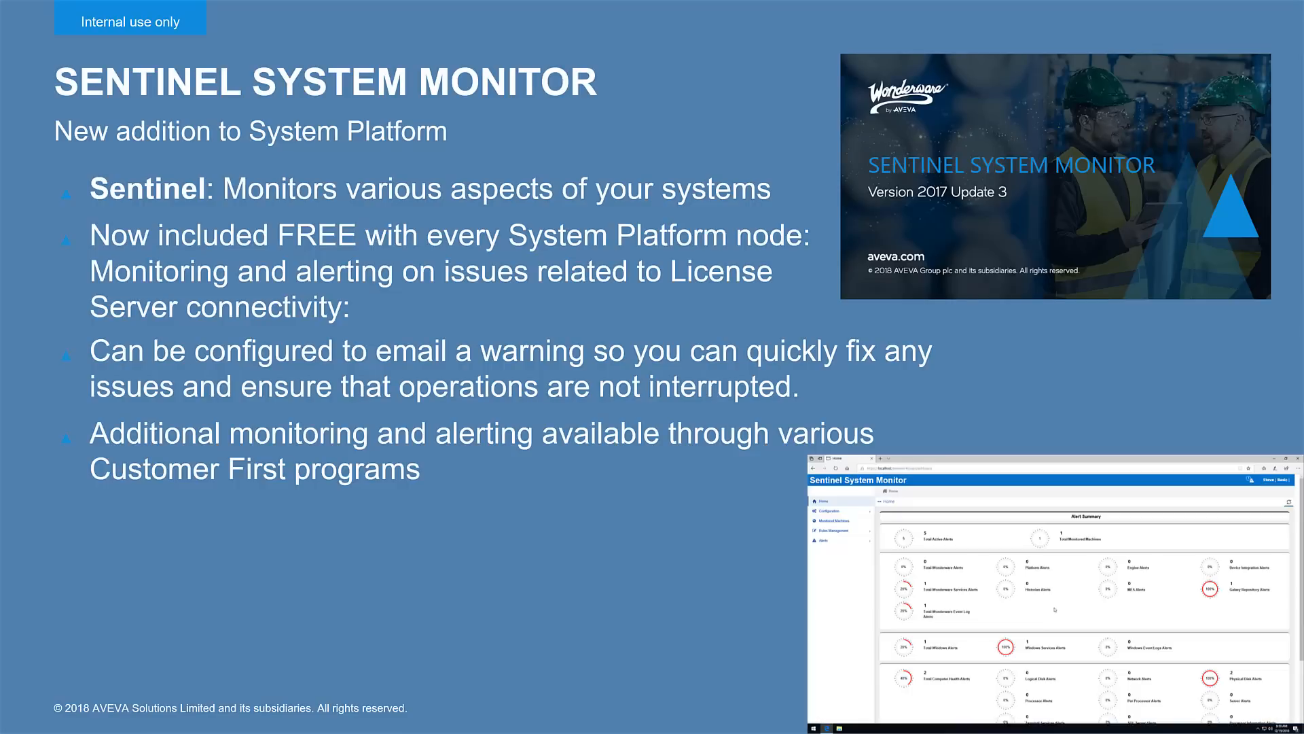
mouse_move(1213, 590)
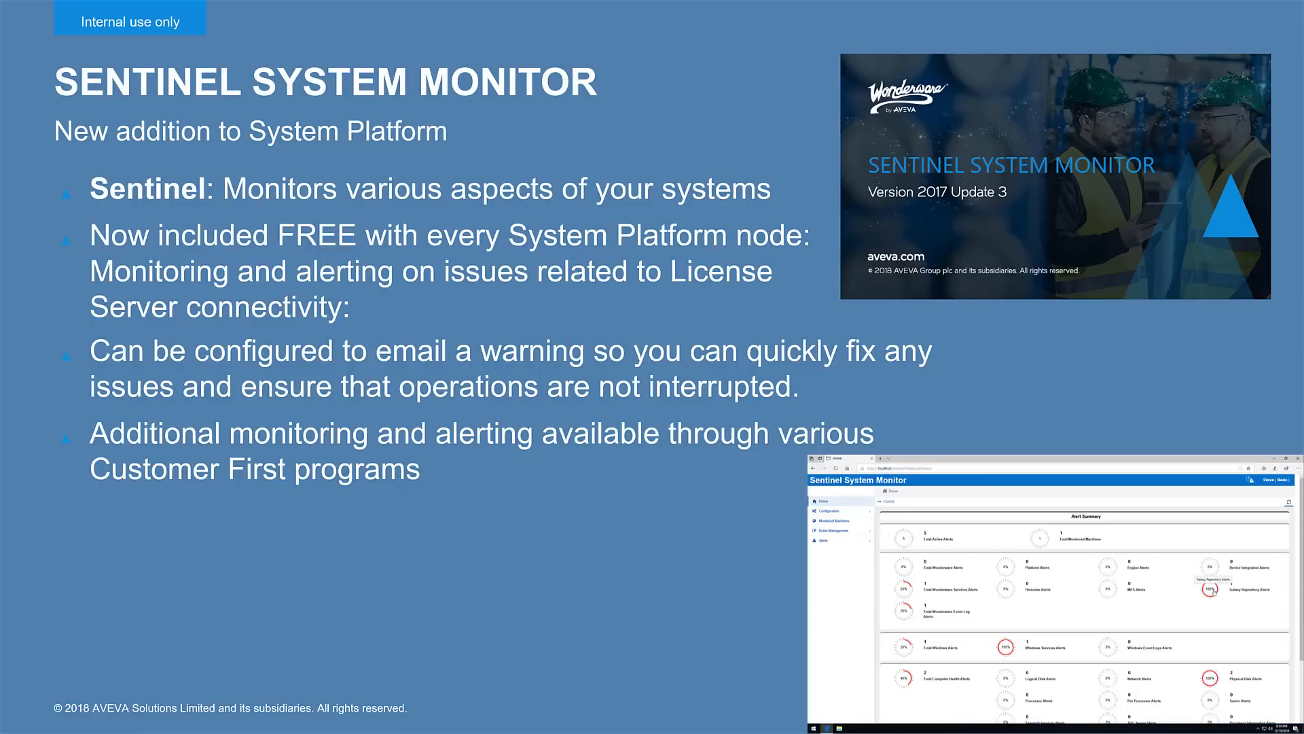
left_click(833, 520)
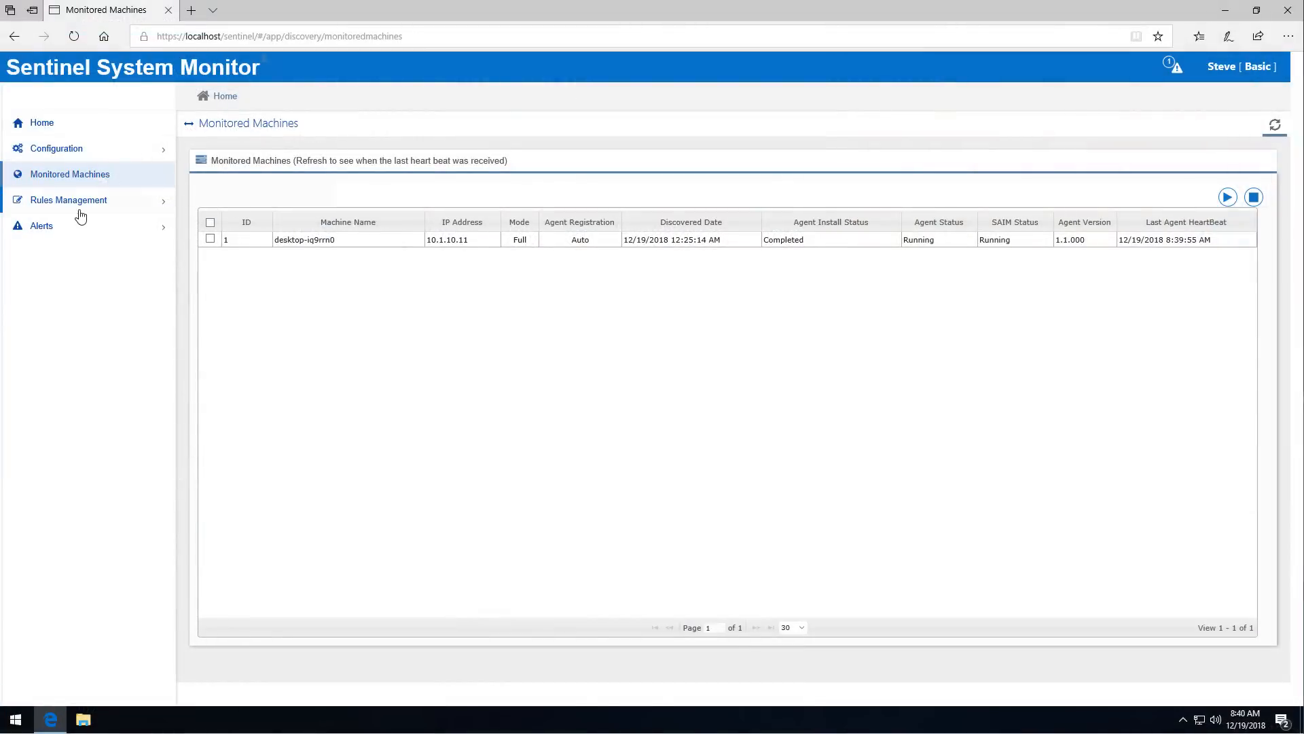
Expand Rules Management and open Rule Overview in Sentinel System Monitor
left_click(67, 199)
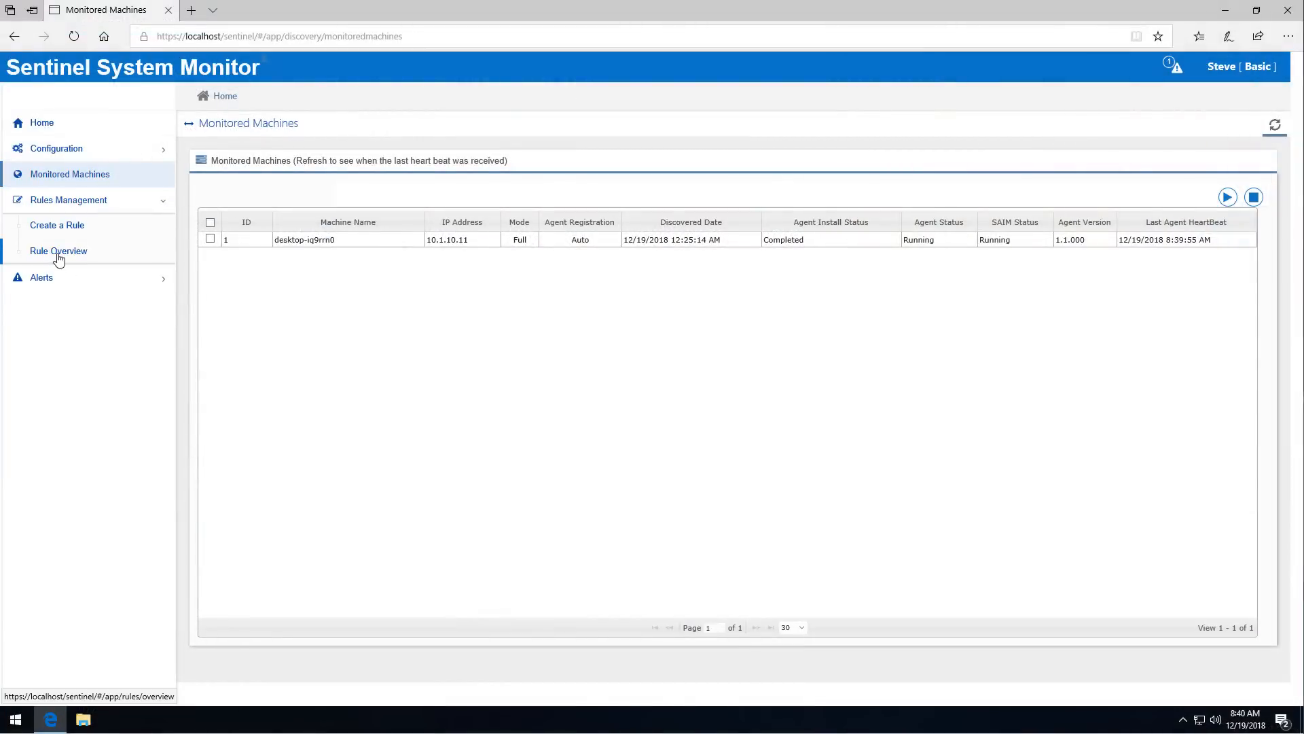
left_click(58, 251)
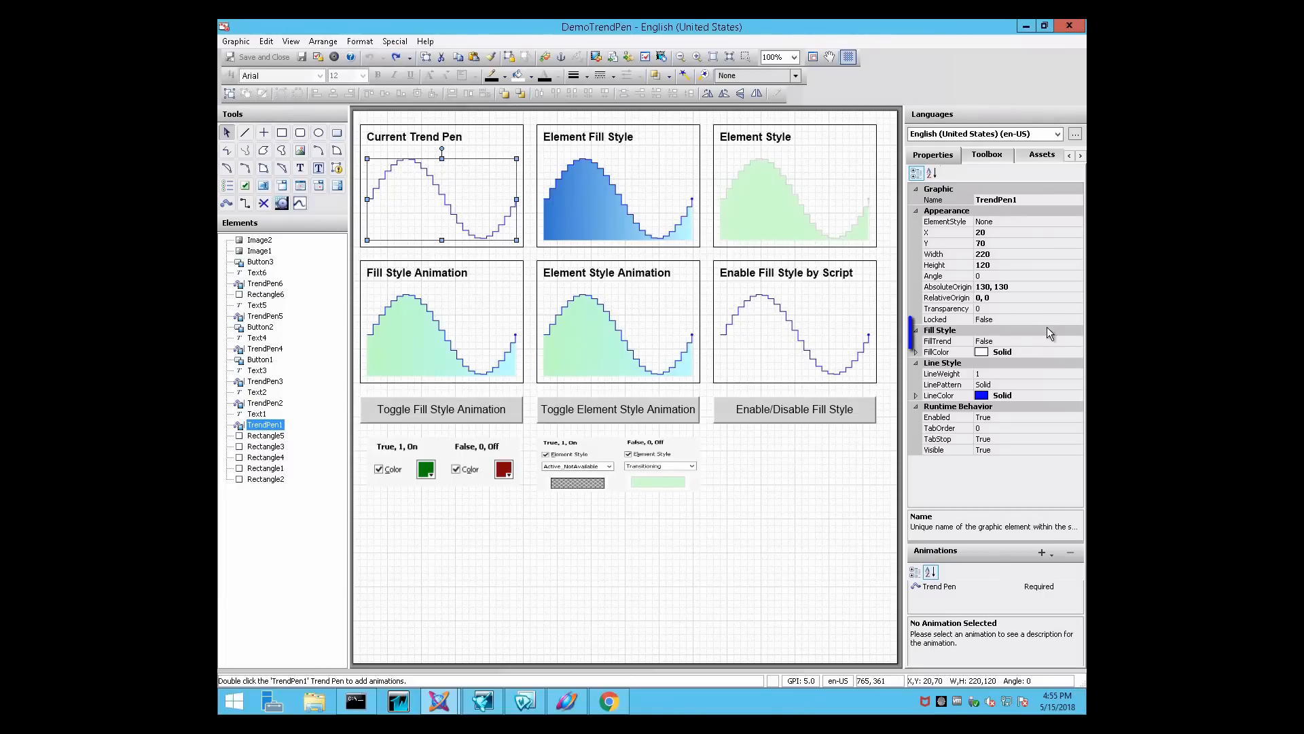
Set TrendPen1's FillTrend to True and browse for its FillColor
left_click(1015, 341)
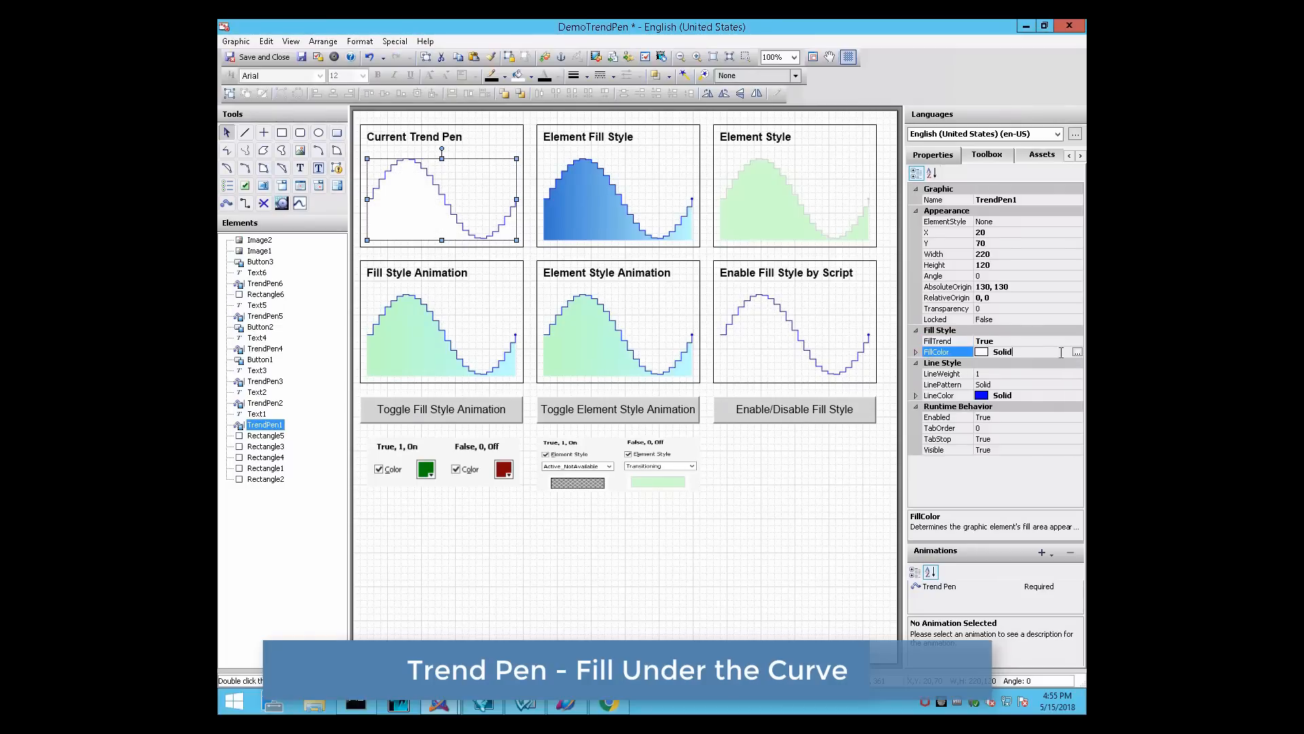
left_click(1076, 351)
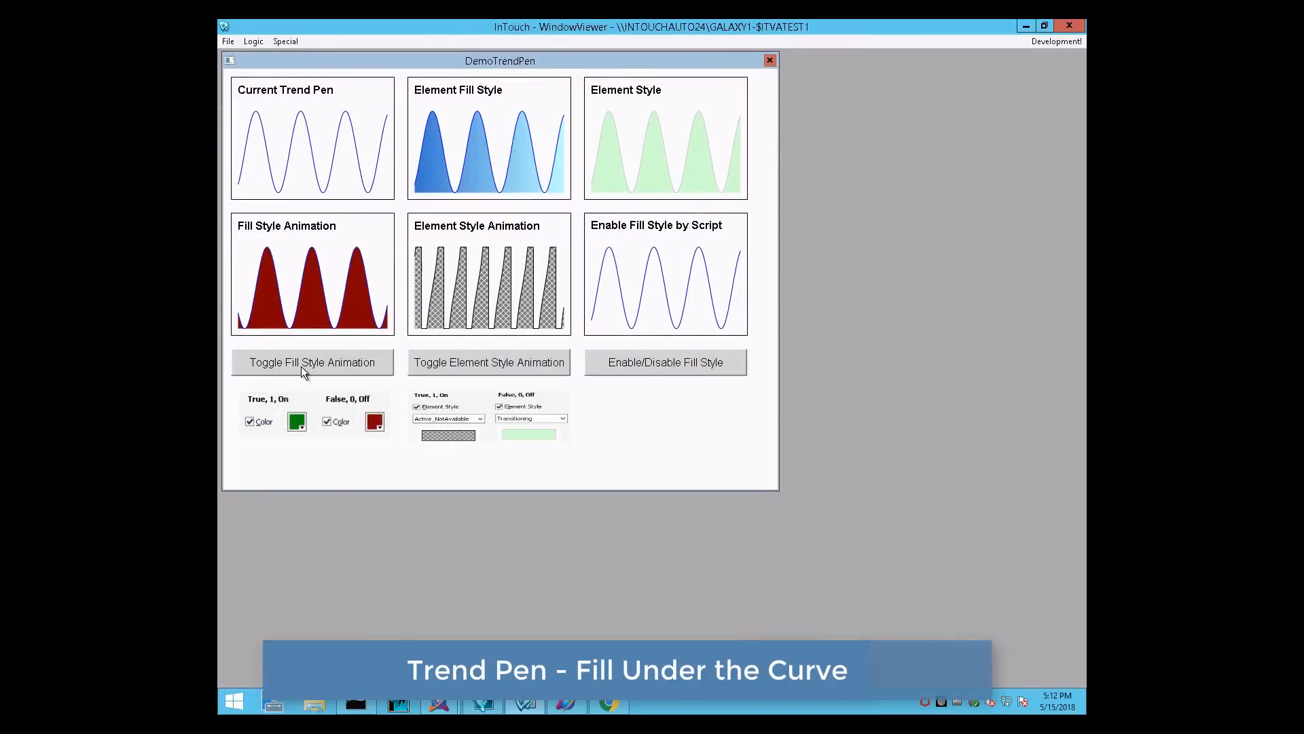
Toggle Fill Style Animation to green and back to red, then toggle Element Style Animation
left_click(312, 362)
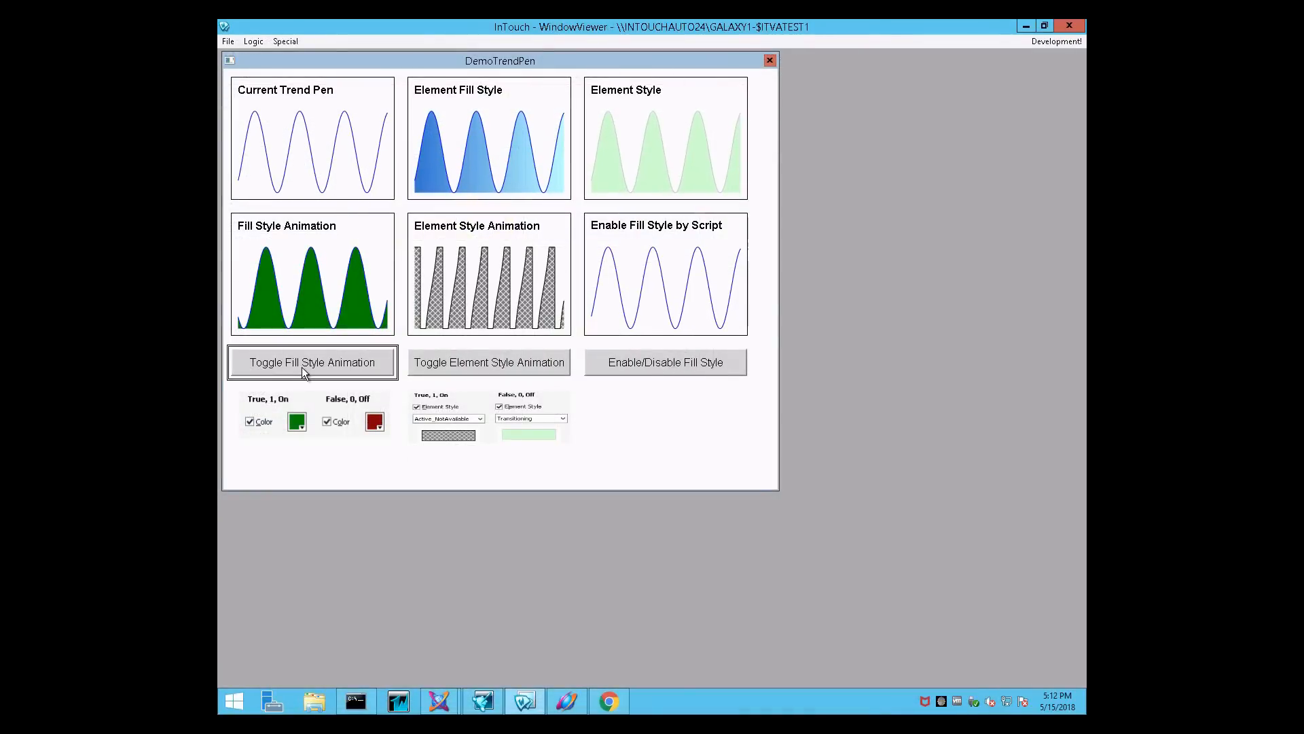
left_click(489, 362)
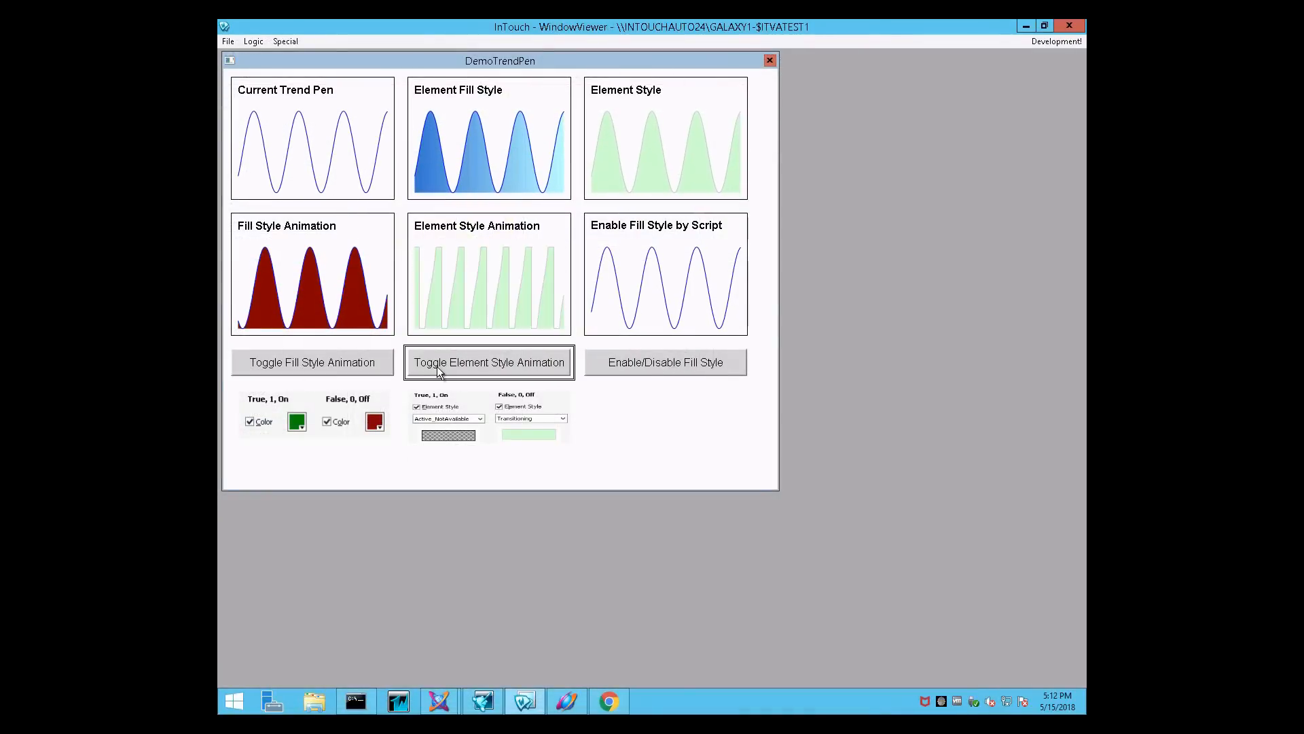
left_click(664, 362)
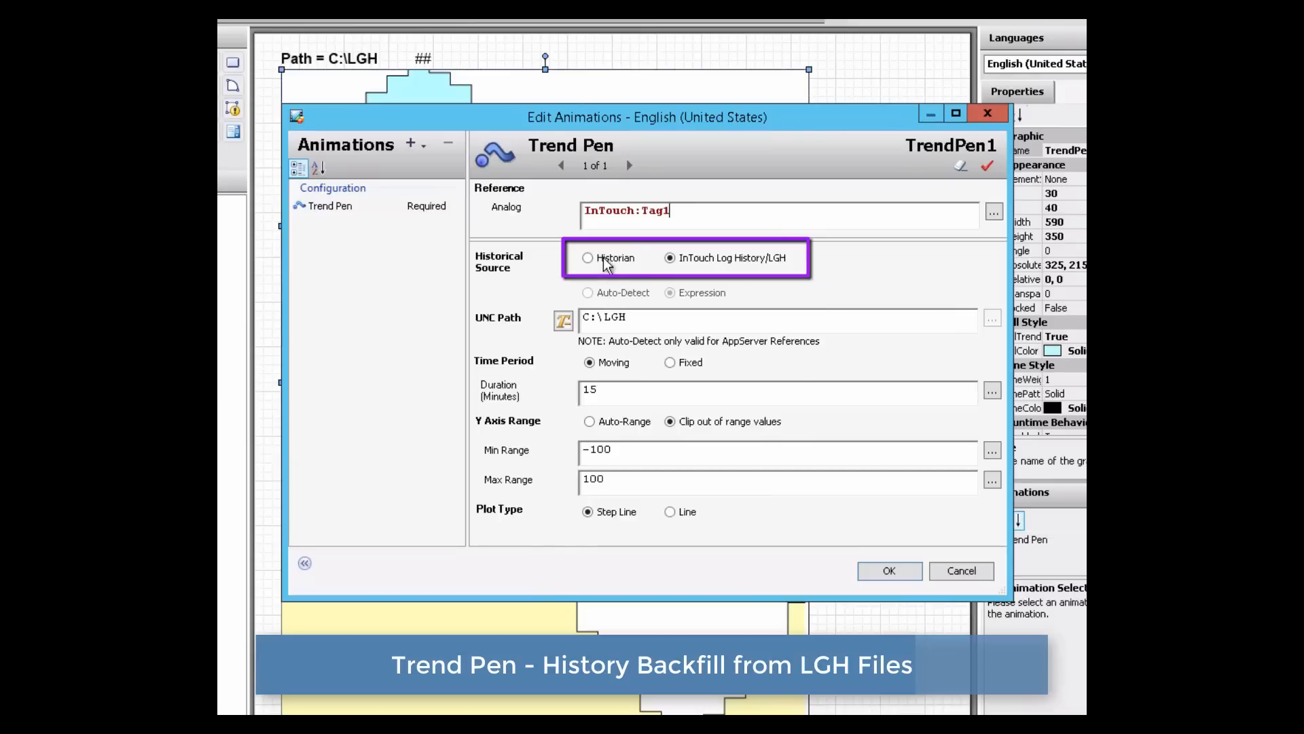
Set the trend pen's history source to Historian, then InTouch Log History at C:\LGH
left_click(588, 258)
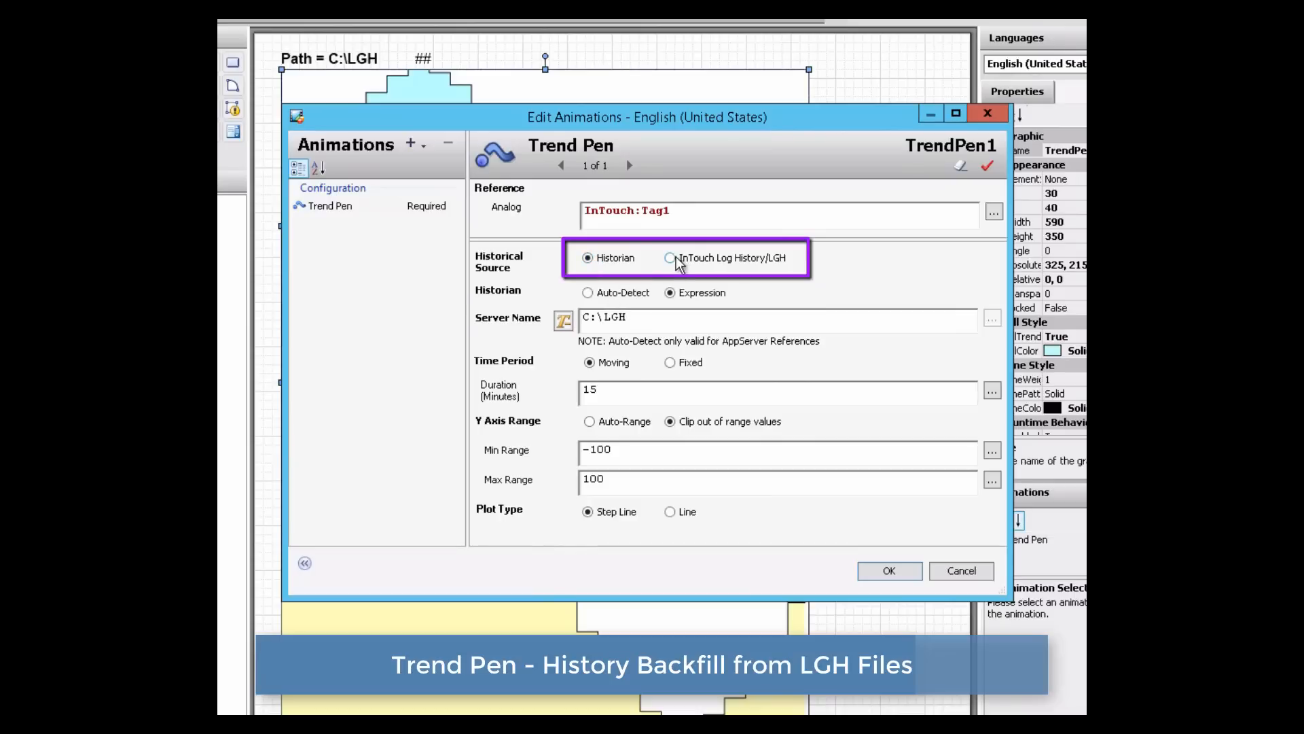
left_click(670, 258)
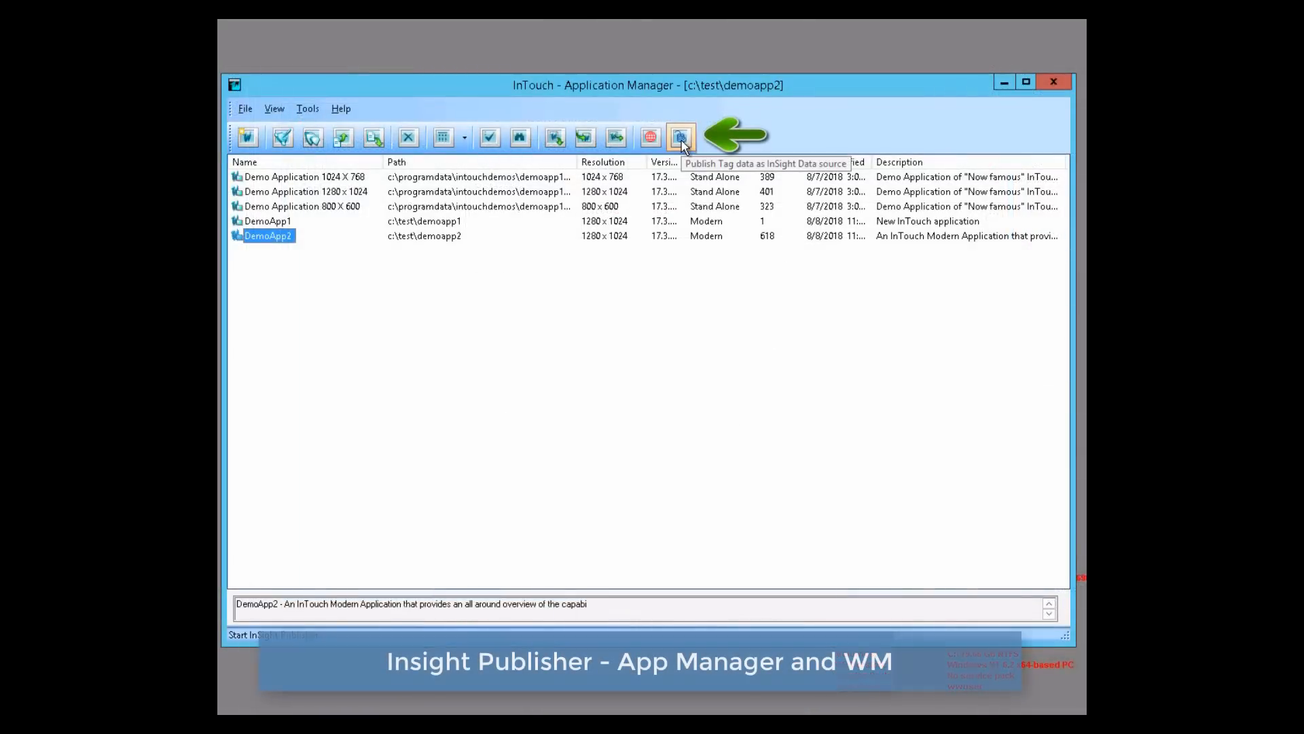
Publish demoapp1's tag data as an InSight data source from Application Manager
left_click(679, 136)
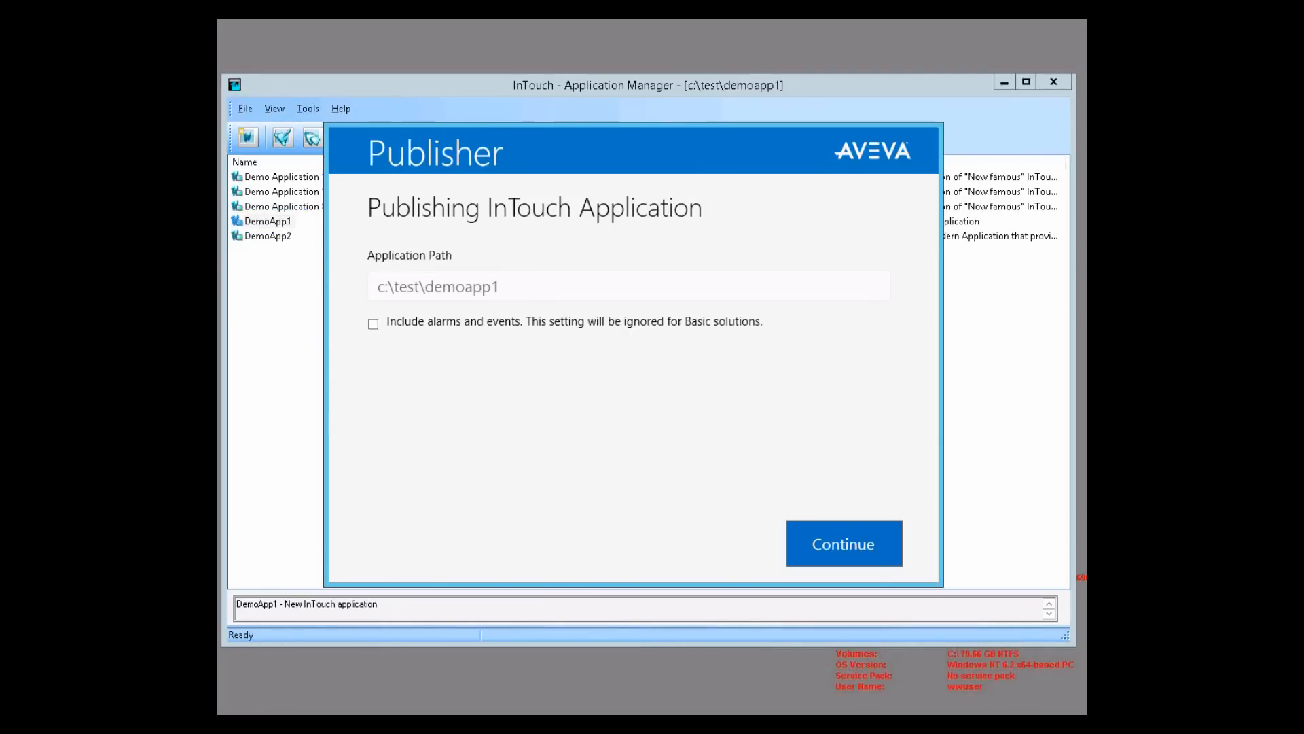
Launch InSight Publisher from WindowMaker's Applications tools and publish demoapp2 as a new data source
left_click(842, 544)
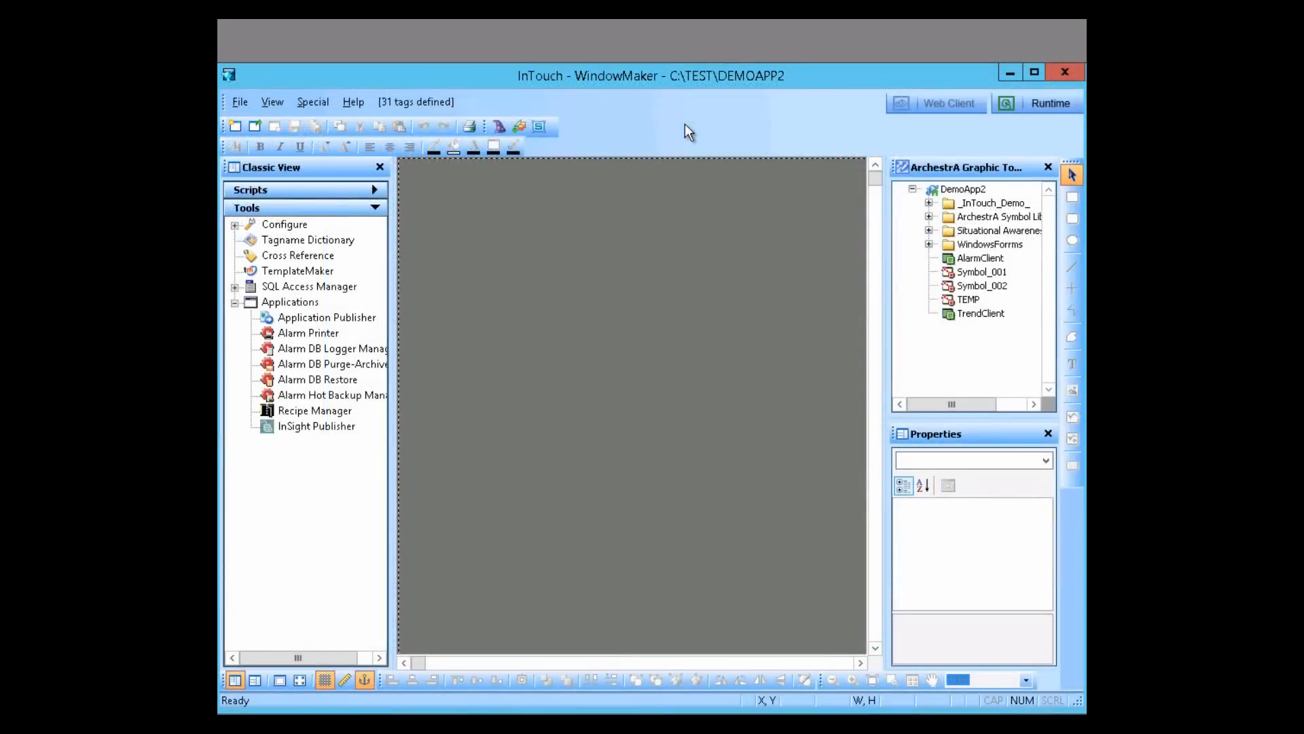
left_click(289, 301)
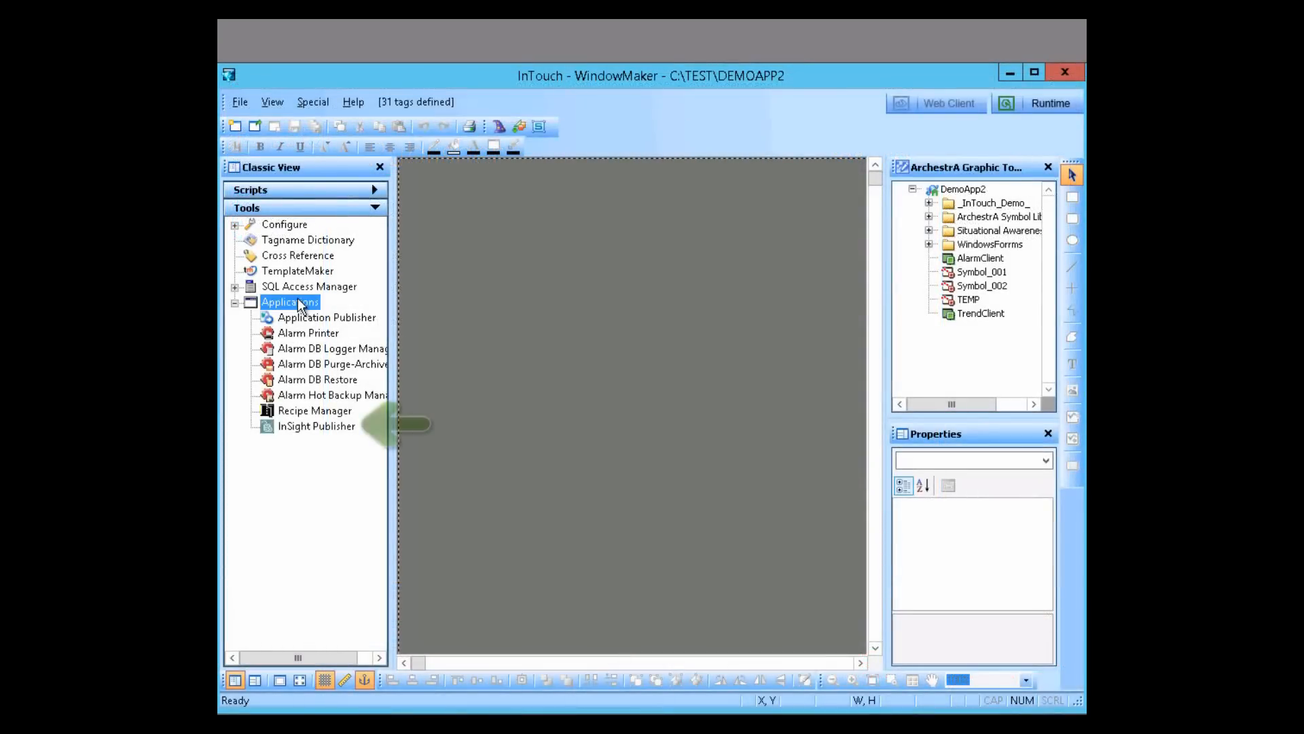
left_click(316, 425)
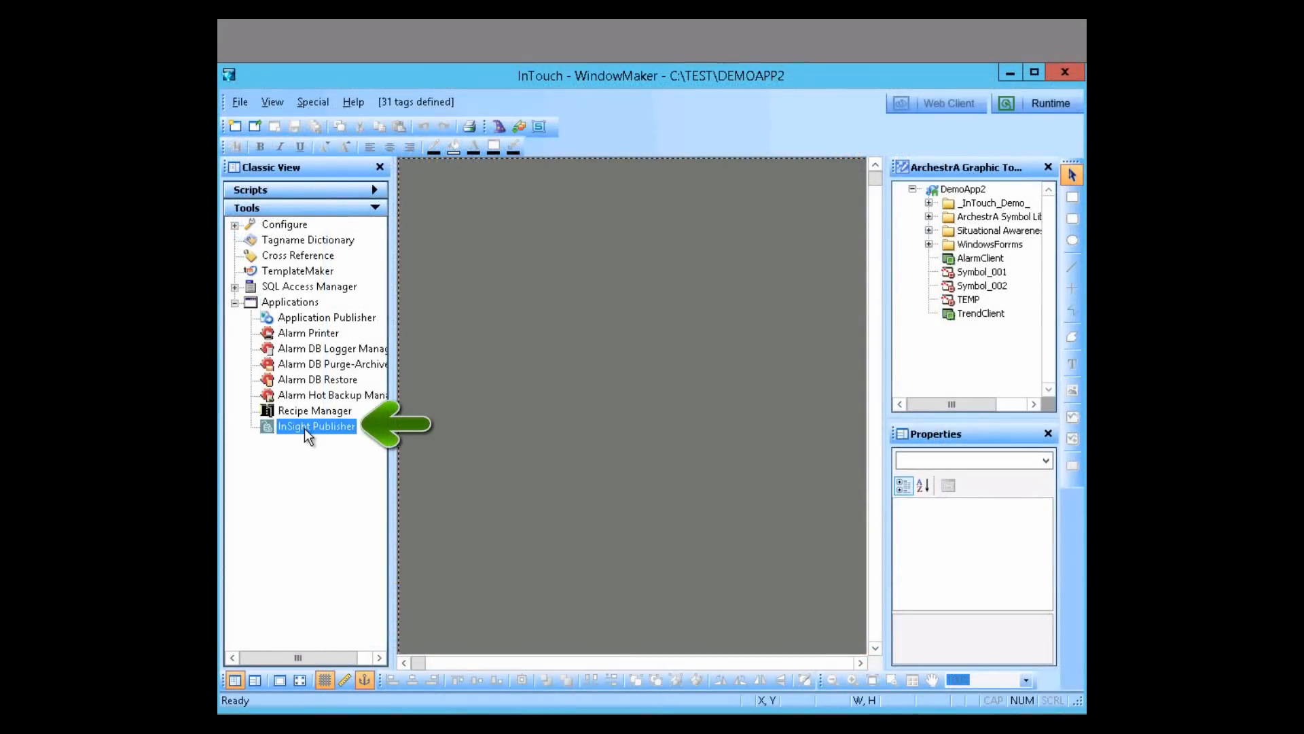
double_click(315, 425)
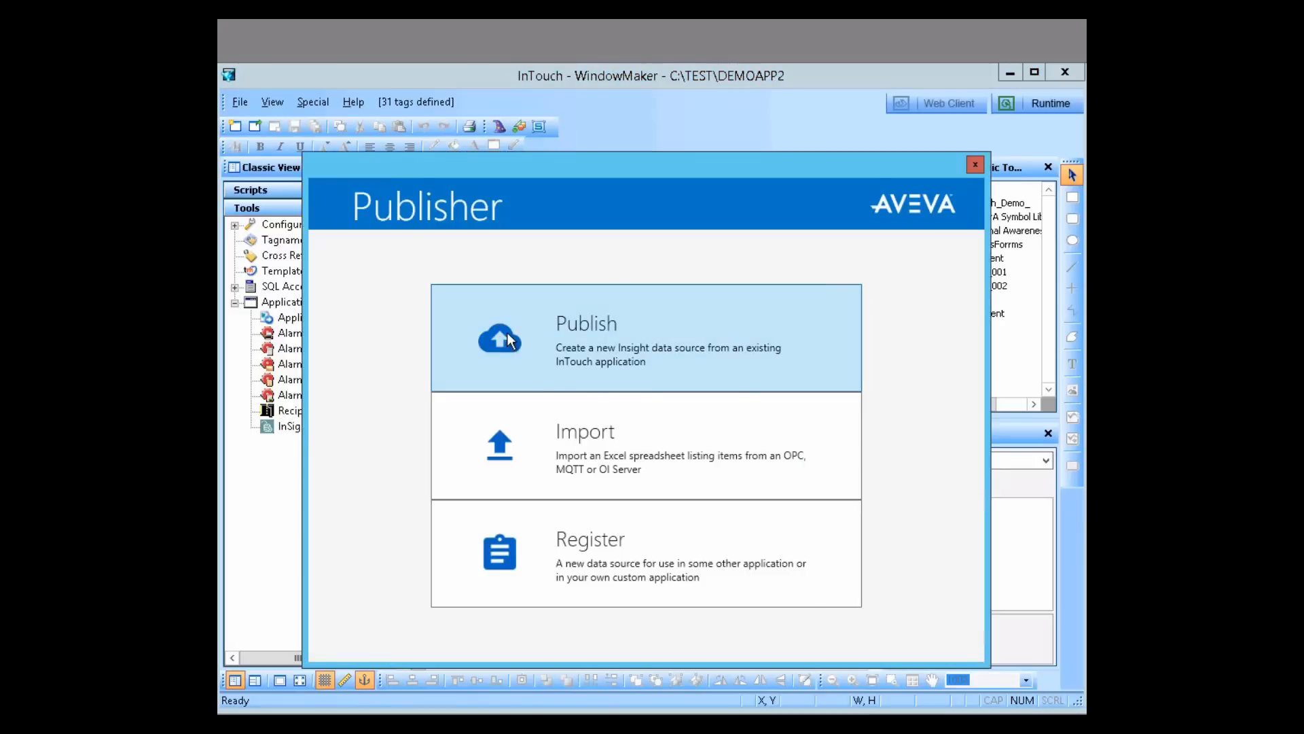
left_click(586, 323)
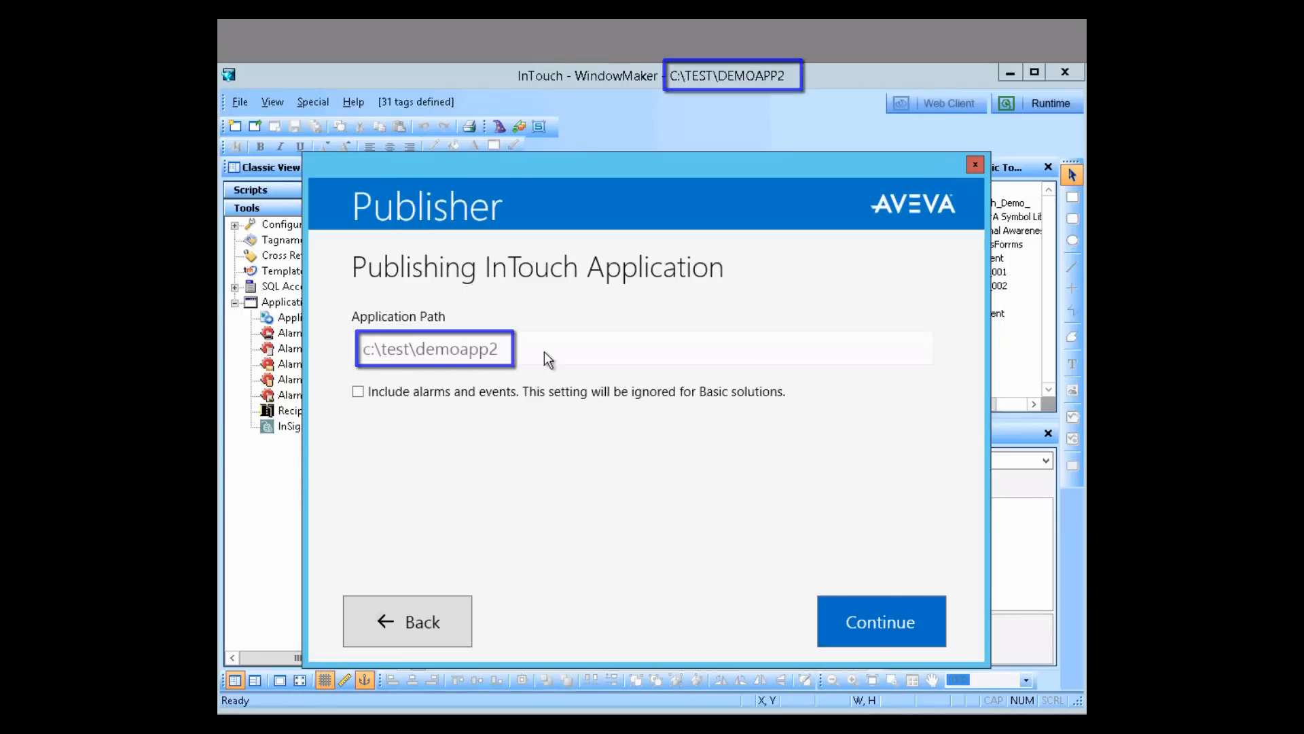
left_click(880, 620)
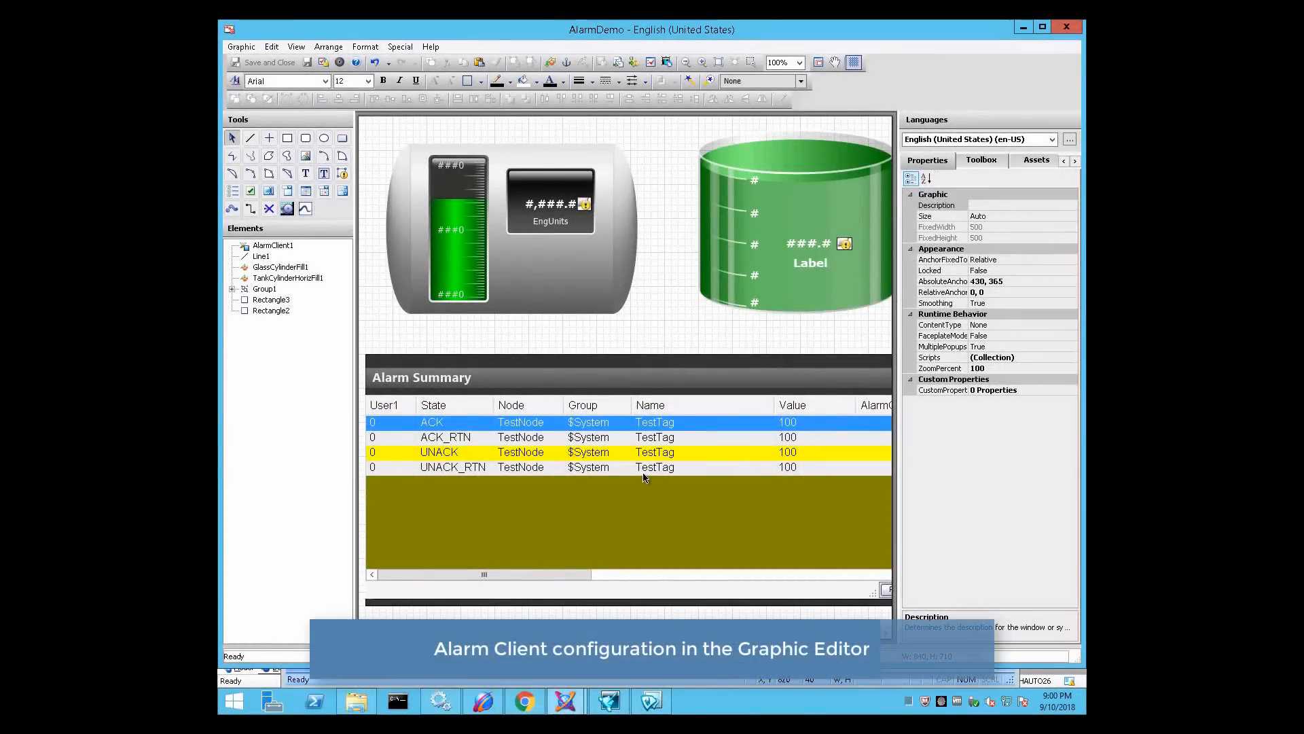
Open the Alarm Client's Edit Animations and view its Alarm Mode settings
double_click(274, 244)
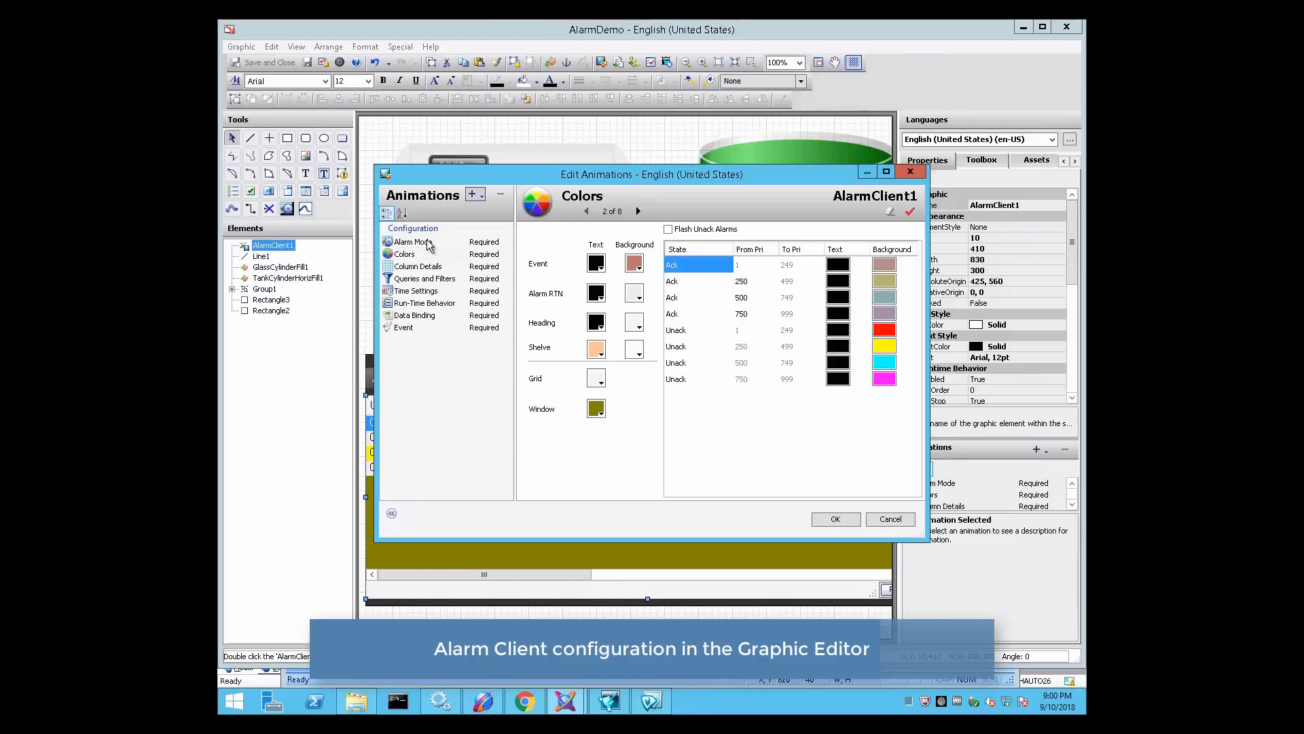
left_click(412, 241)
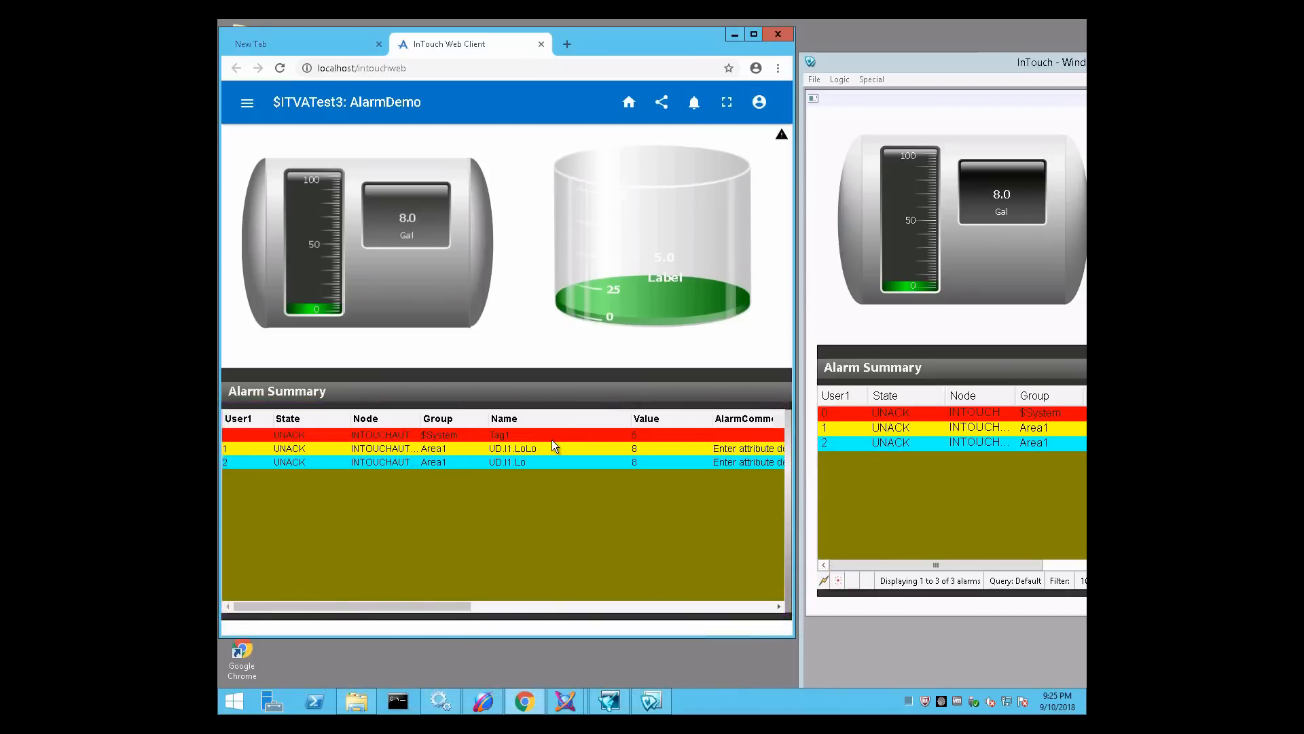
mouse_move(549, 471)
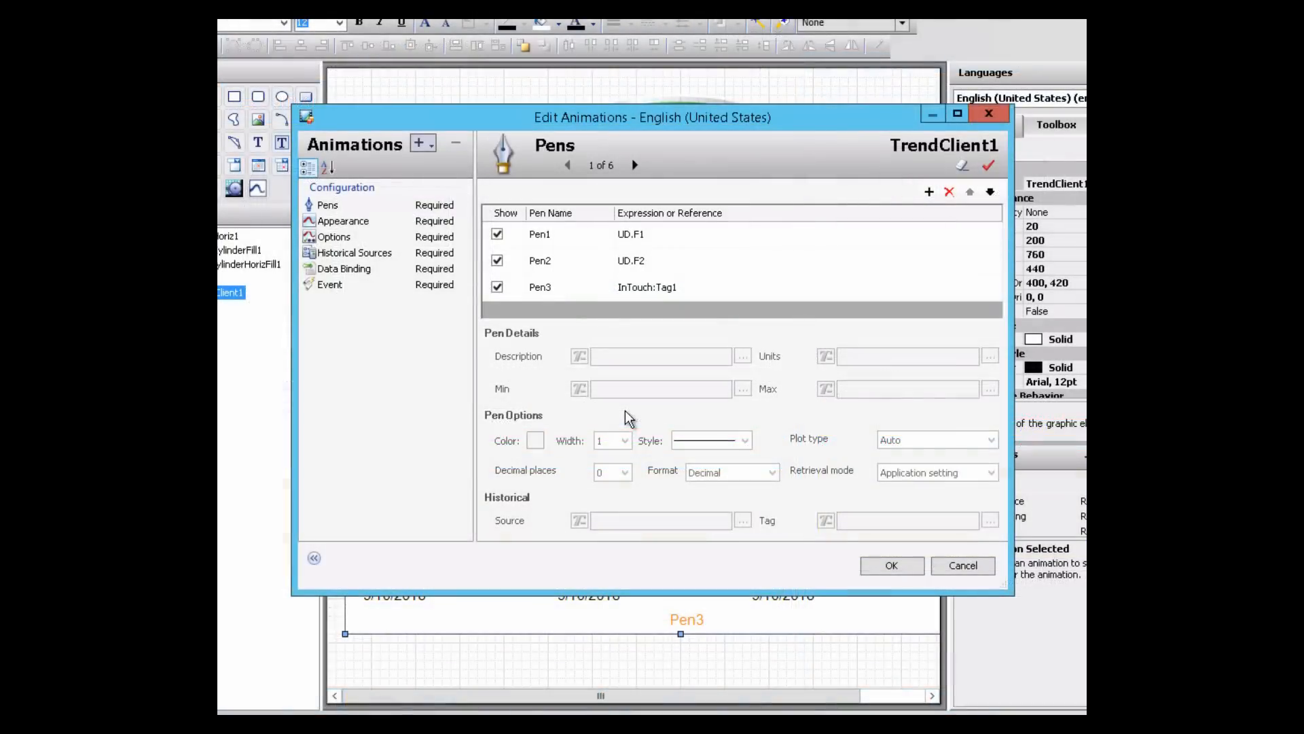
Review Pen1 and Pen3 in the trend client's pen settings, then cancel without changes
left_click(540, 234)
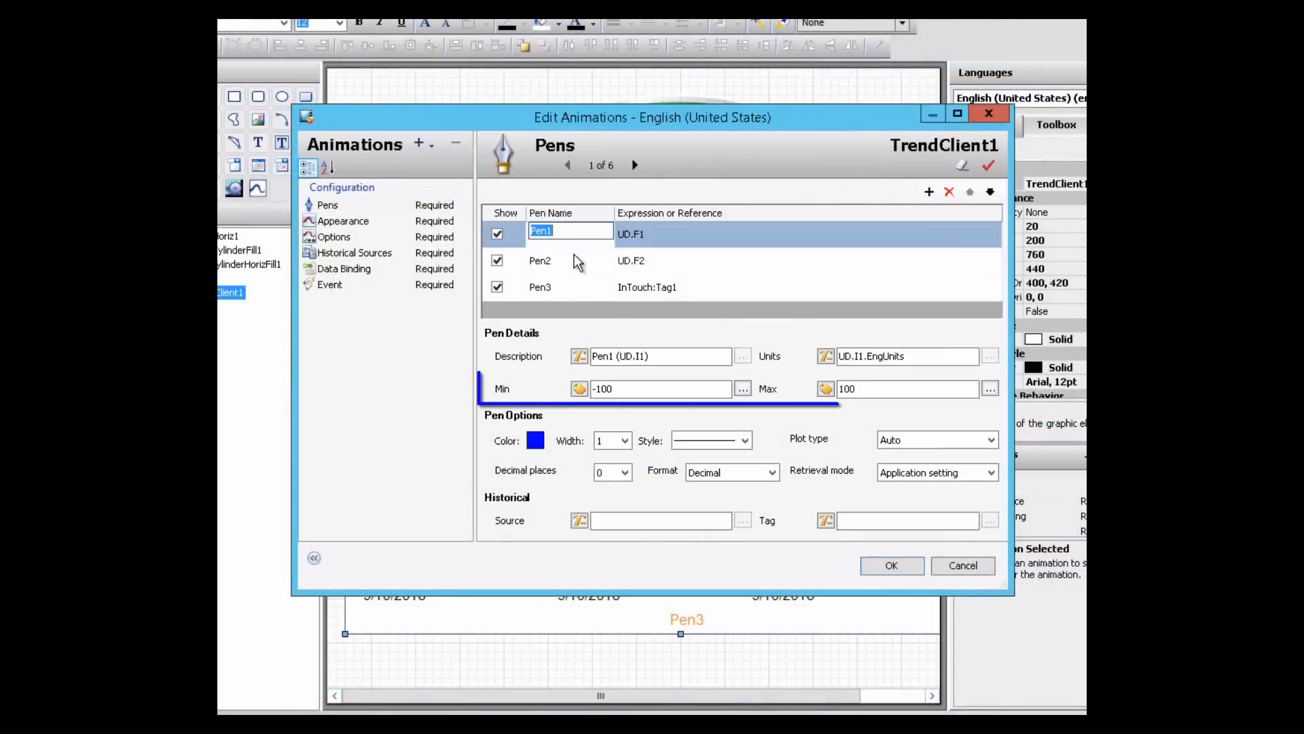
left_click(540, 260)
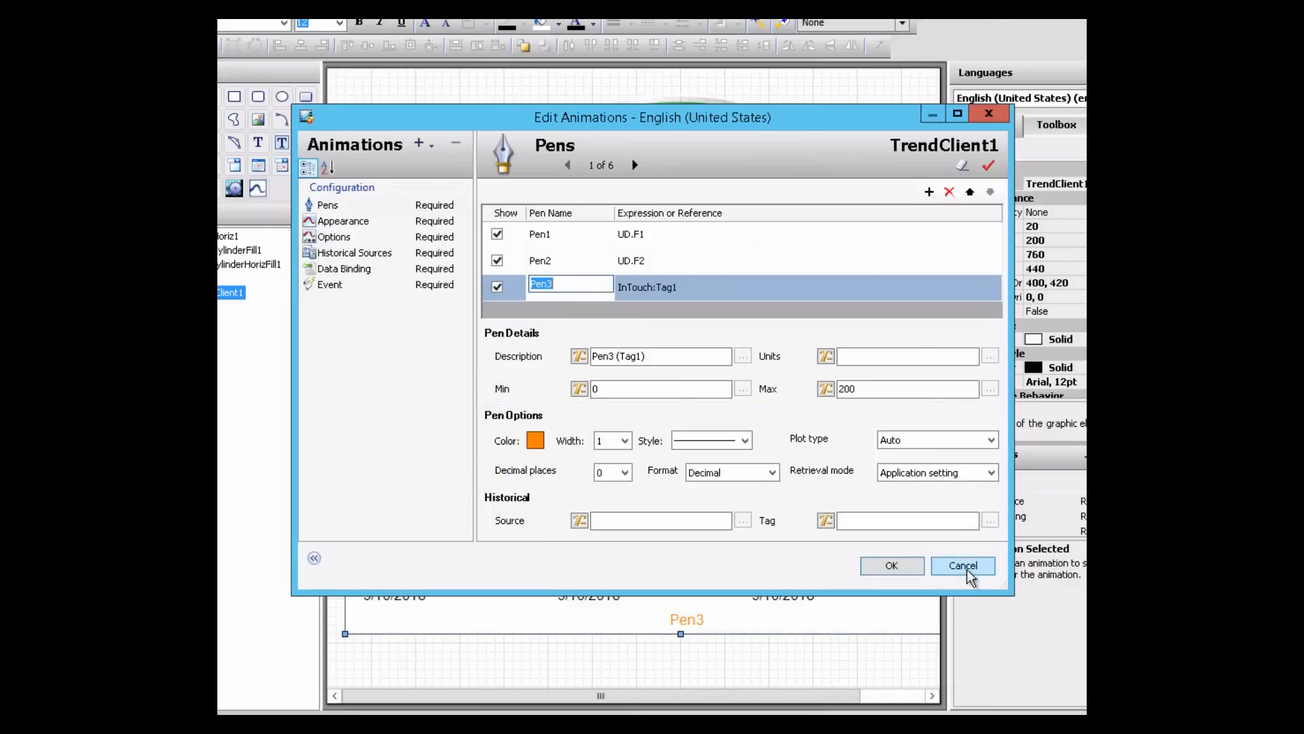
left_click(963, 566)
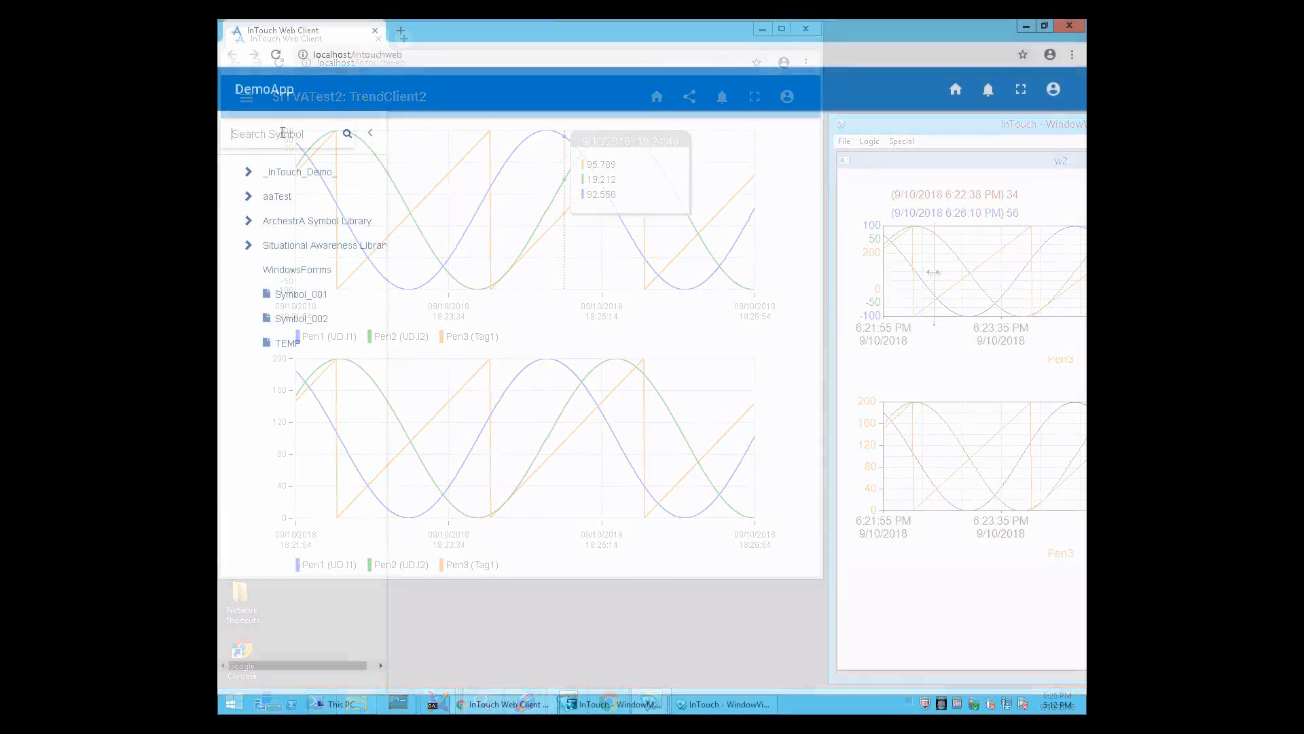
Search the DemoApp symbol navigation tree for 'dash'
type("dash")
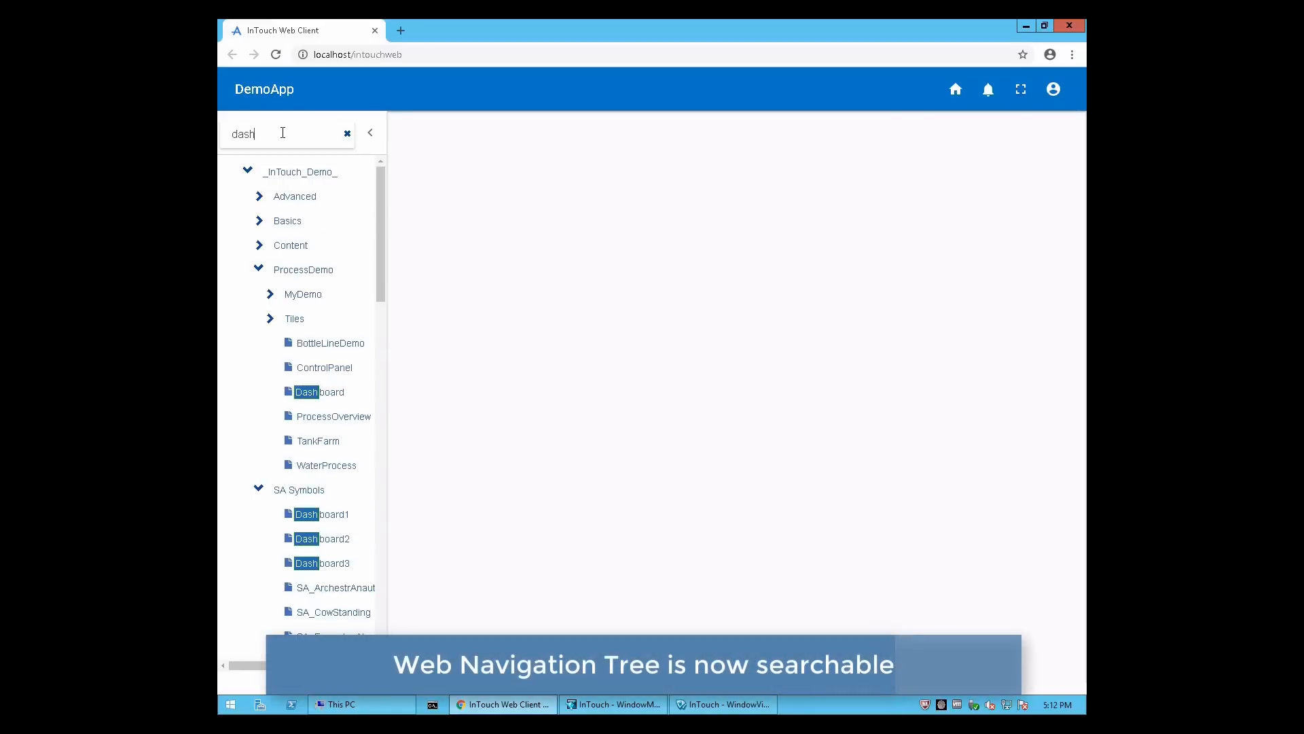
mouse_move(449, 243)
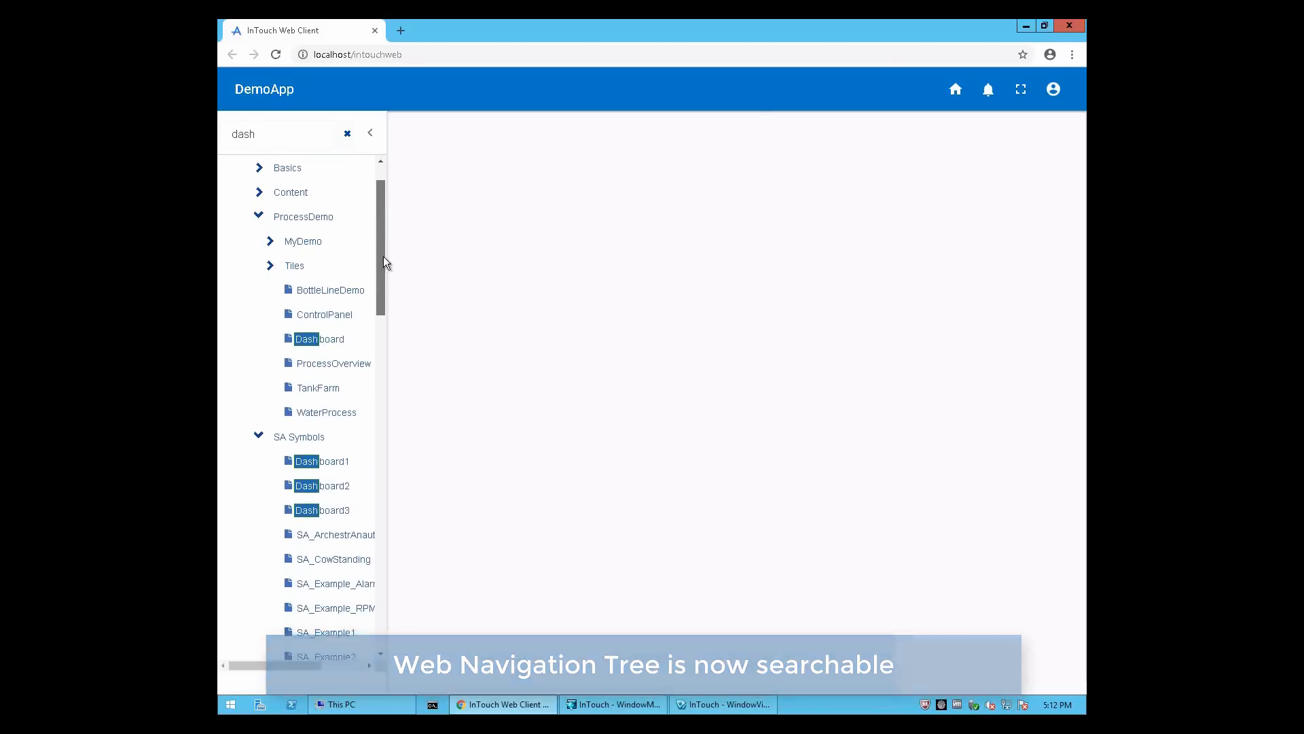
Search the navigation tree for 'dash', open Dashboard1, and view it over https
left_click(401, 30)
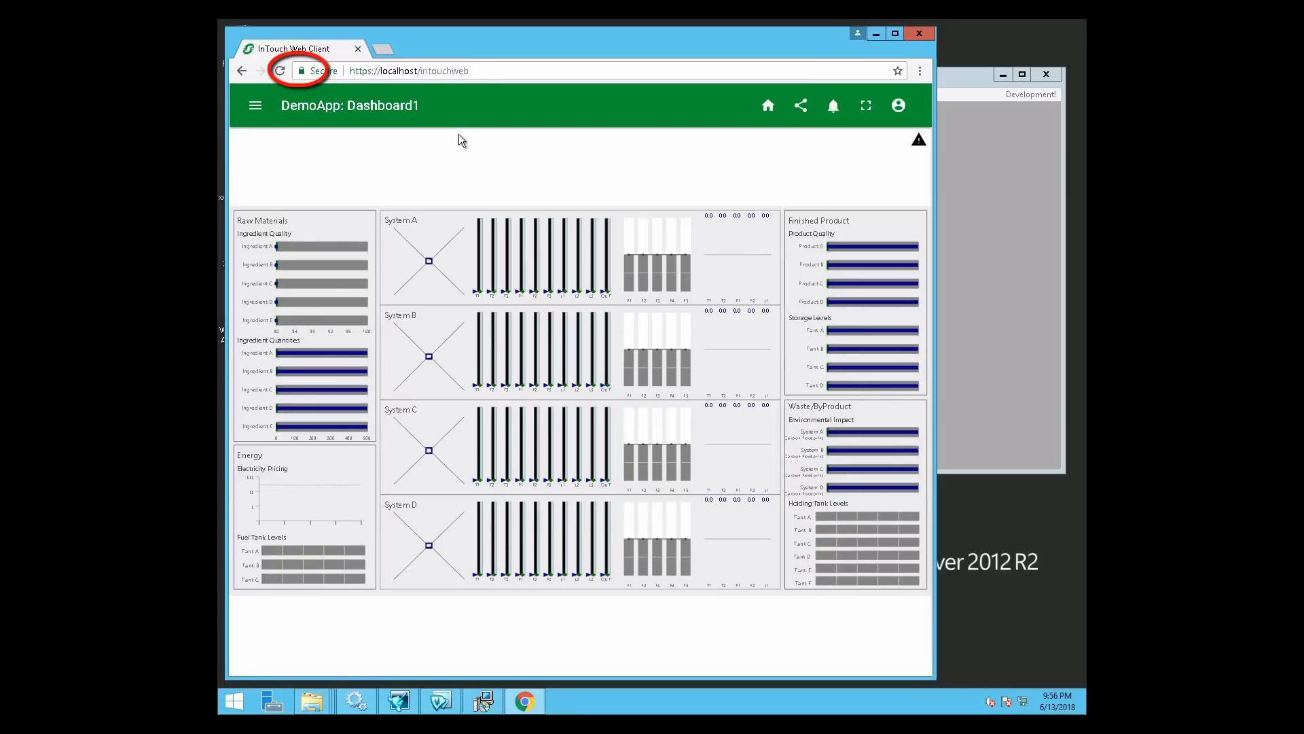
left_click(280, 70)
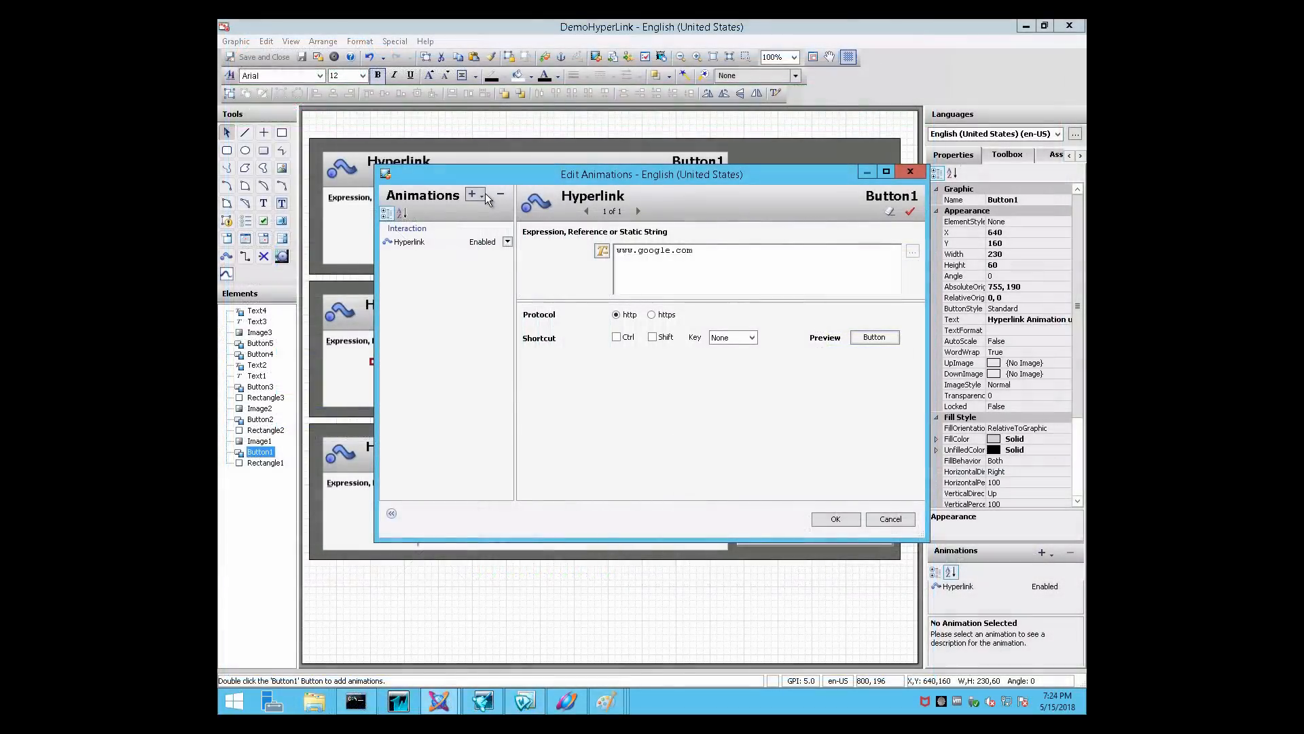
Add a hyperlink animation to Button3 joining the Google search address with CPSearchText
left_click(471, 195)
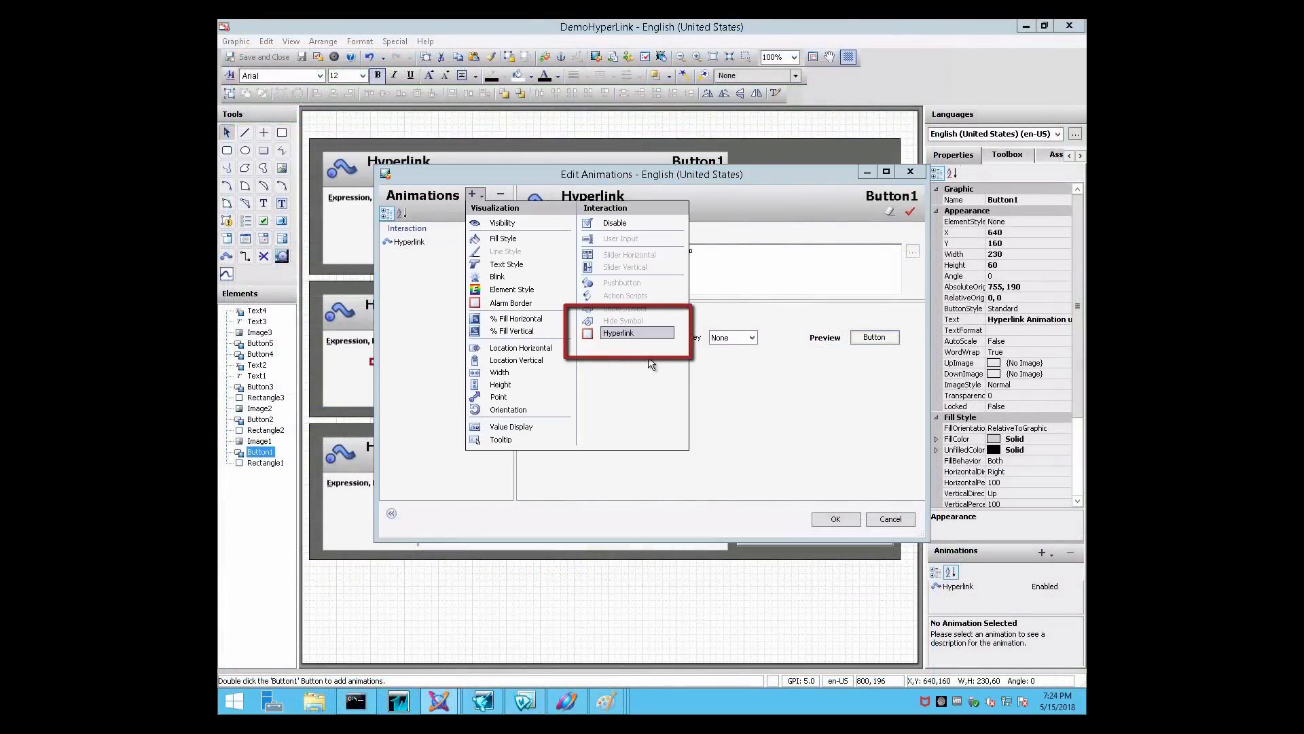
left_click(619, 333)
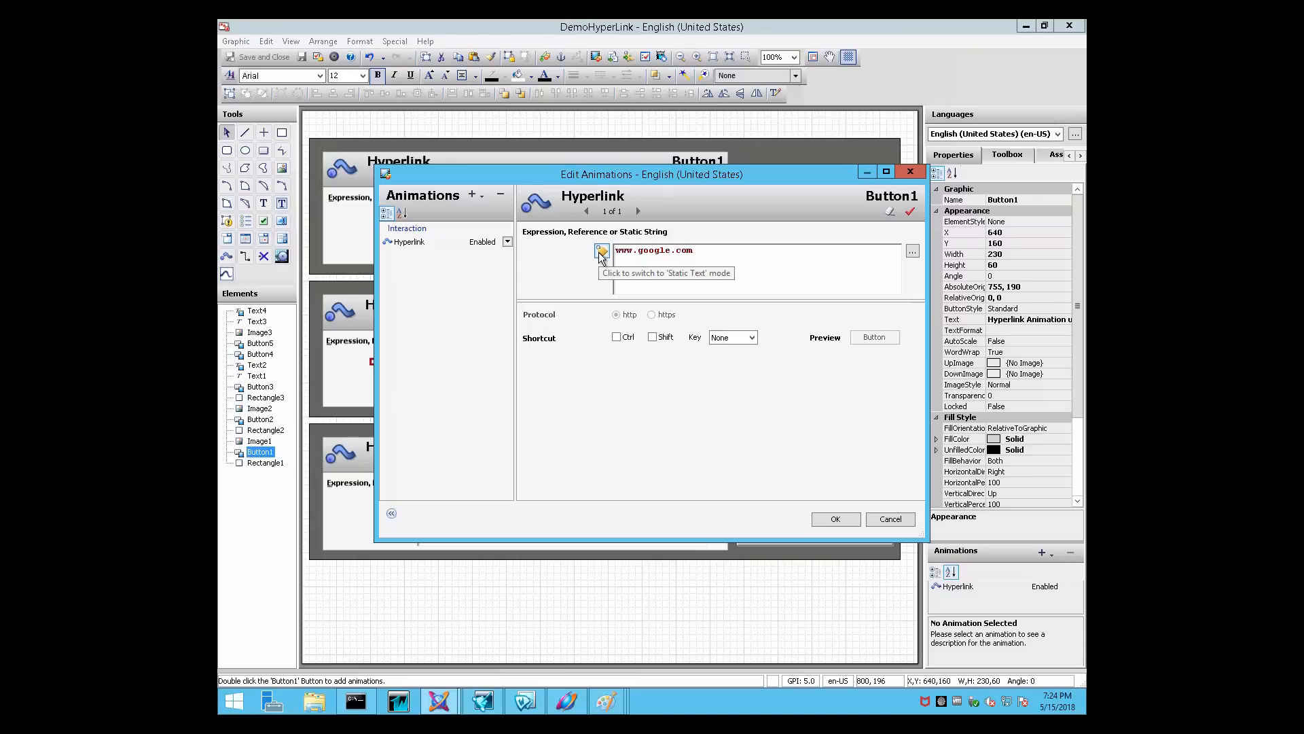
left_click(603, 252)
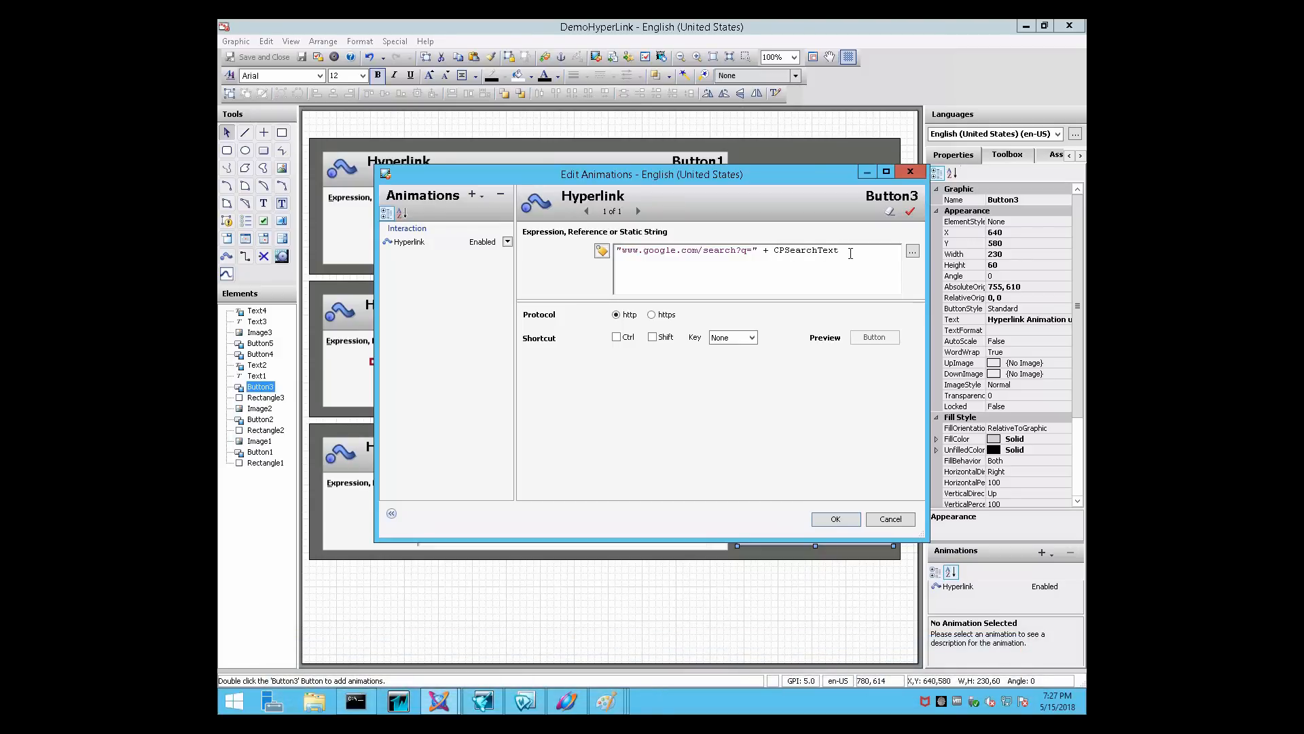
left_click(834, 518)
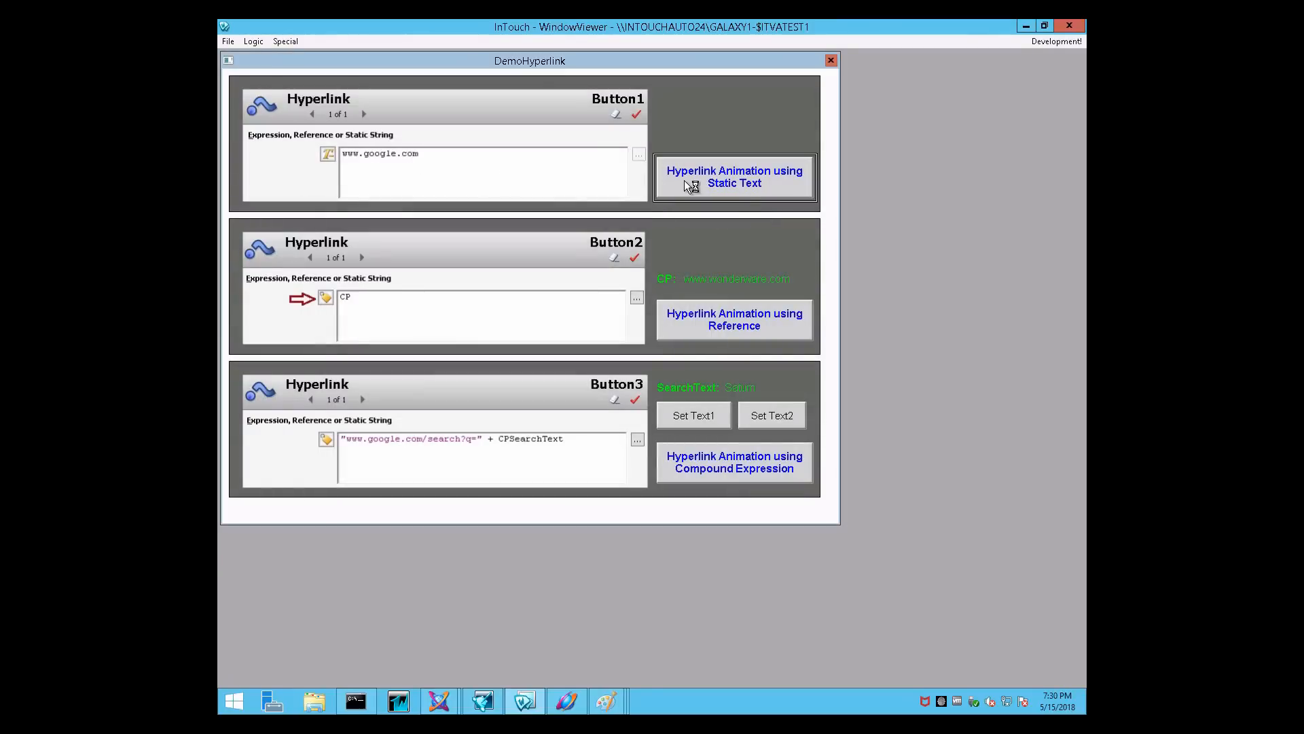
Follow the static-text google.com hyperlink, then the CP reference hyperlink
left_click(733, 176)
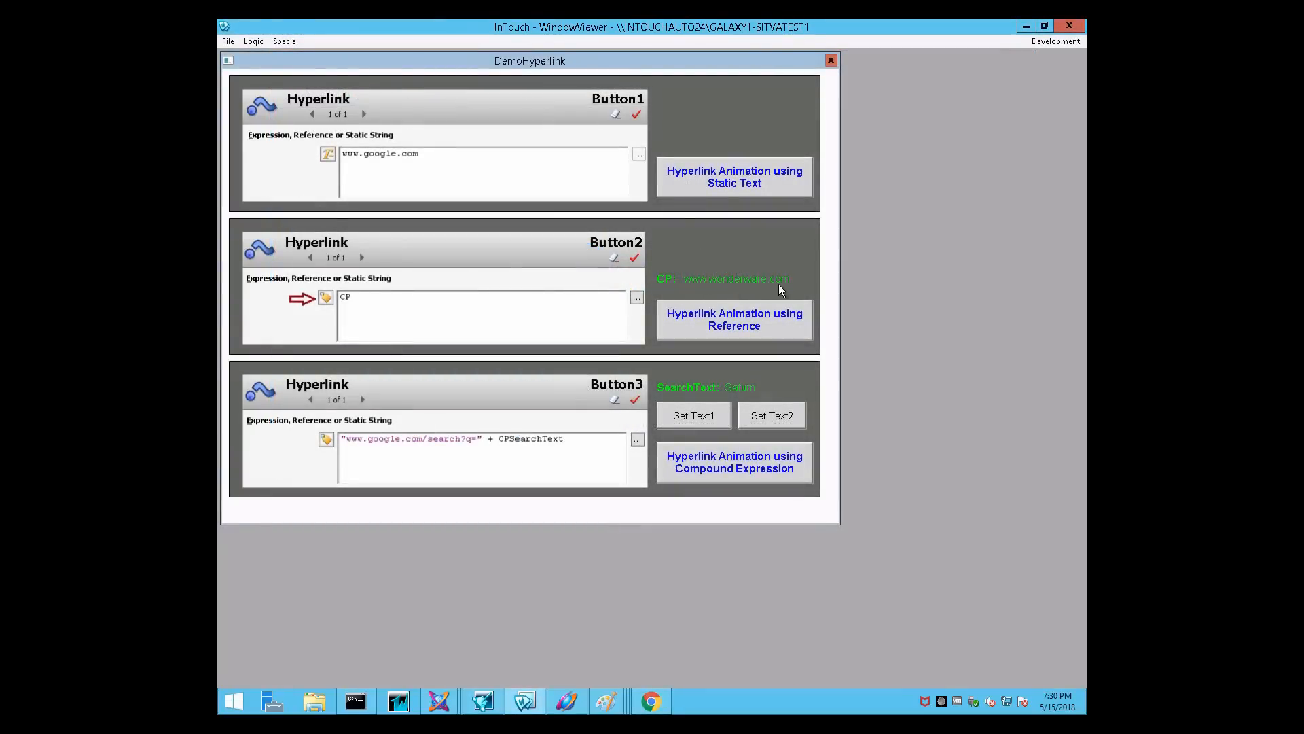
left_click(733, 319)
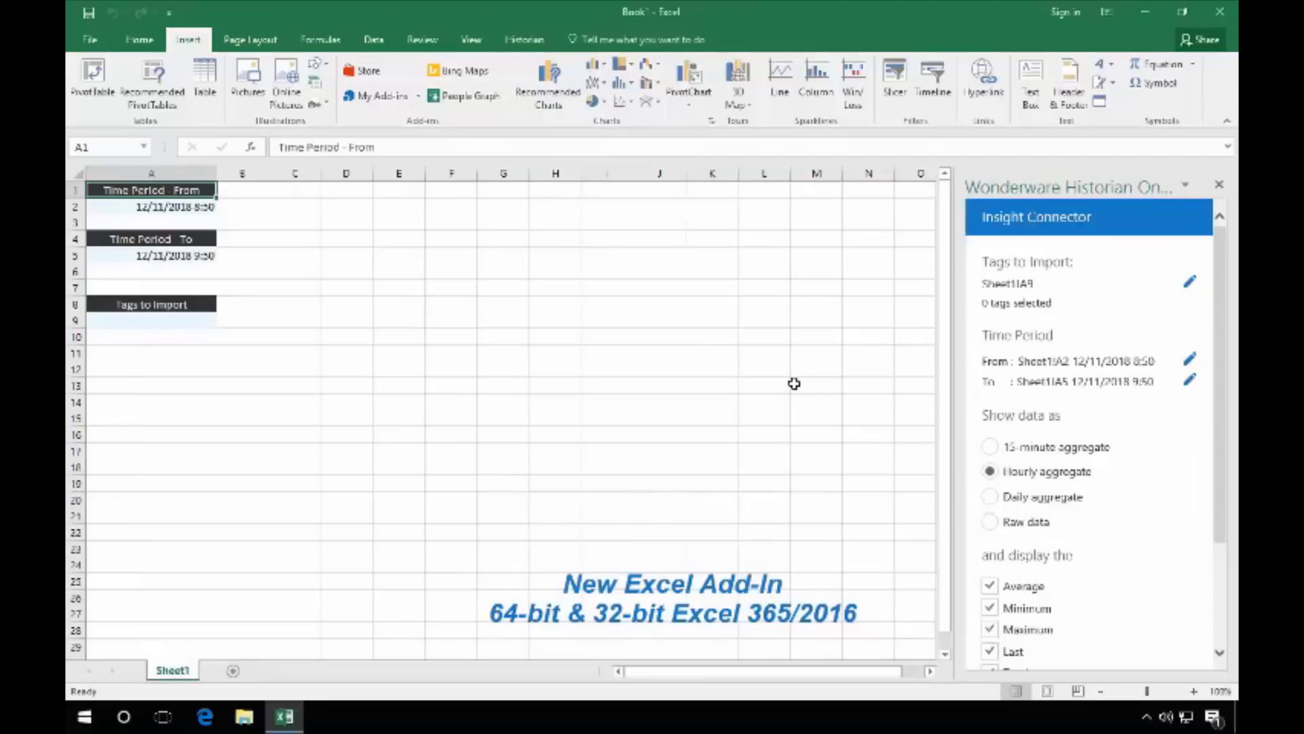
Import one day of hourly data for SysTimeSec and SysPerfCPUTotal
left_click(151, 320)
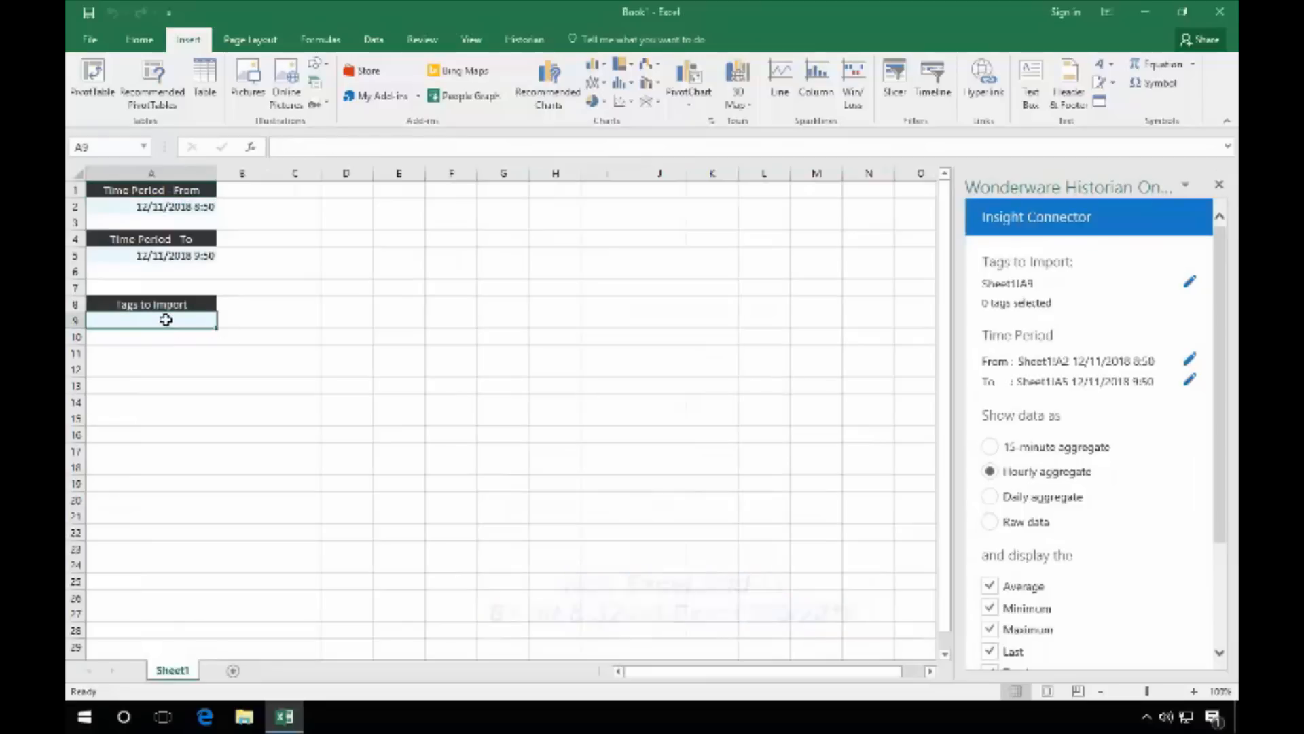
type("SysTimeSec")
left_click(151, 336)
type("SysPerfCPUTotal")
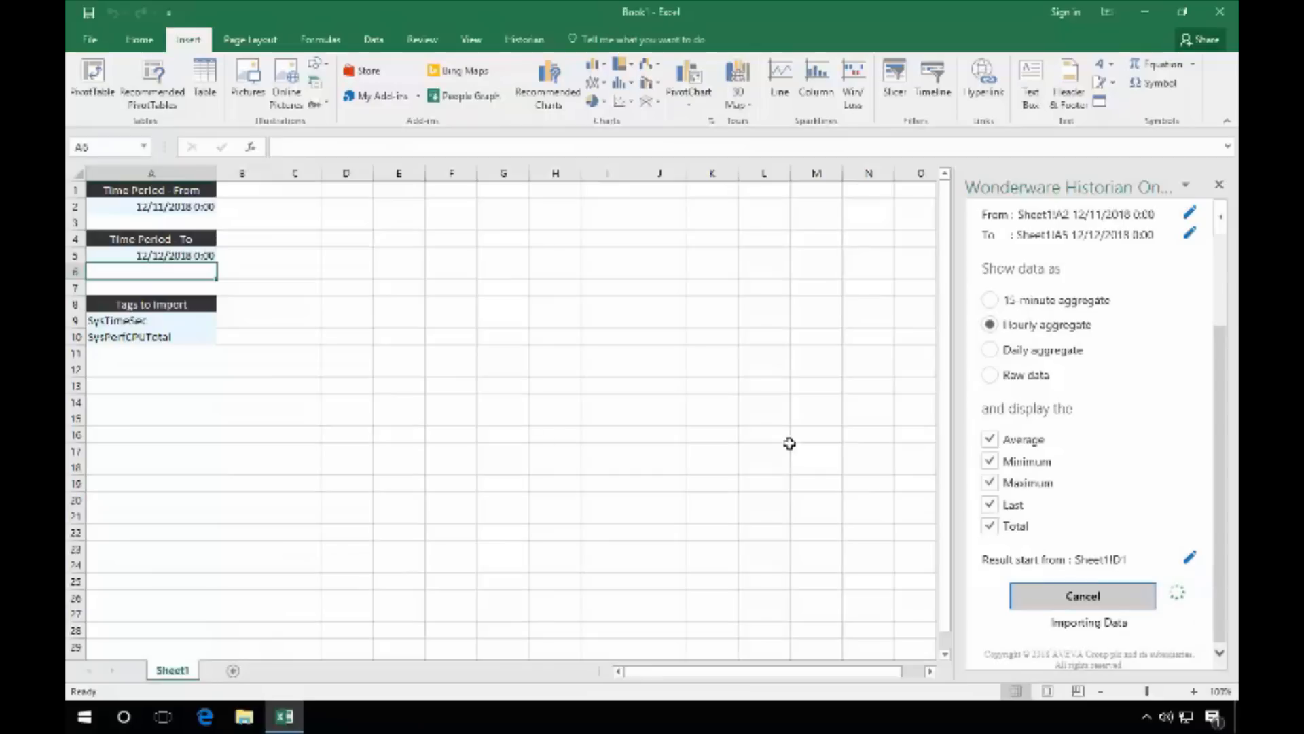
left_click(1082, 596)
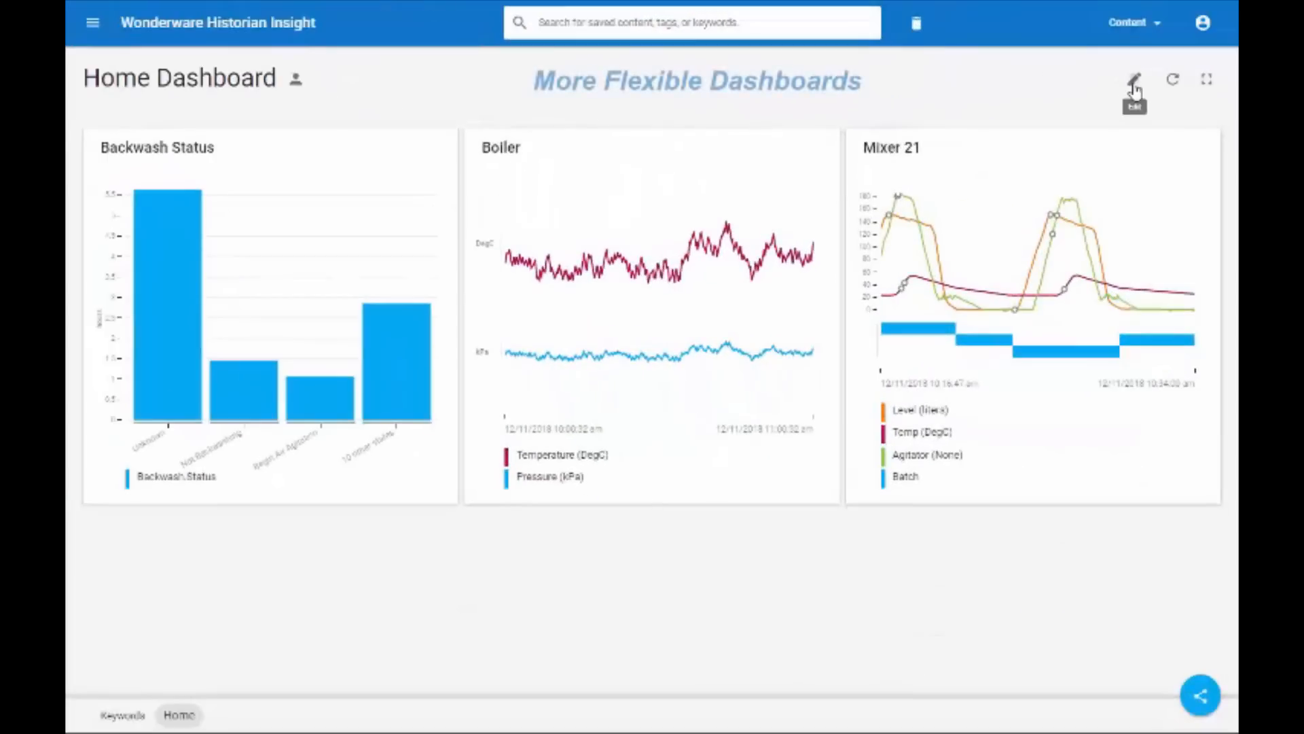
Edit Home Dashboard, move Boiler below Backwash Status, and add Runtimes content
left_click(1134, 79)
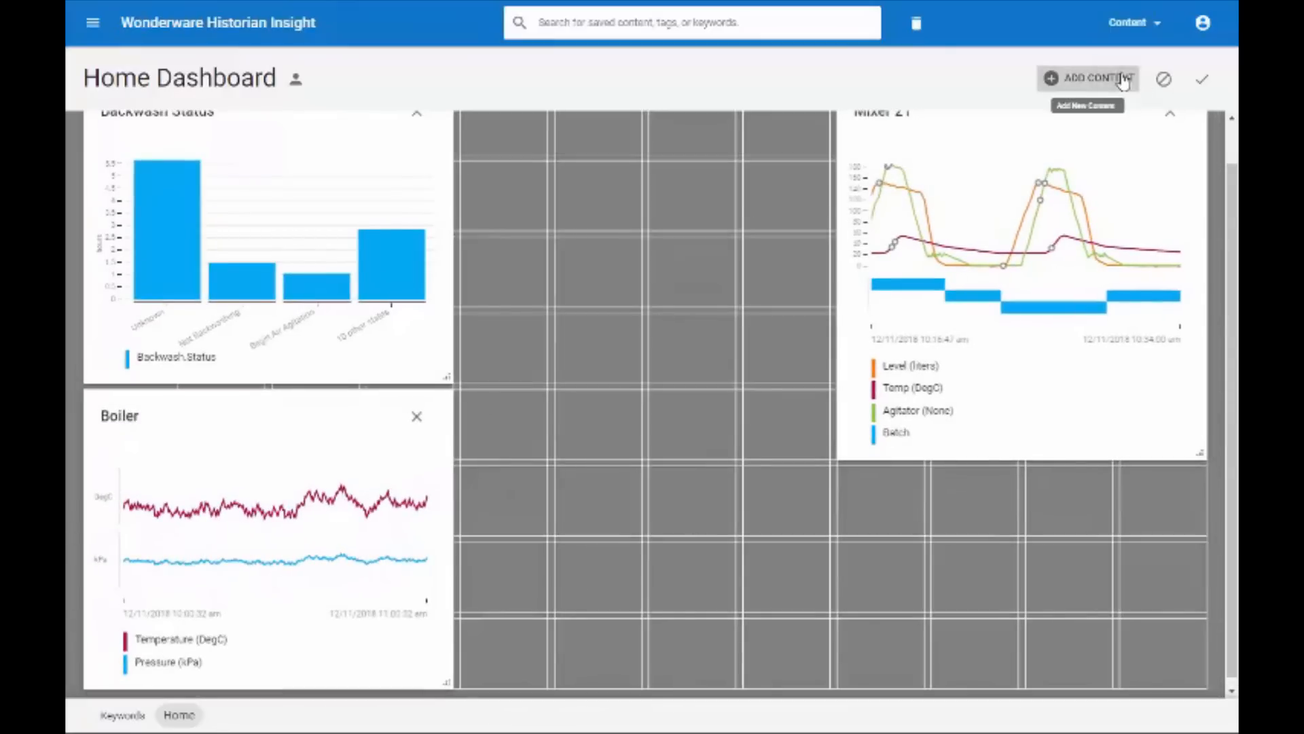
left_click(1093, 78)
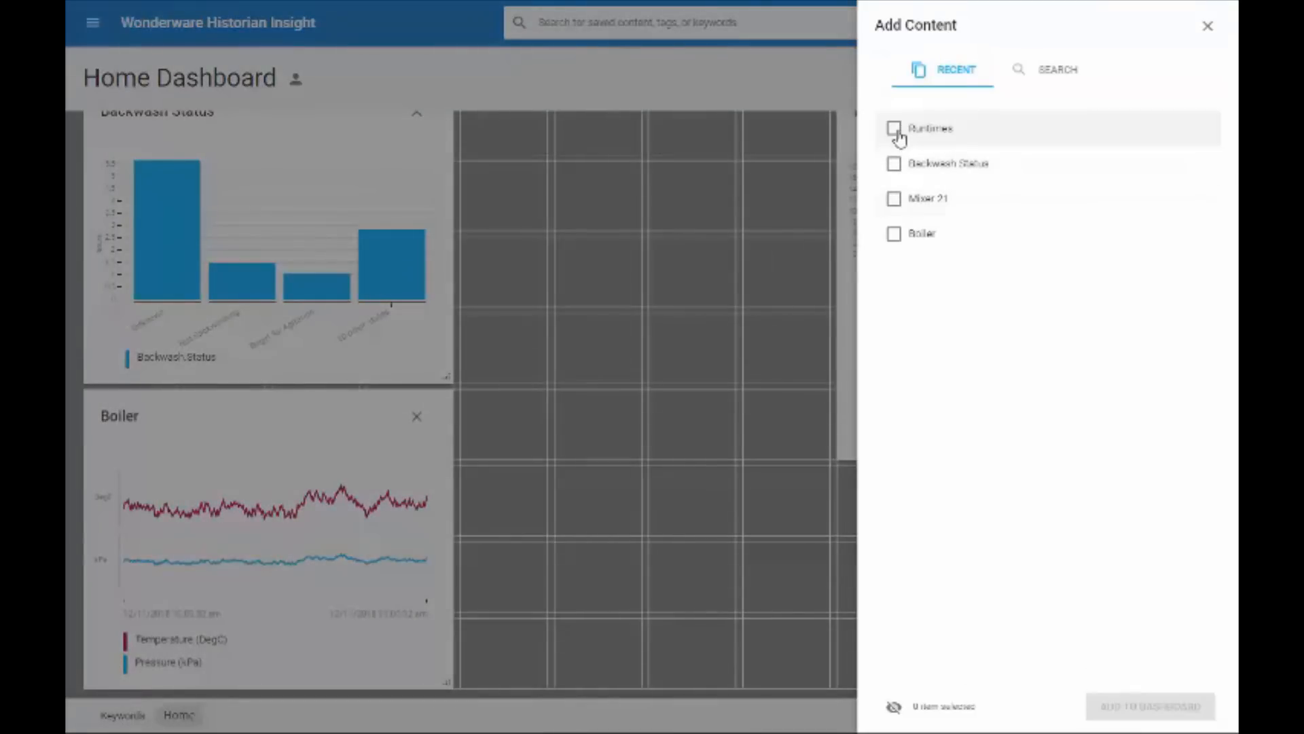
left_click(893, 128)
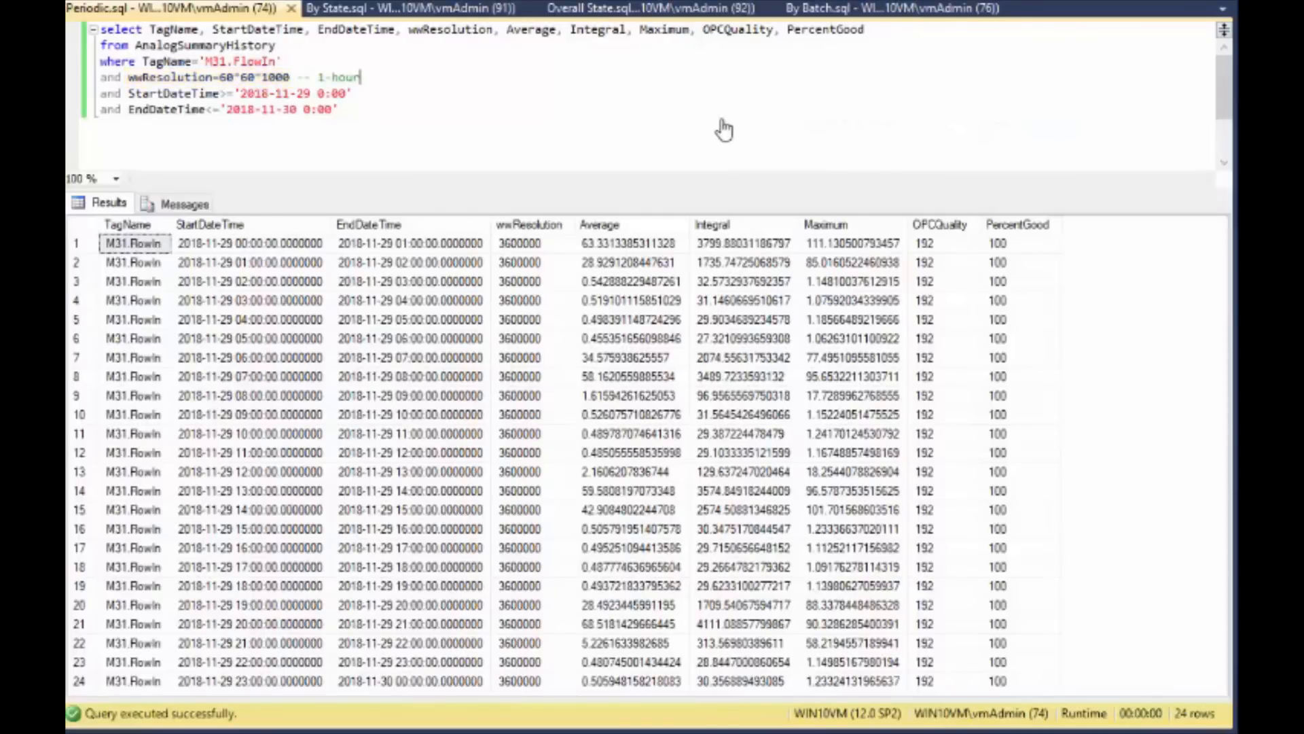
mouse_move(400, 9)
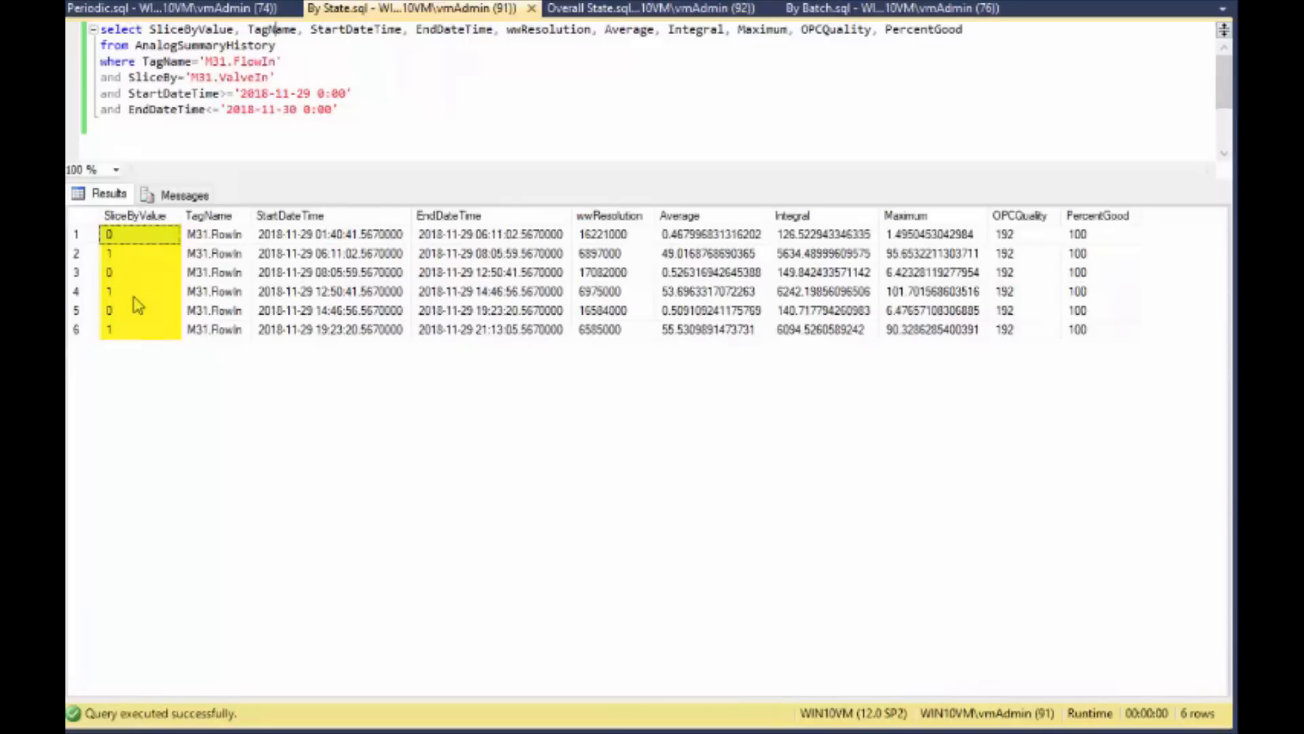
mouse_move(549, 29)
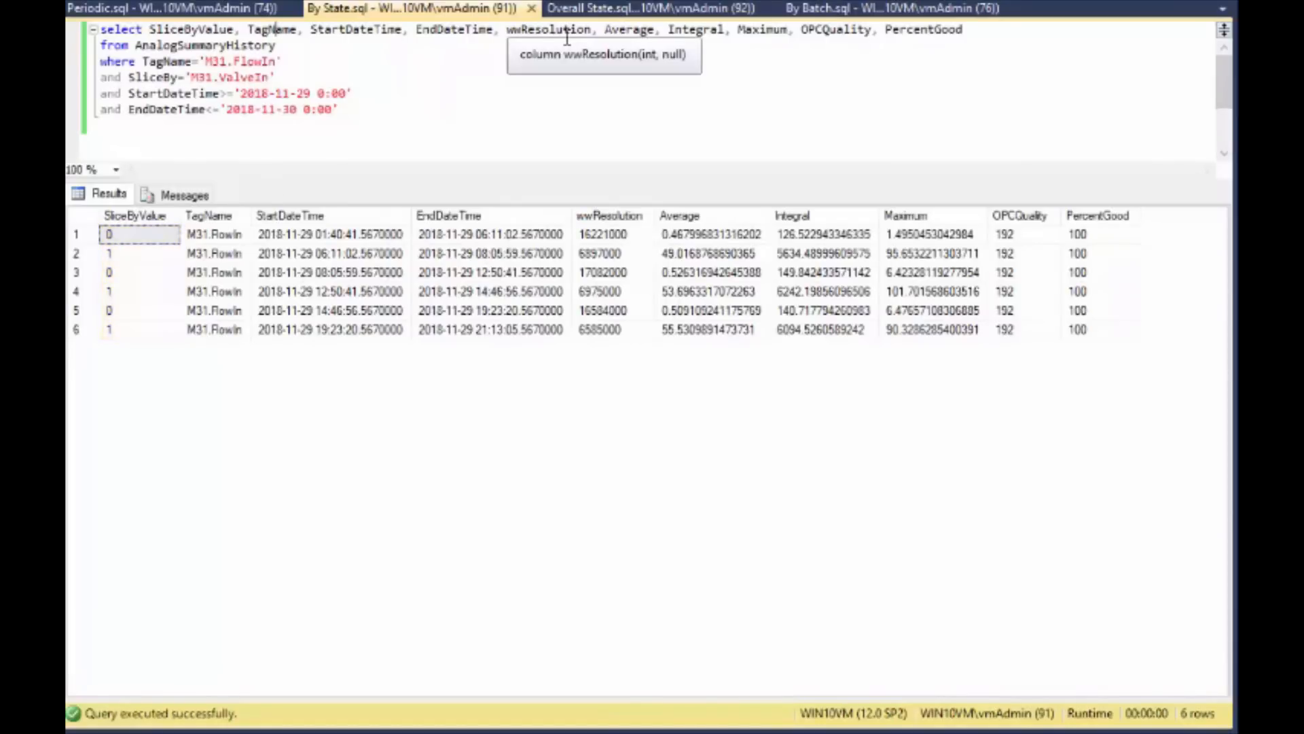
Run the By State SliceBy query slicing M31.FlowIn by M31.ValveIn
left_click(657, 8)
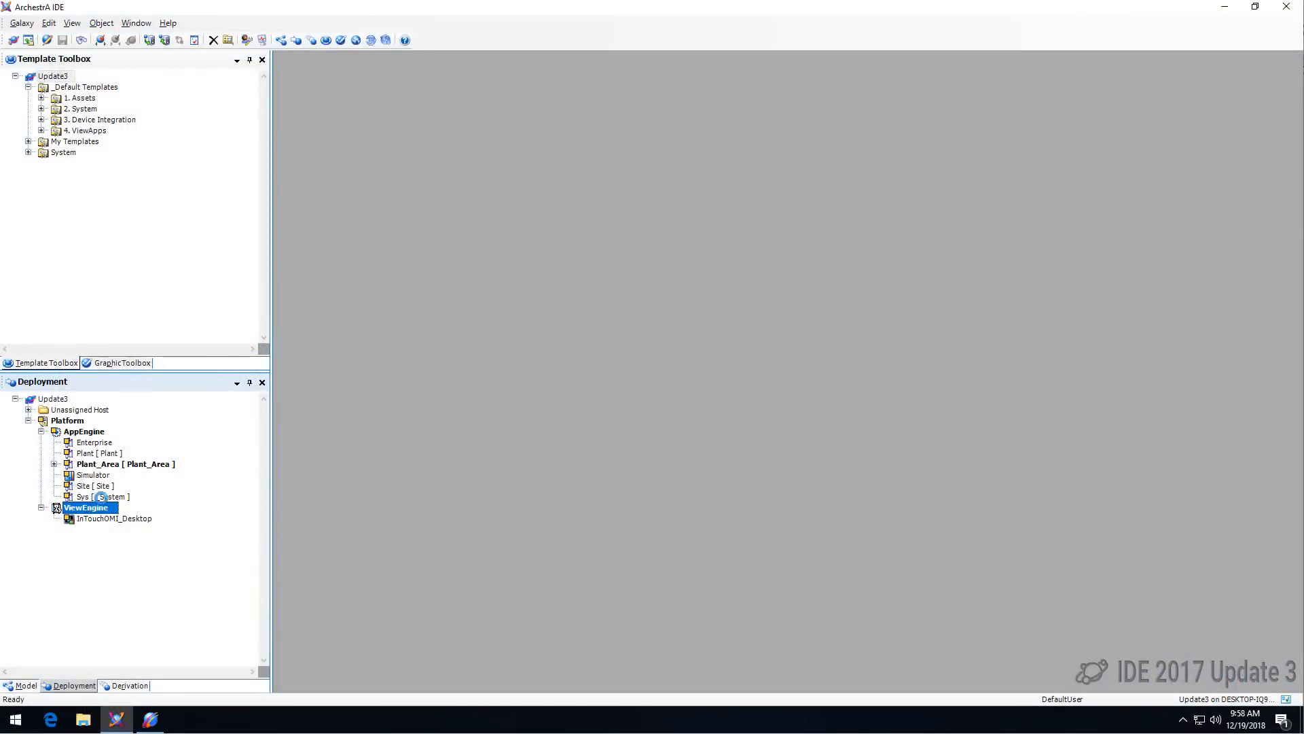
Tick 'ViewApps are Read Only' on the ViewEngine's General tab
double_click(85, 508)
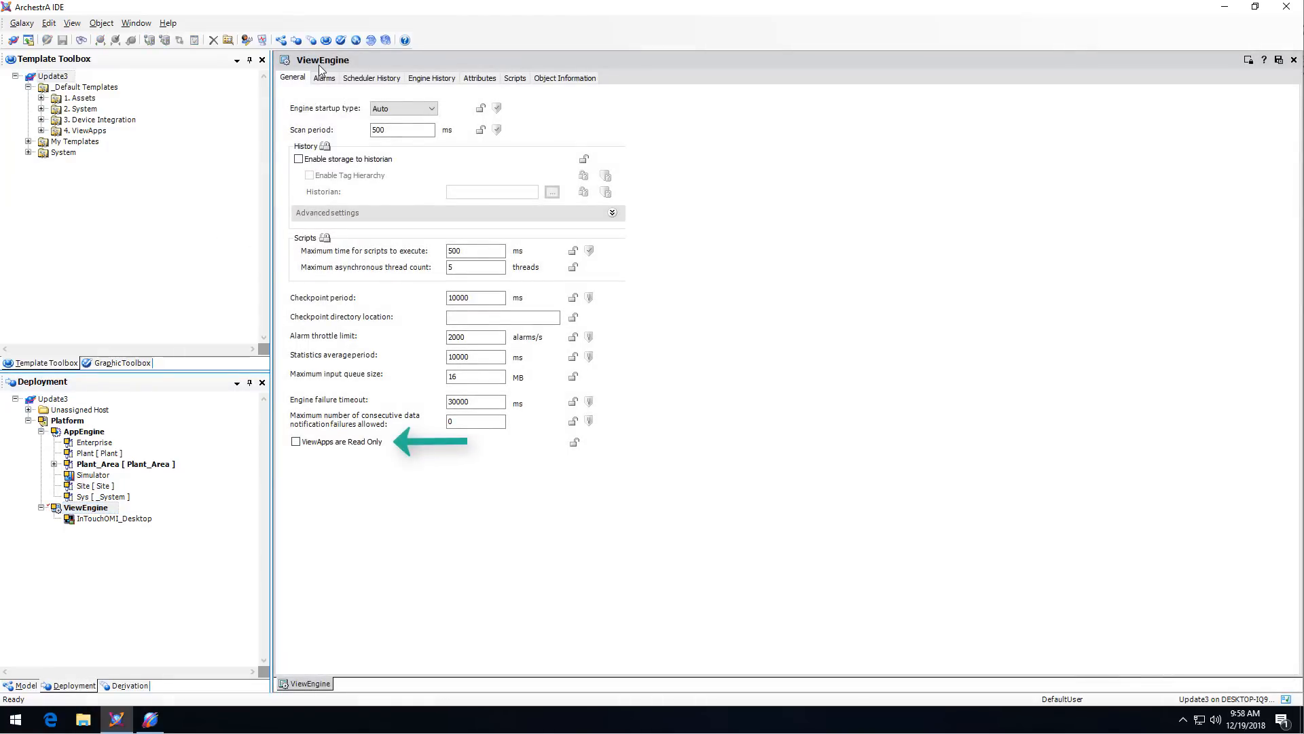
left_click(296, 442)
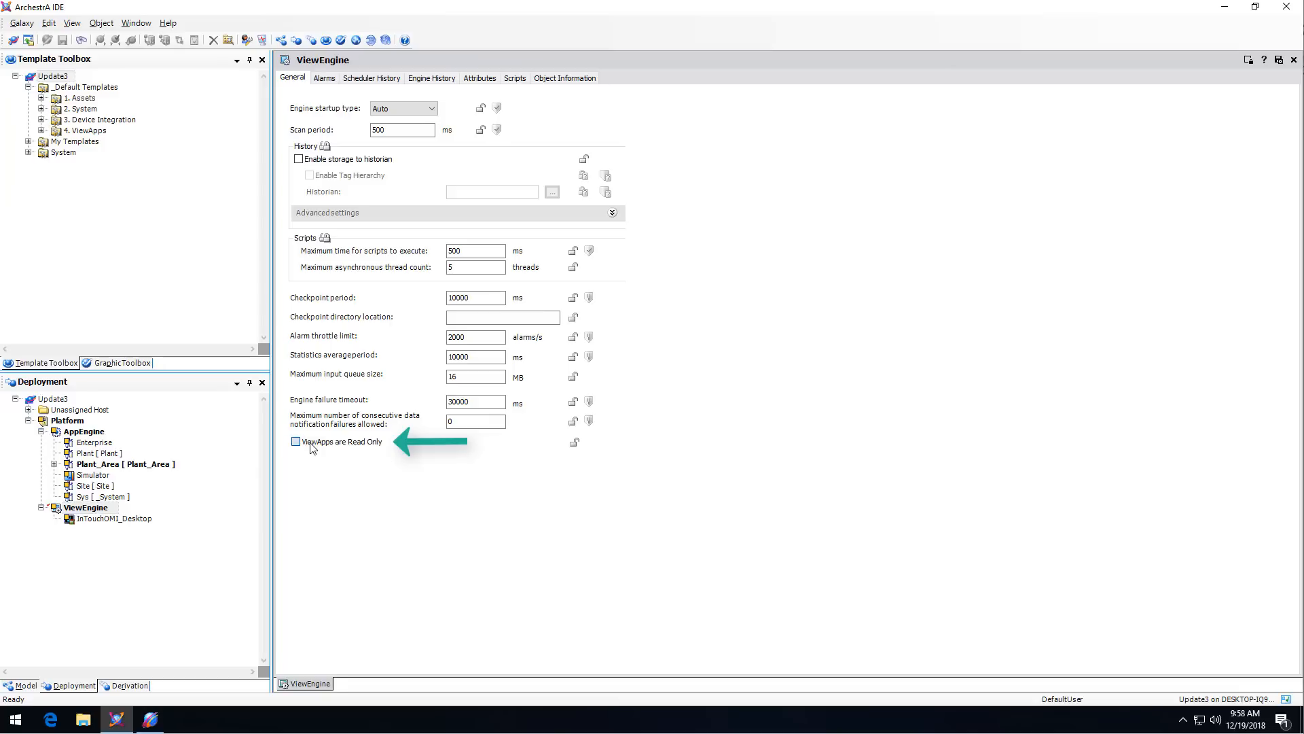
left_click(296, 441)
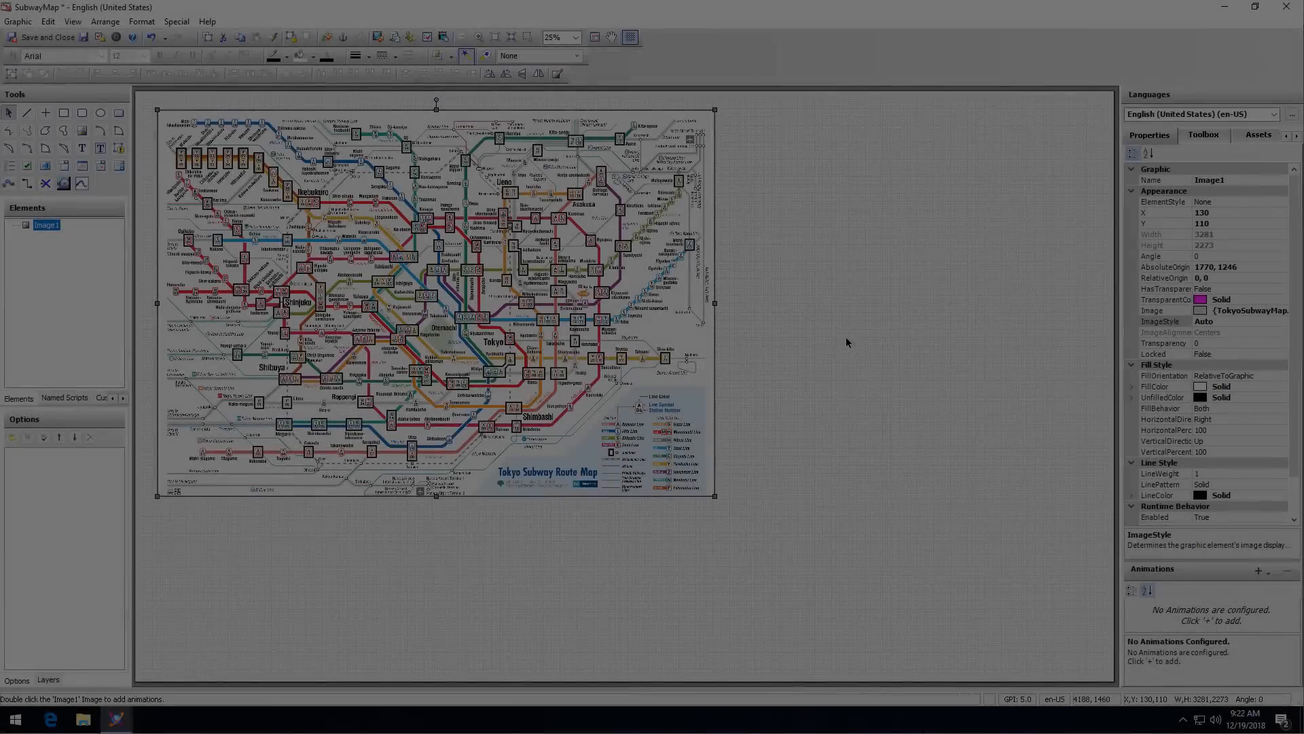
Draw Rectangle1 over the I09/C11/T09/M18/Z08 station marker with Transparency 100
left_click(575, 37)
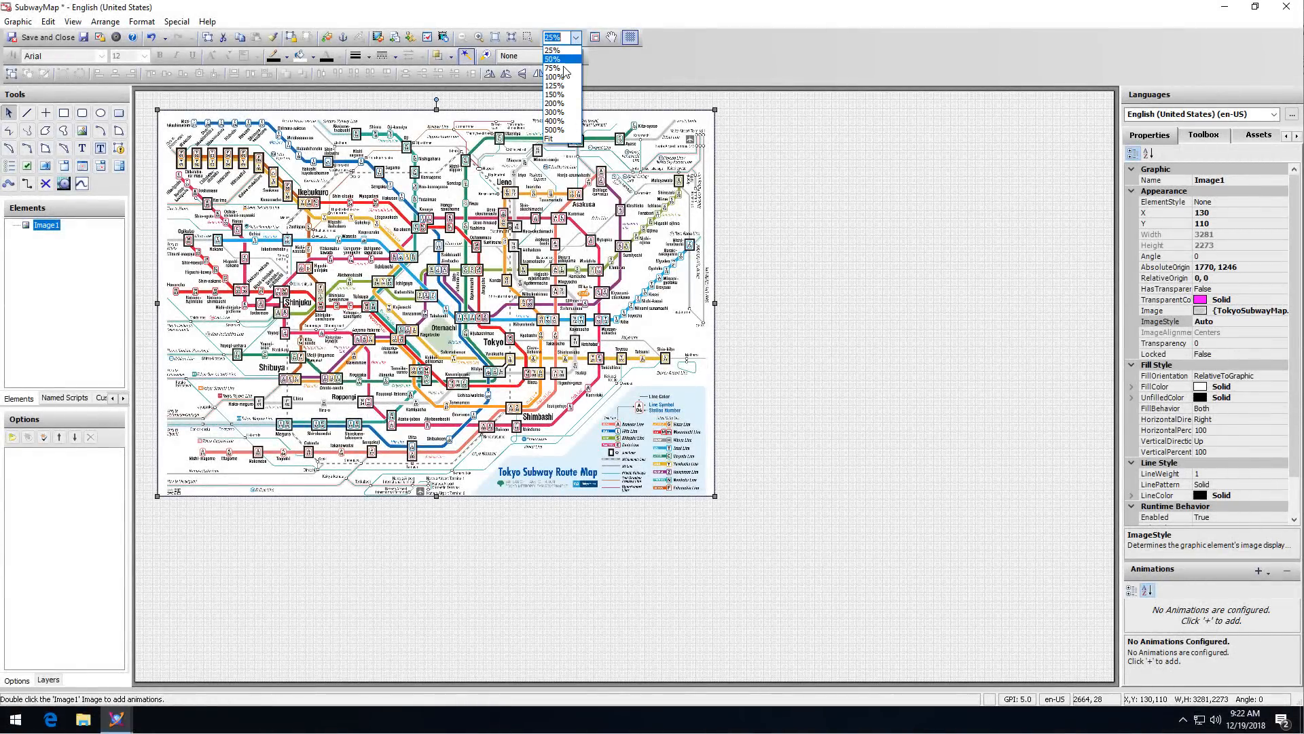
left_click(555, 59)
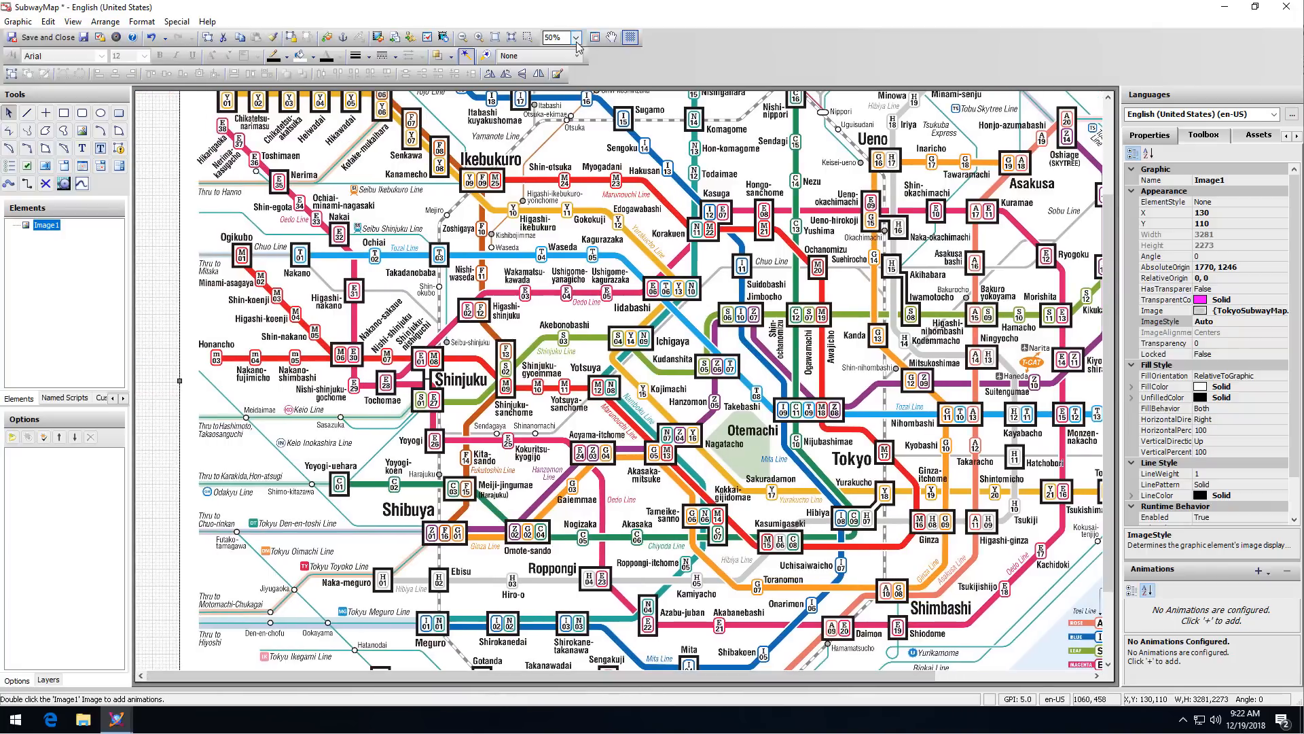
left_click(574, 38)
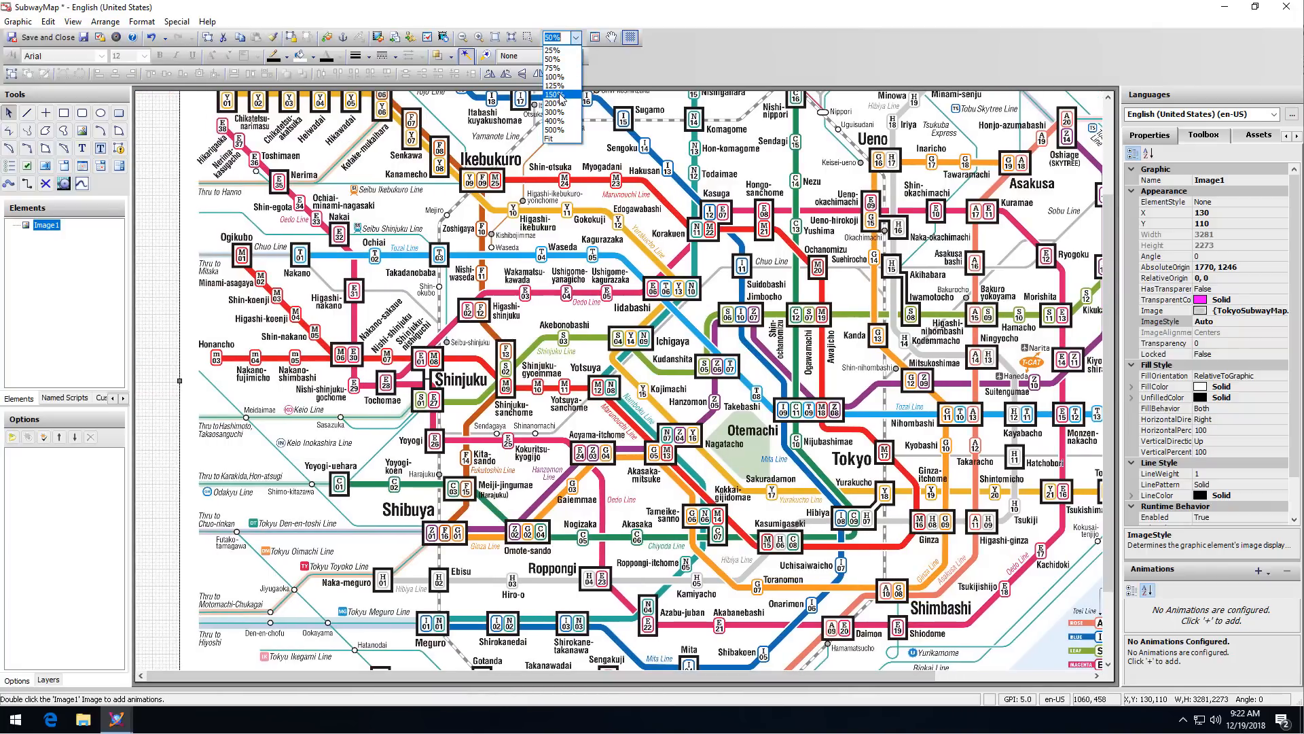
left_click(556, 86)
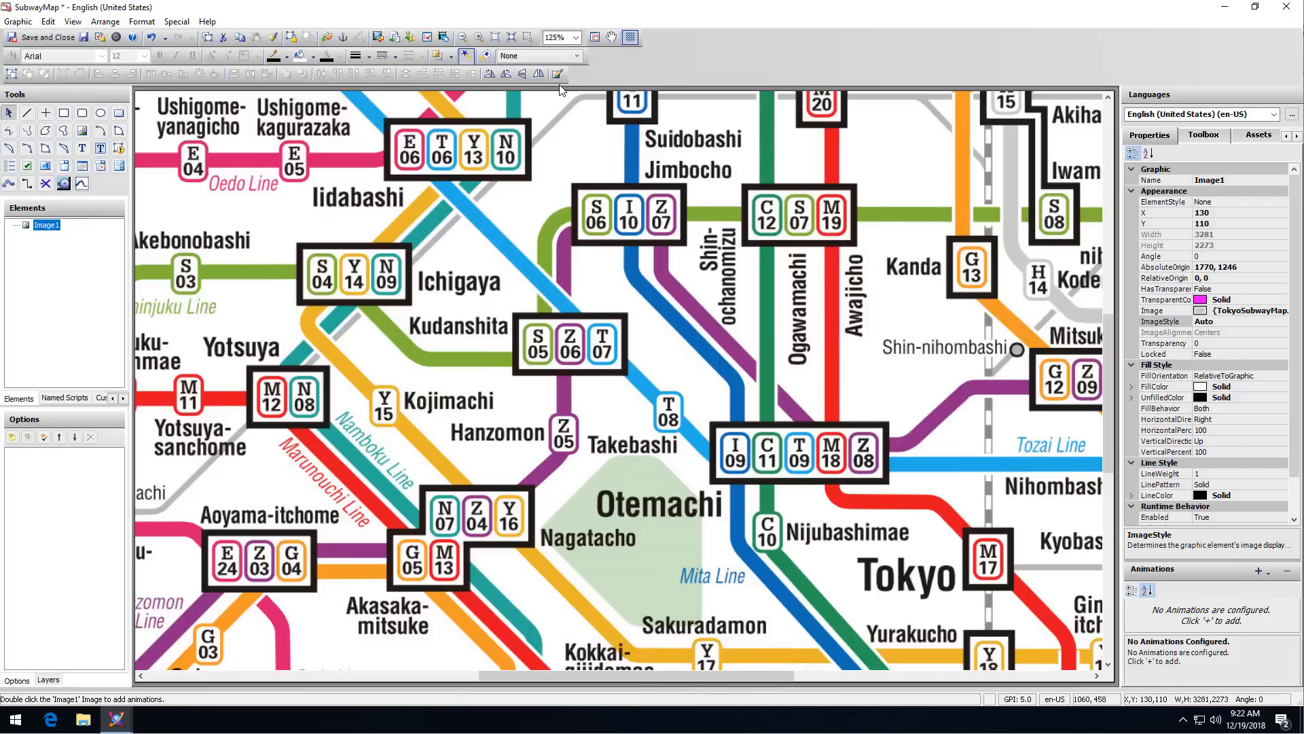
mouse_move(874, 447)
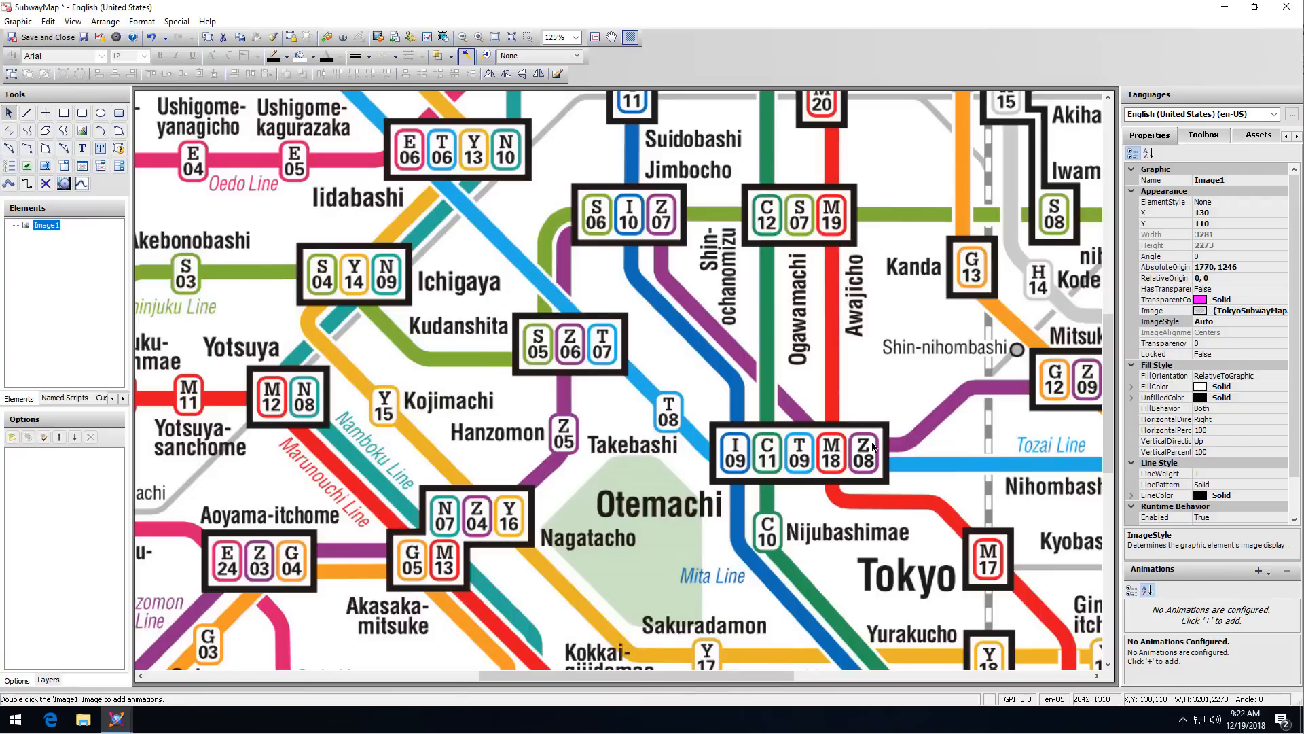
mouse_move(268, 256)
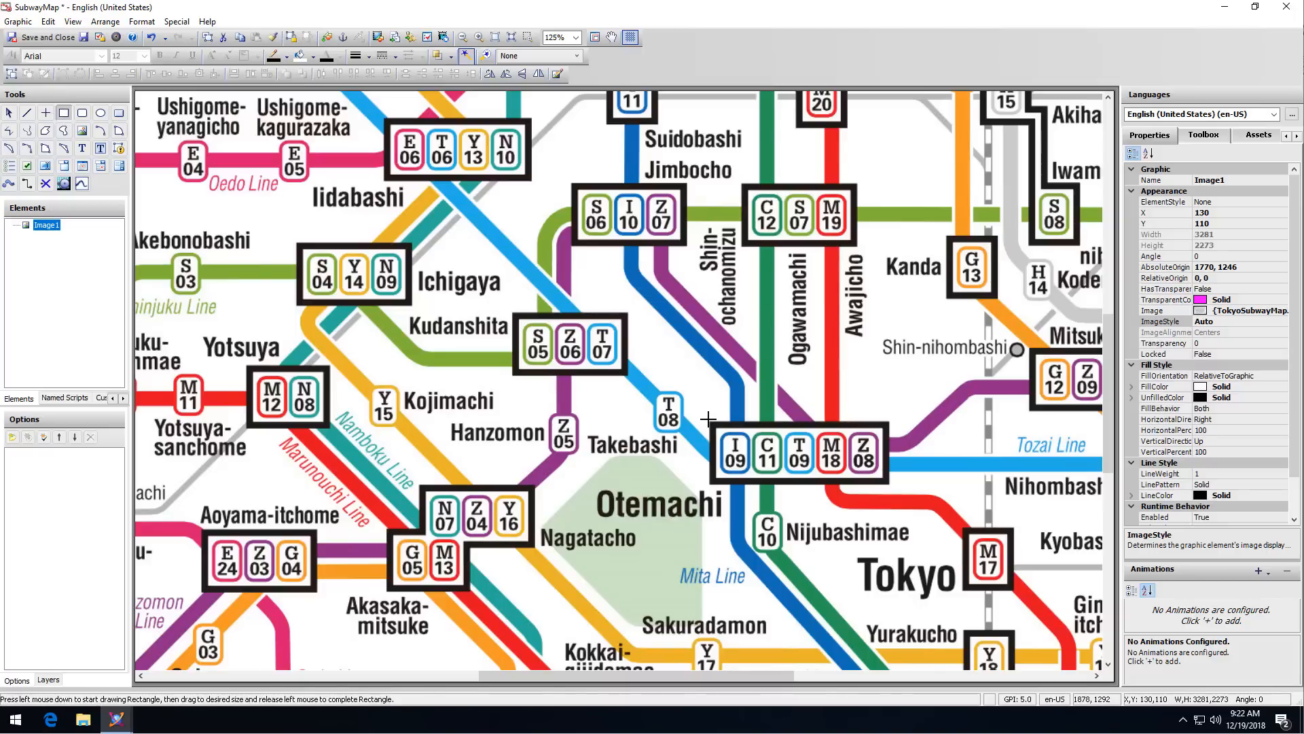
left_click_drag(712, 420, 890, 486)
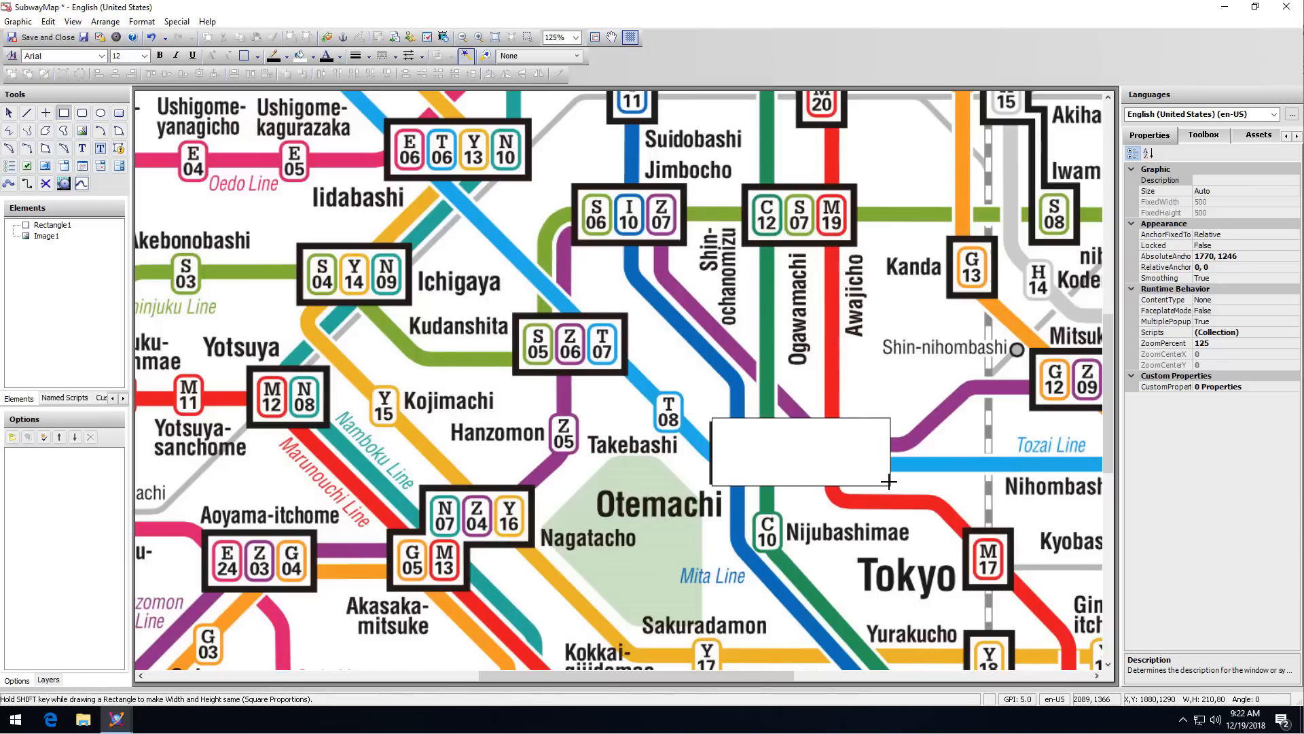
left_click(799, 452)
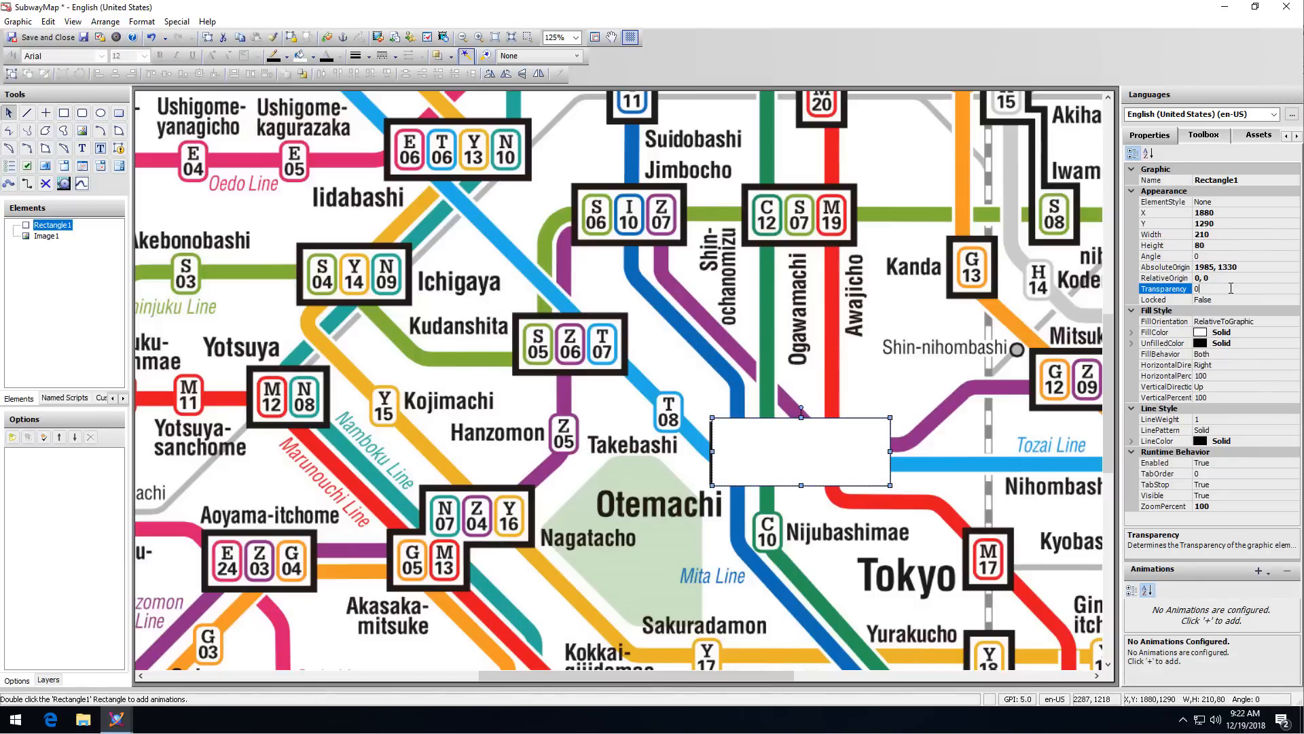
type("100")
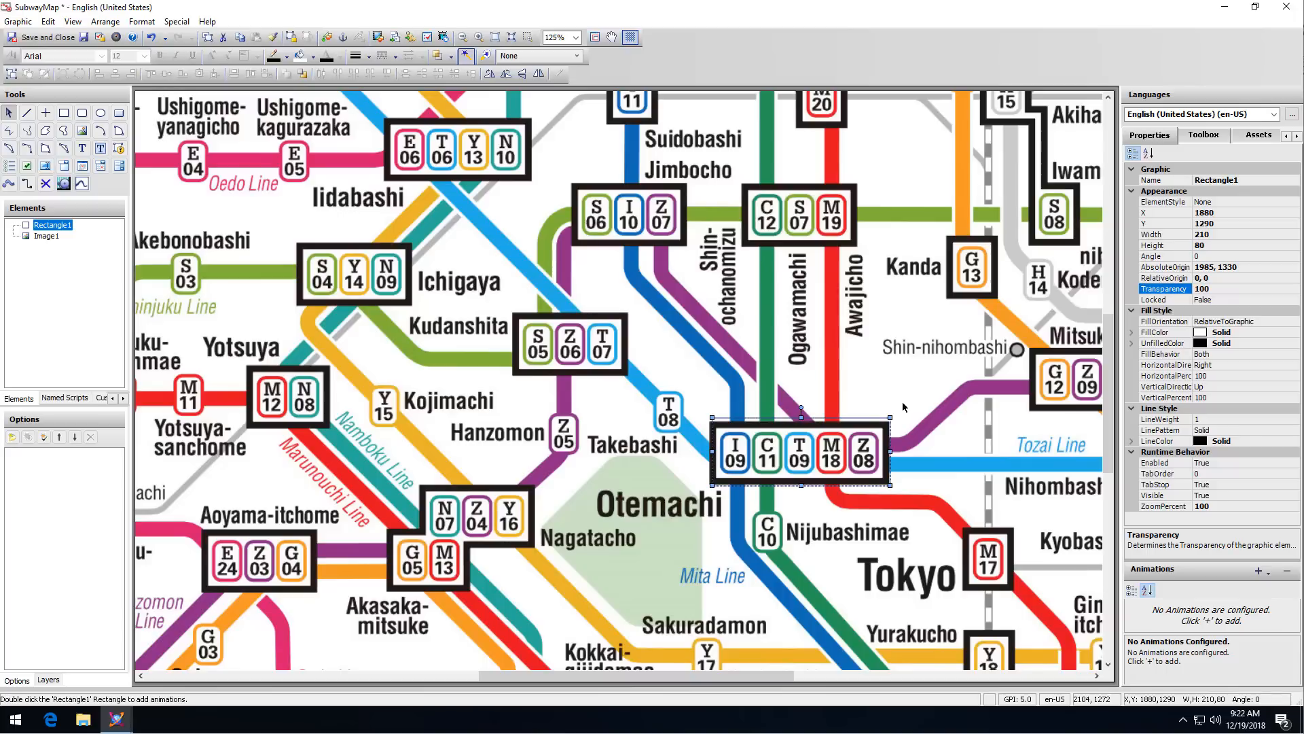
mouse_move(844, 423)
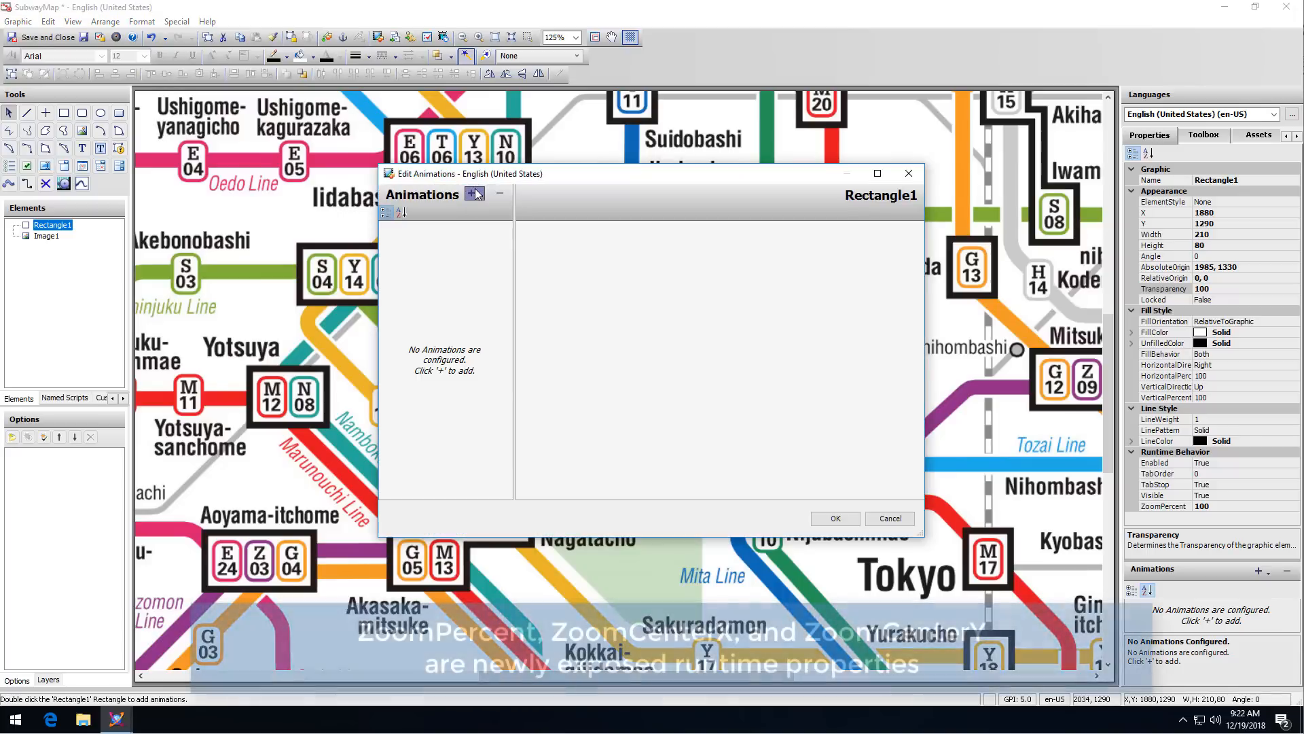
Give Rectangle1 an action script: ZoomPercent 350, ZoomCenterX 1990, ZoomCenterY 1350
left_click(470, 195)
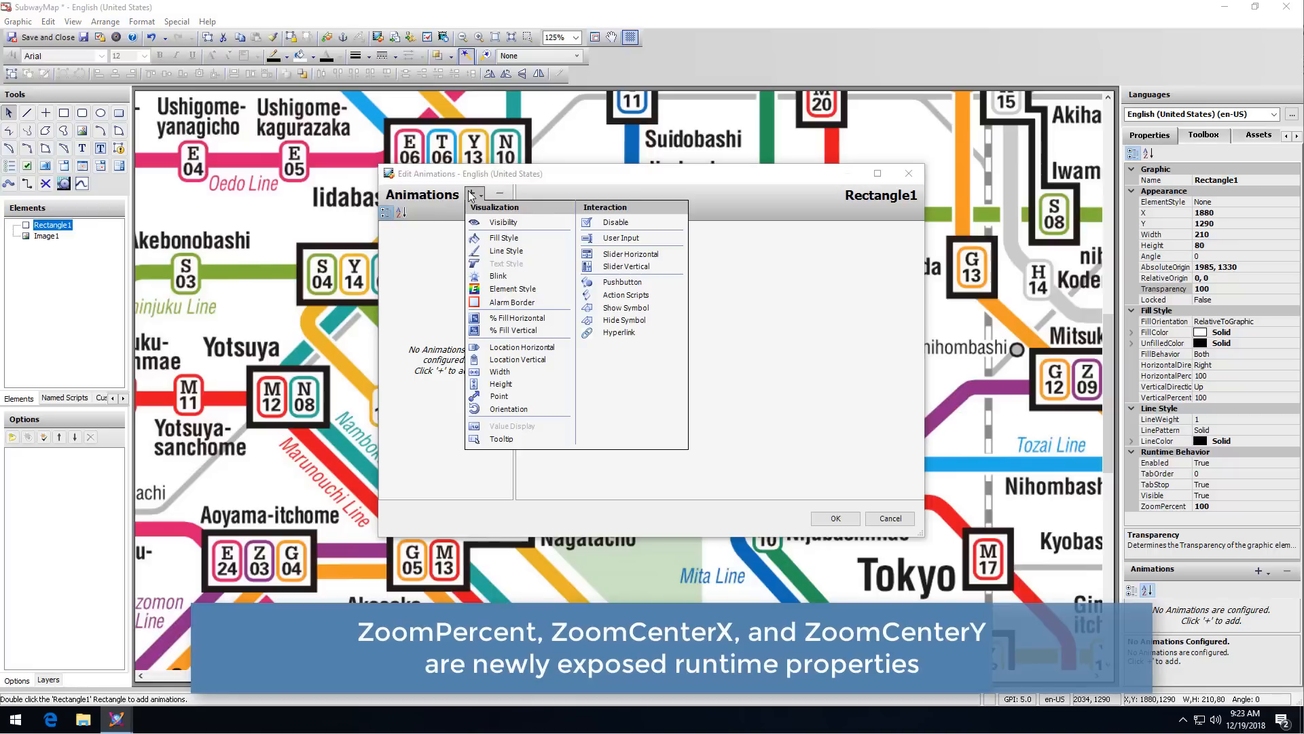
left_click(625, 294)
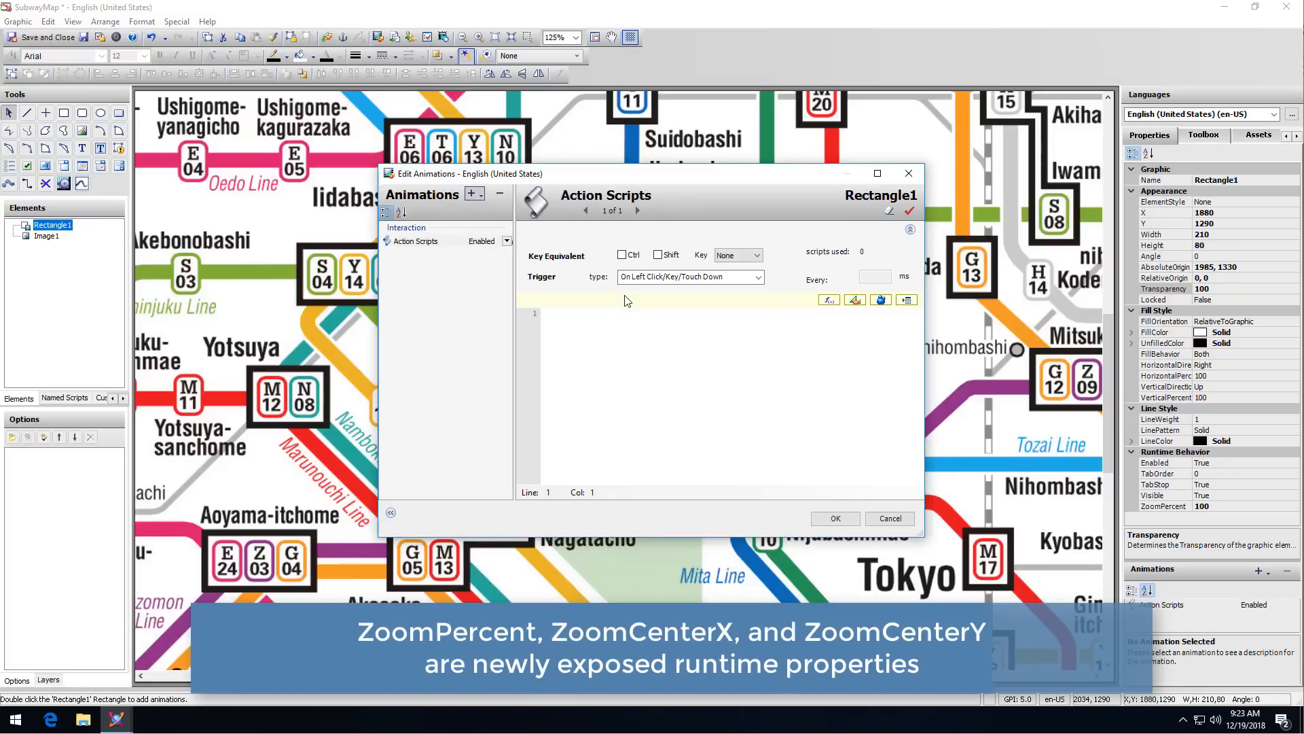
type("ZoomPercent")
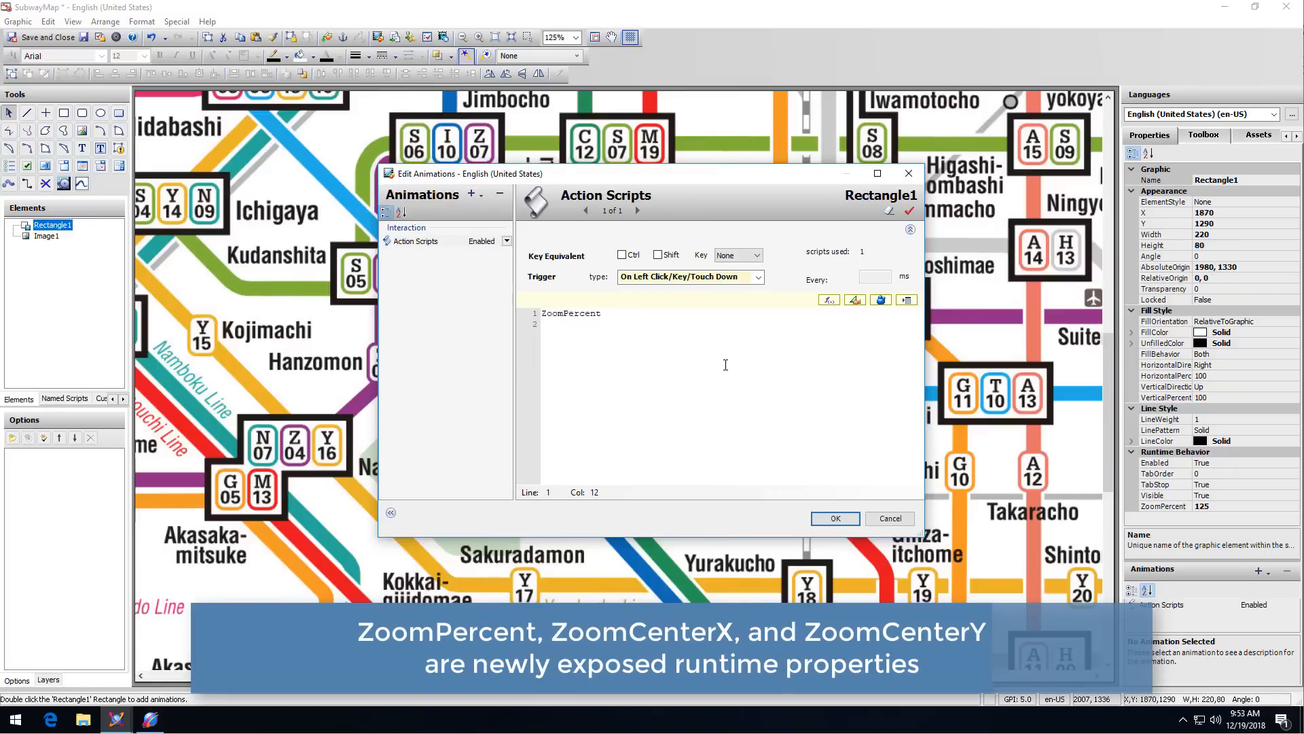
type("= 350;")
left_click(730, 324)
type("ZoomCenterX =")
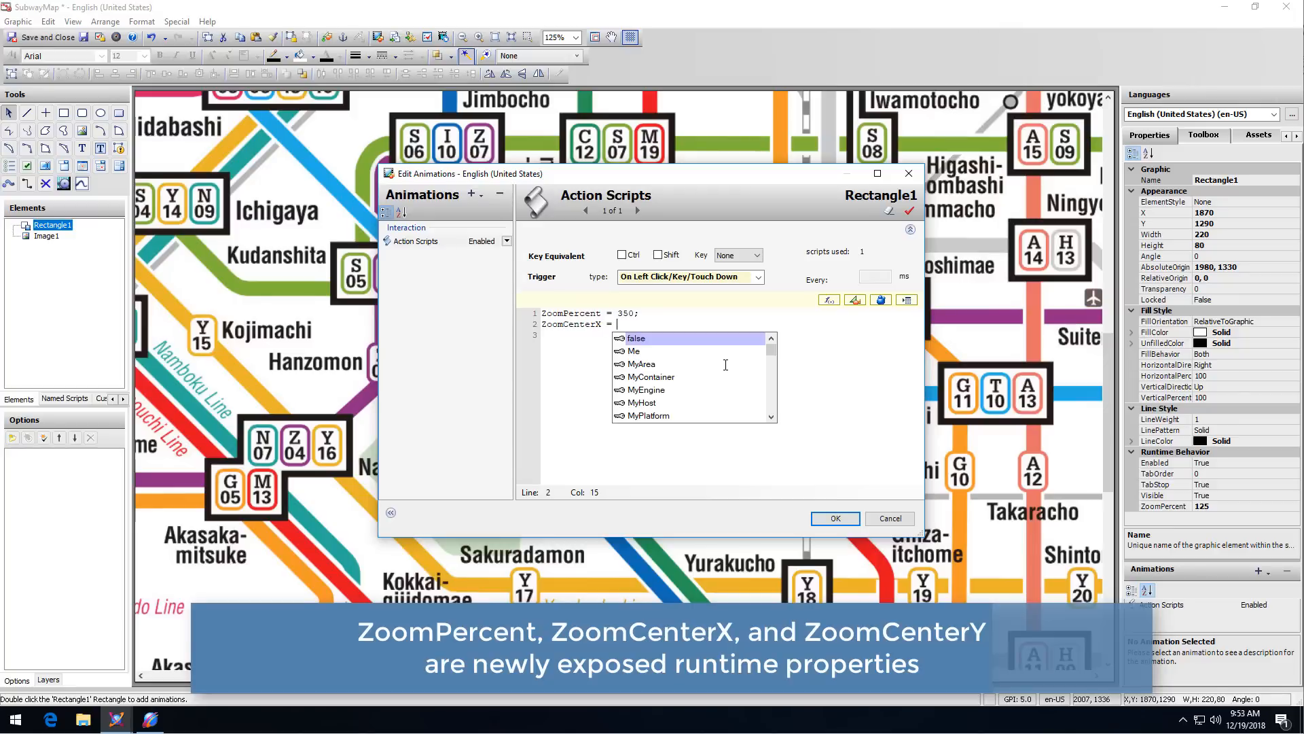
type("1990")
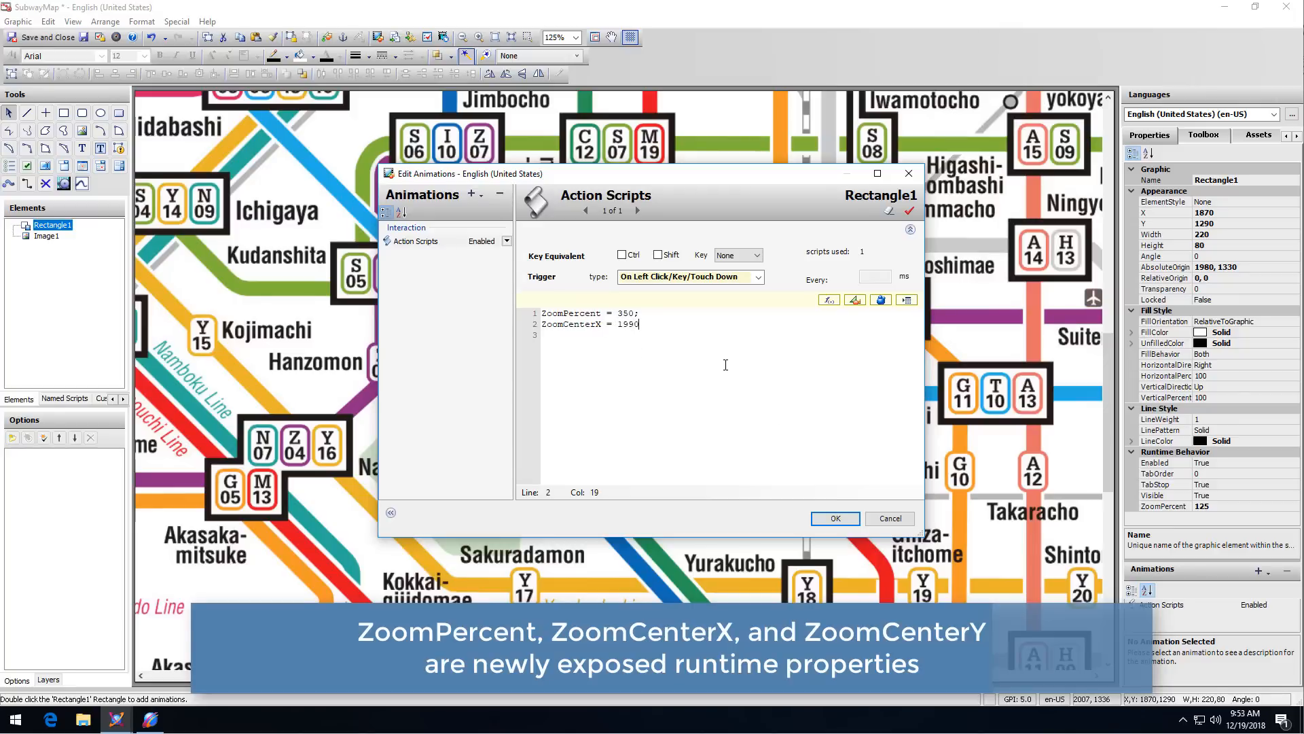
type("ZoomCenterY = 1350")
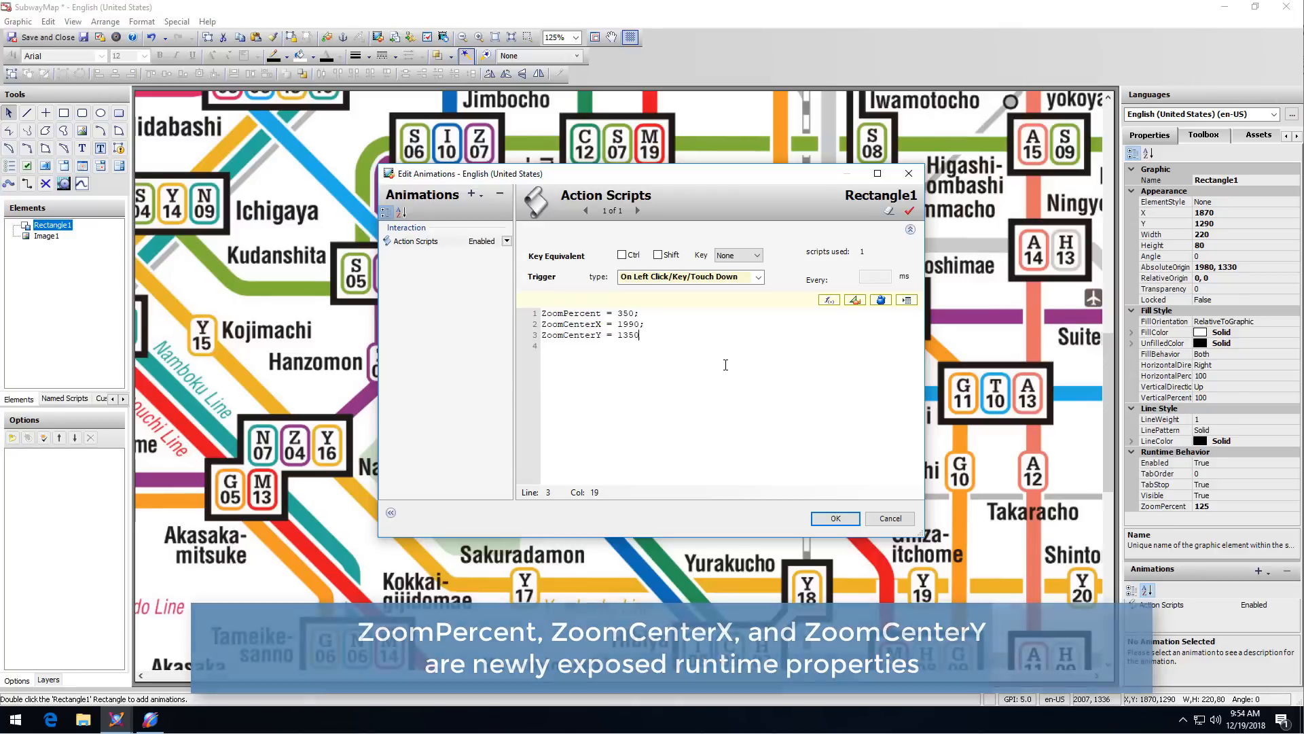
left_click(834, 519)
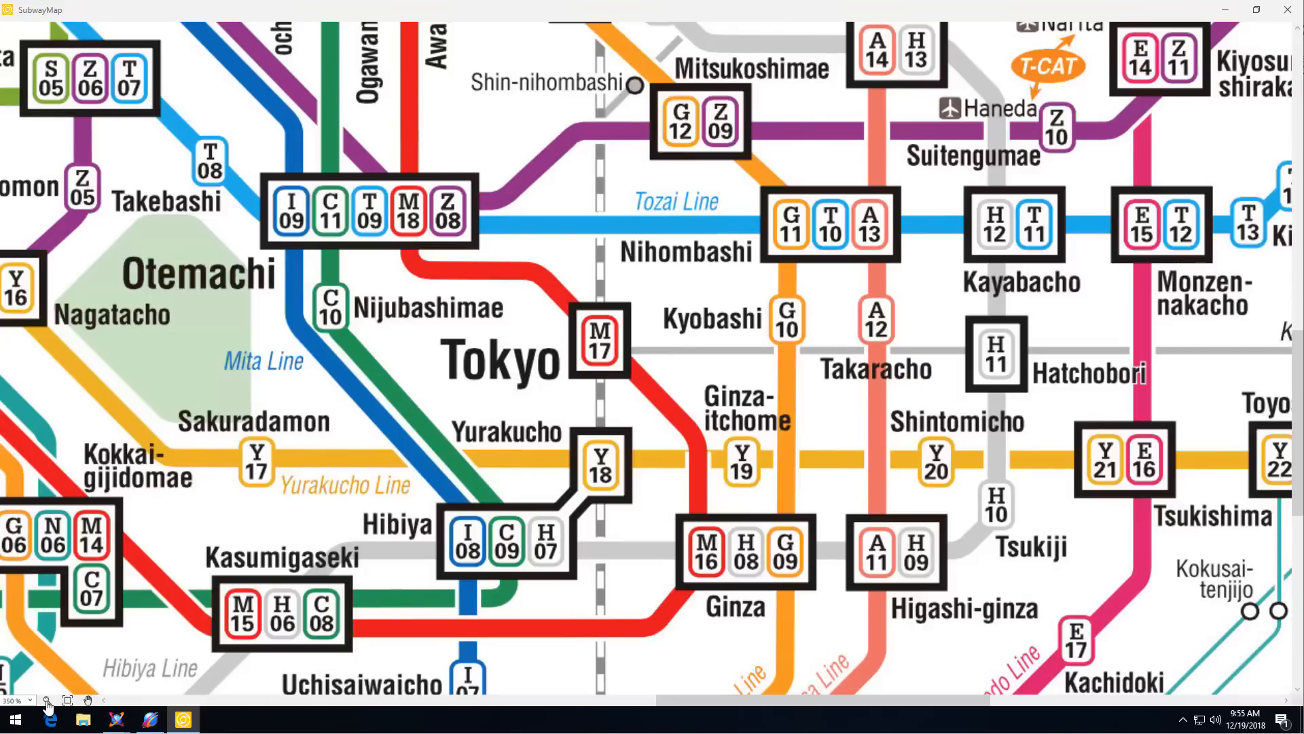
Zoom the running subway map to 350% around Otemachi and Tokyo stations
left_click(45, 700)
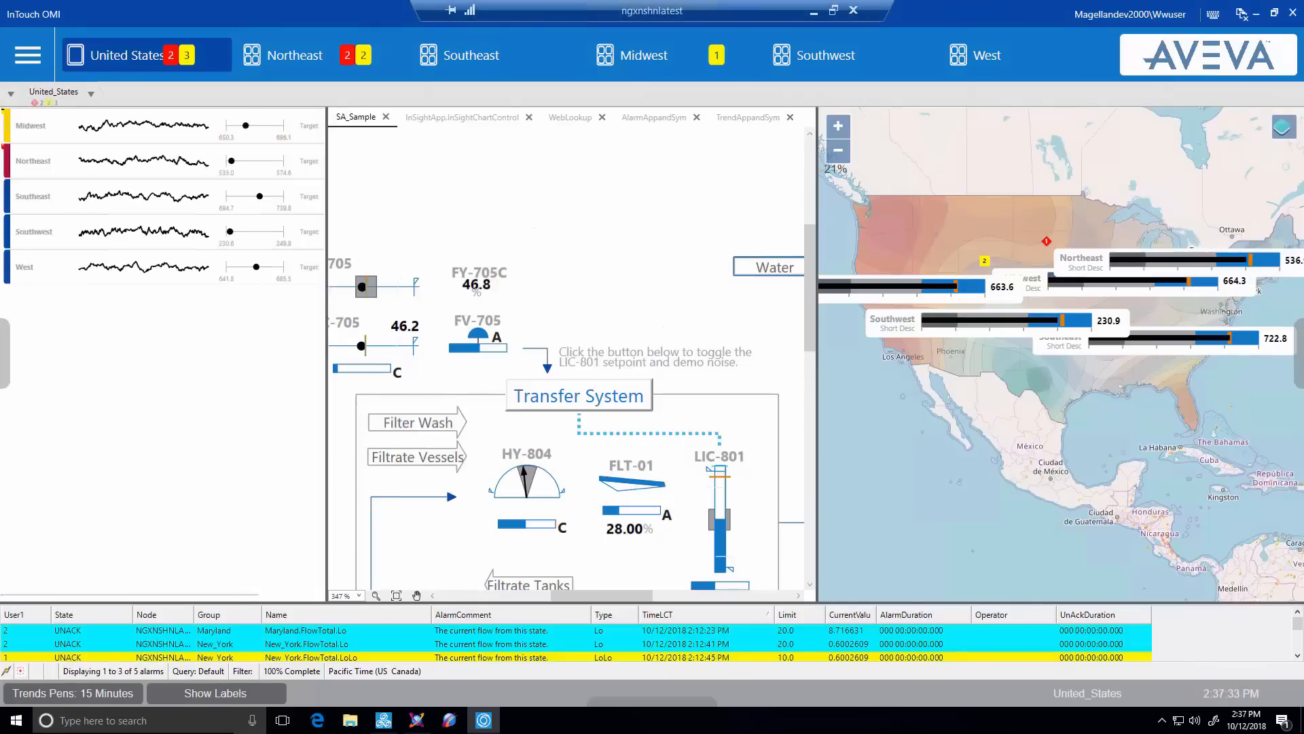
Browse Southeast's states via the breadcrumb lists, then switch to Northeast and open the area tree
left_click(91, 92)
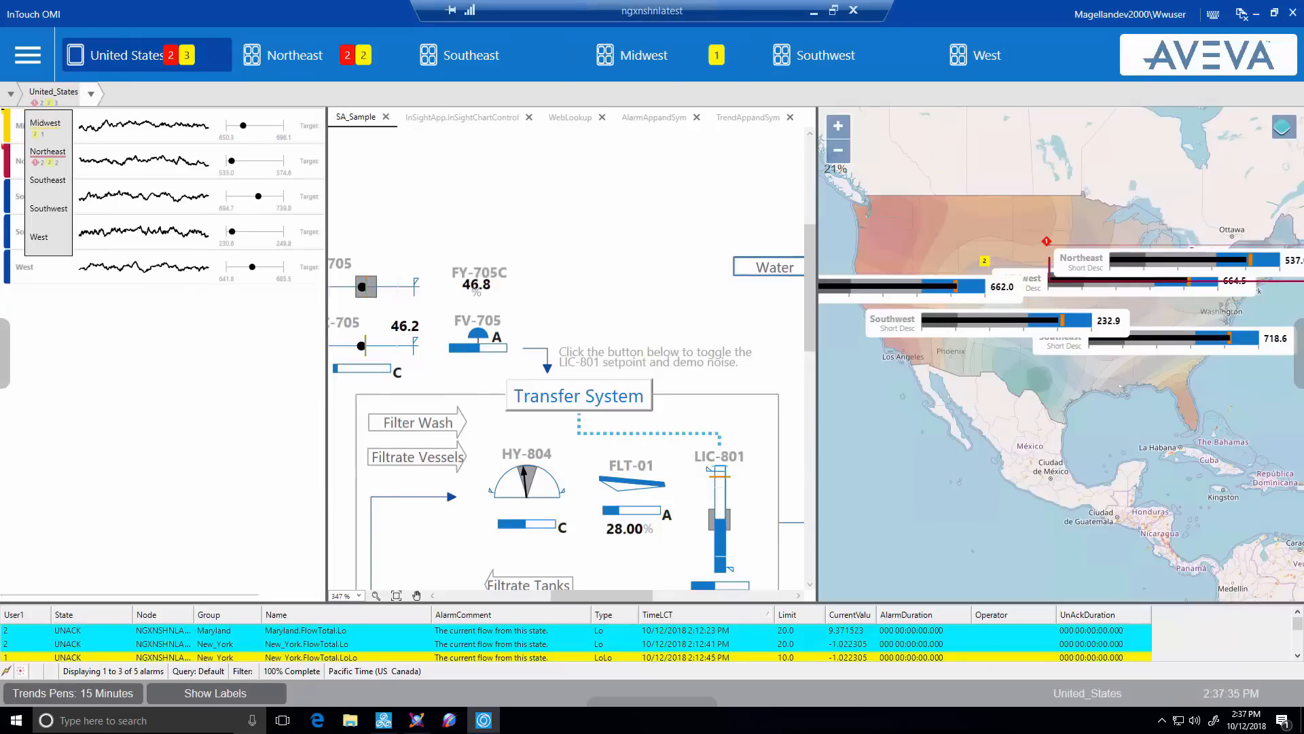
left_click(471, 55)
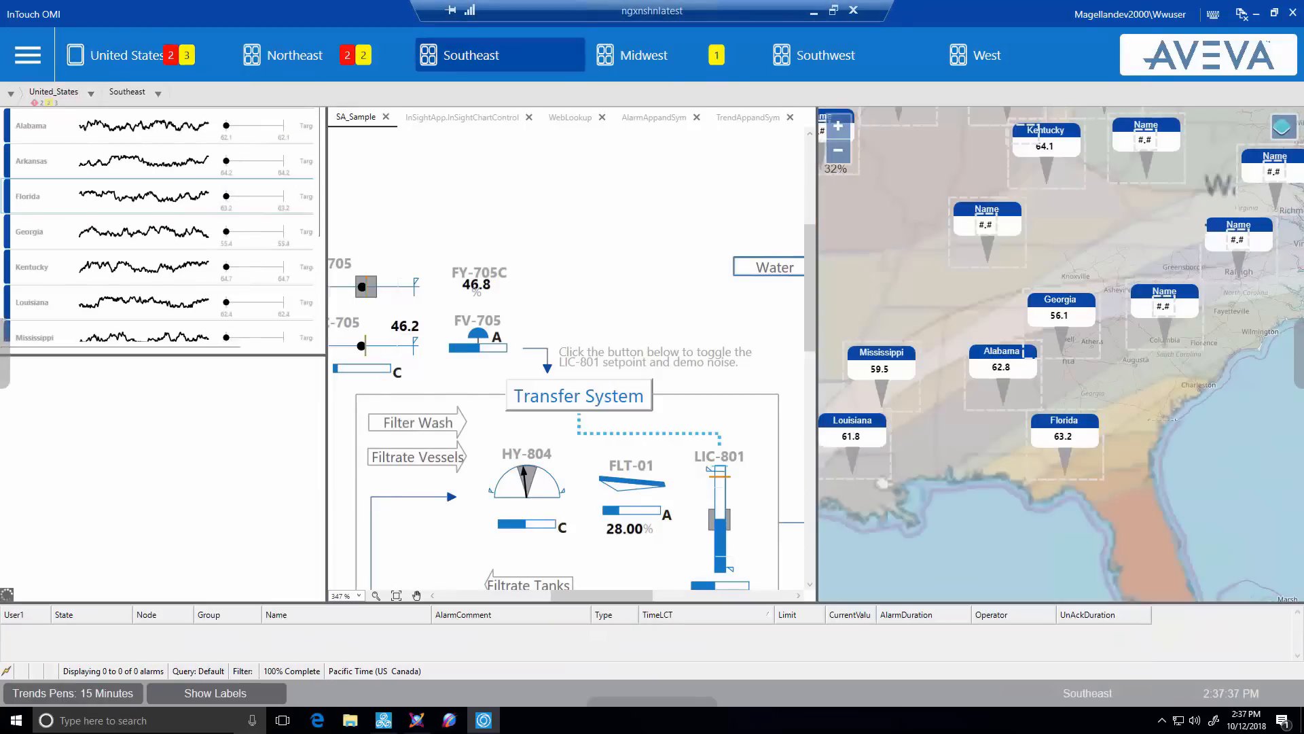
left_click(157, 93)
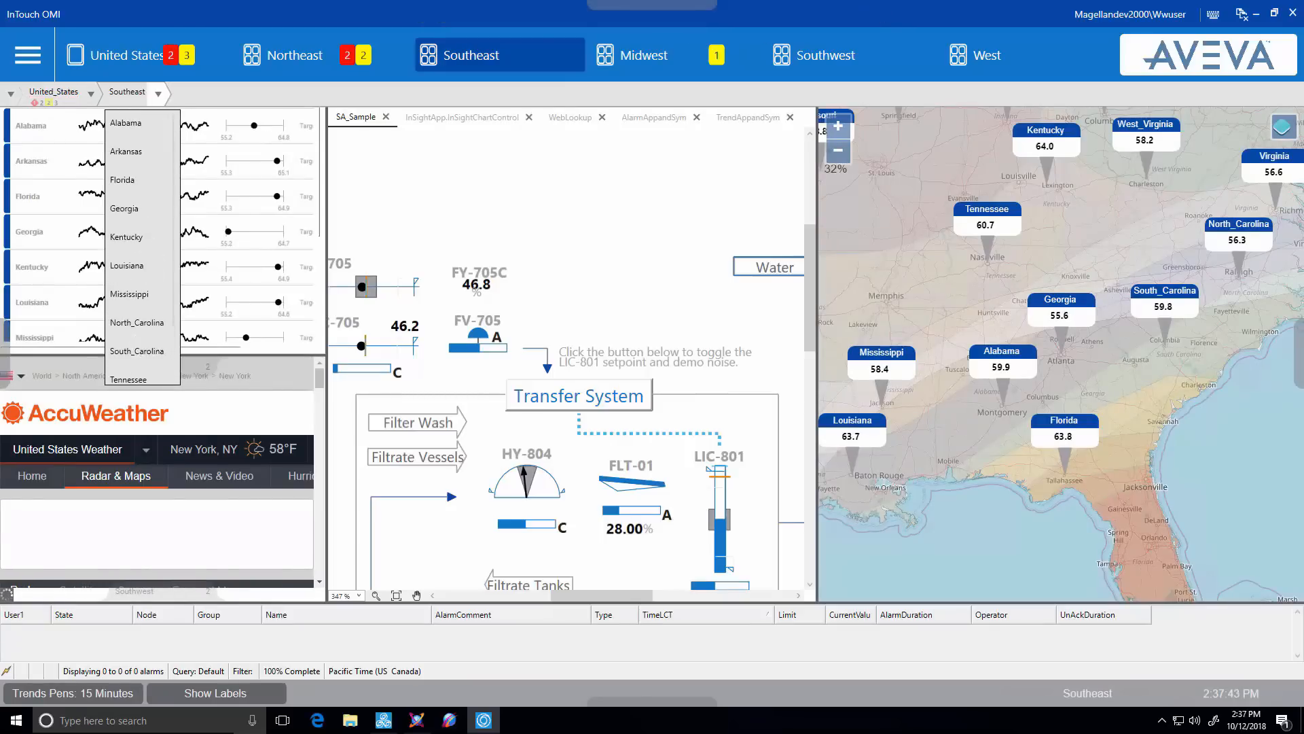
left_click(294, 55)
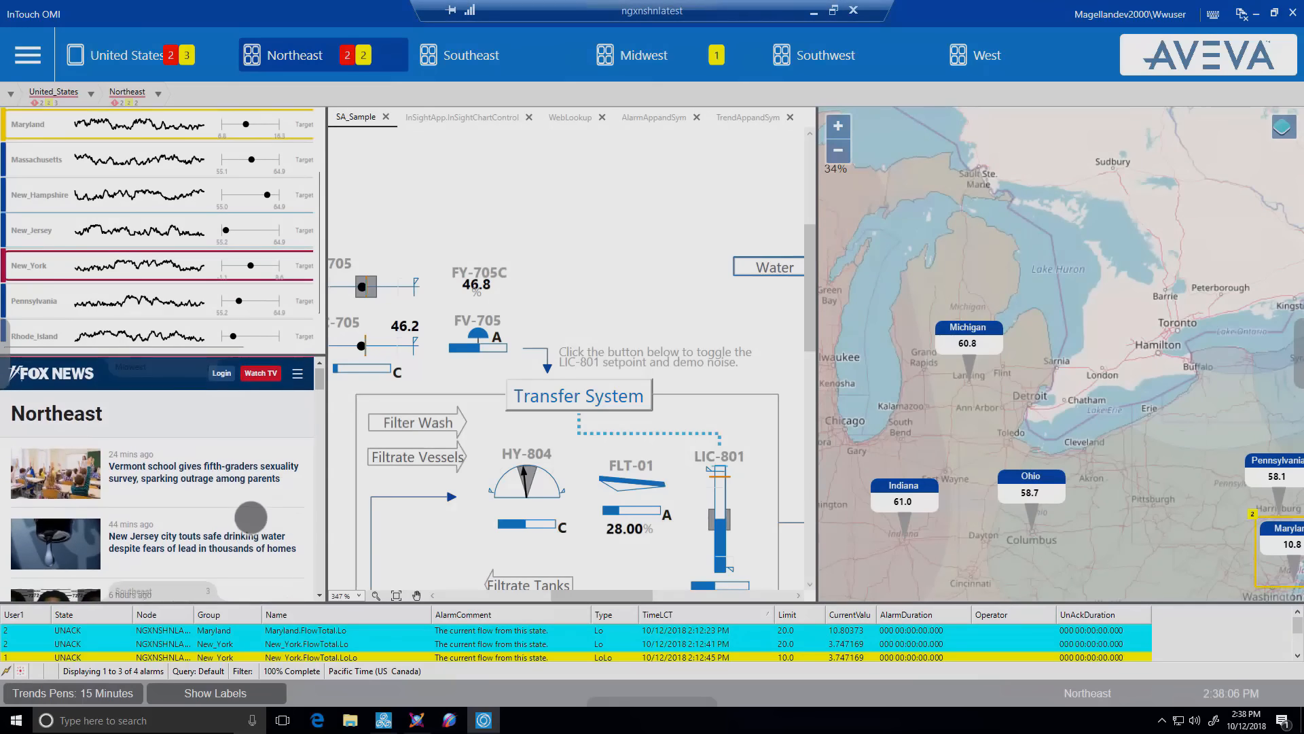
left_click(653, 117)
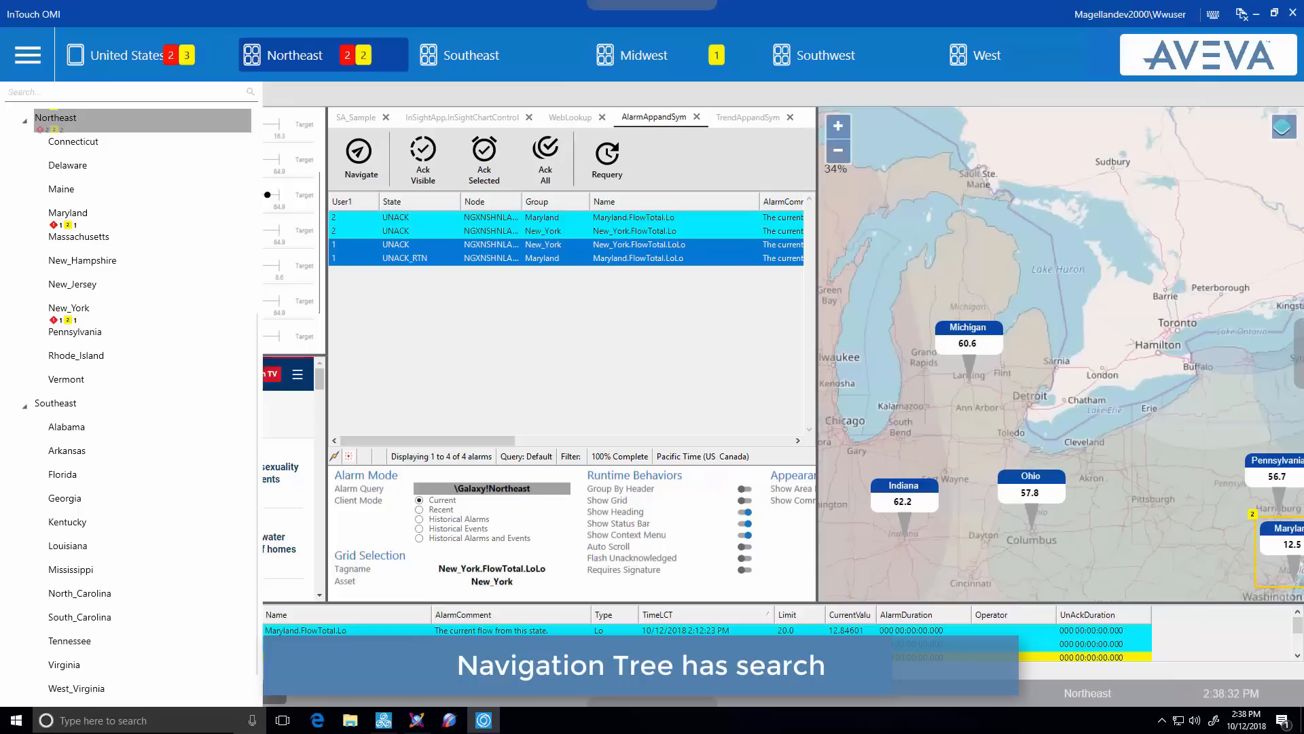
Search the area tree for 'new', then expand United_States and Northeast in the alarm hierarchy filter
type("new")
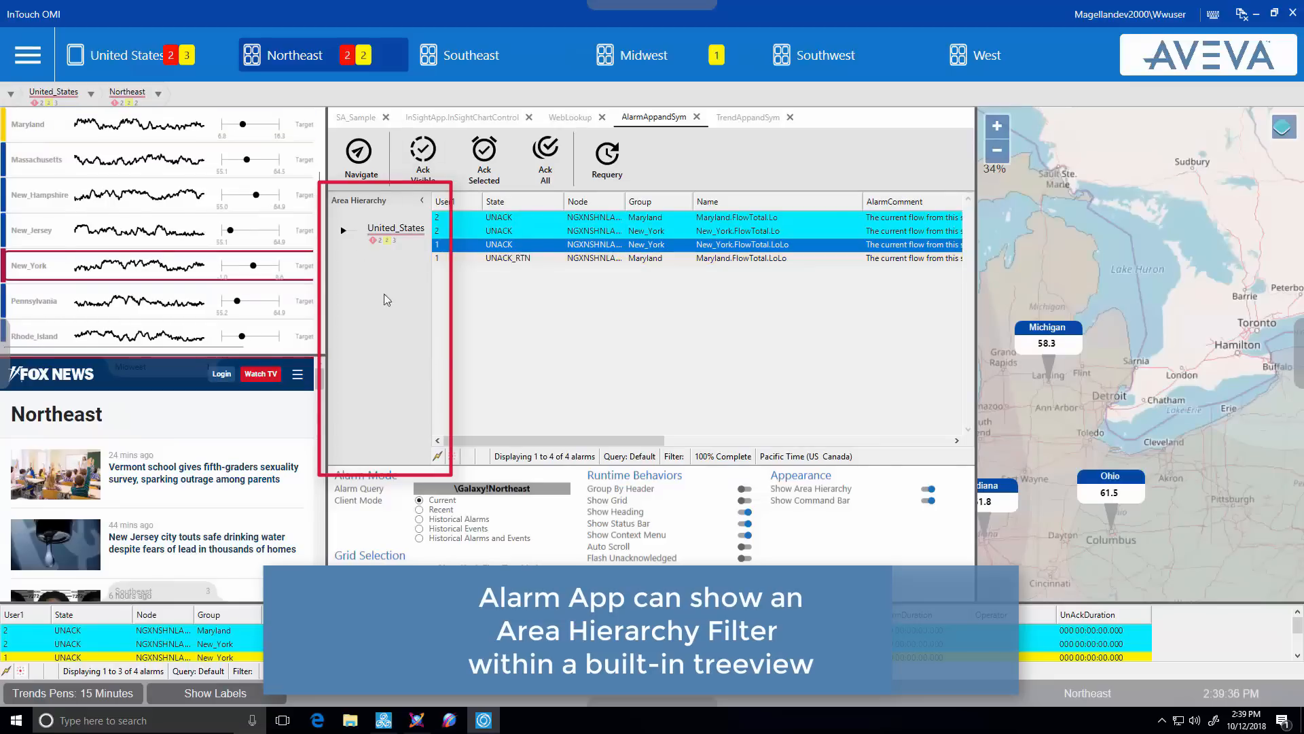
left_click(344, 228)
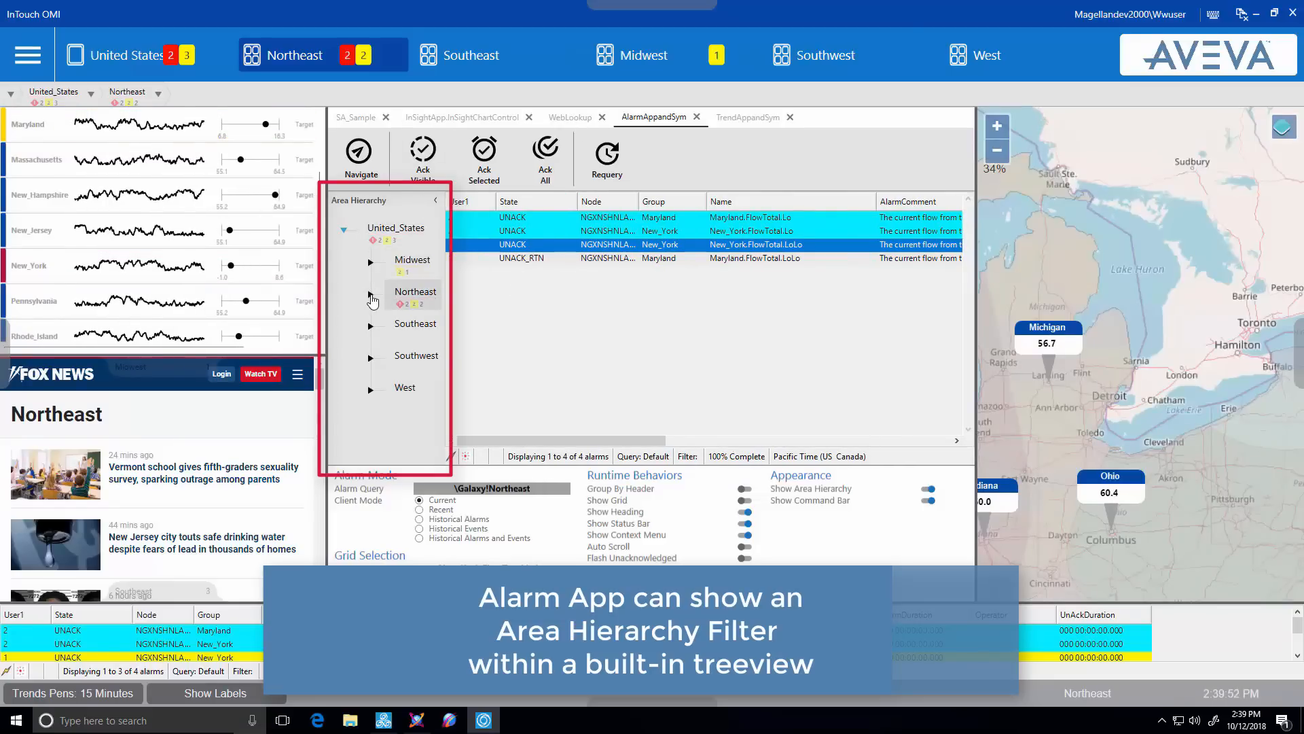
left_click(371, 293)
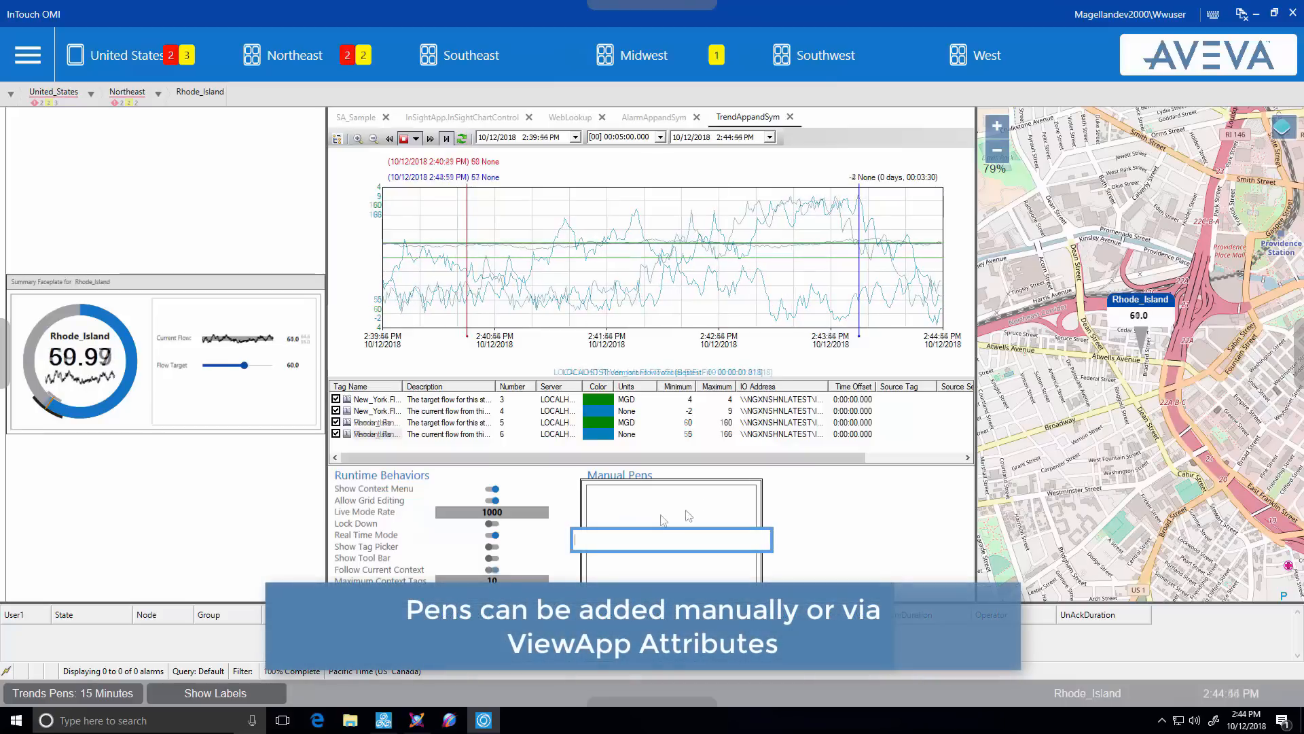
Enter 'United_States.Flo' as a manual pen in Rhode_Island's trend
type("United_States.Flo")
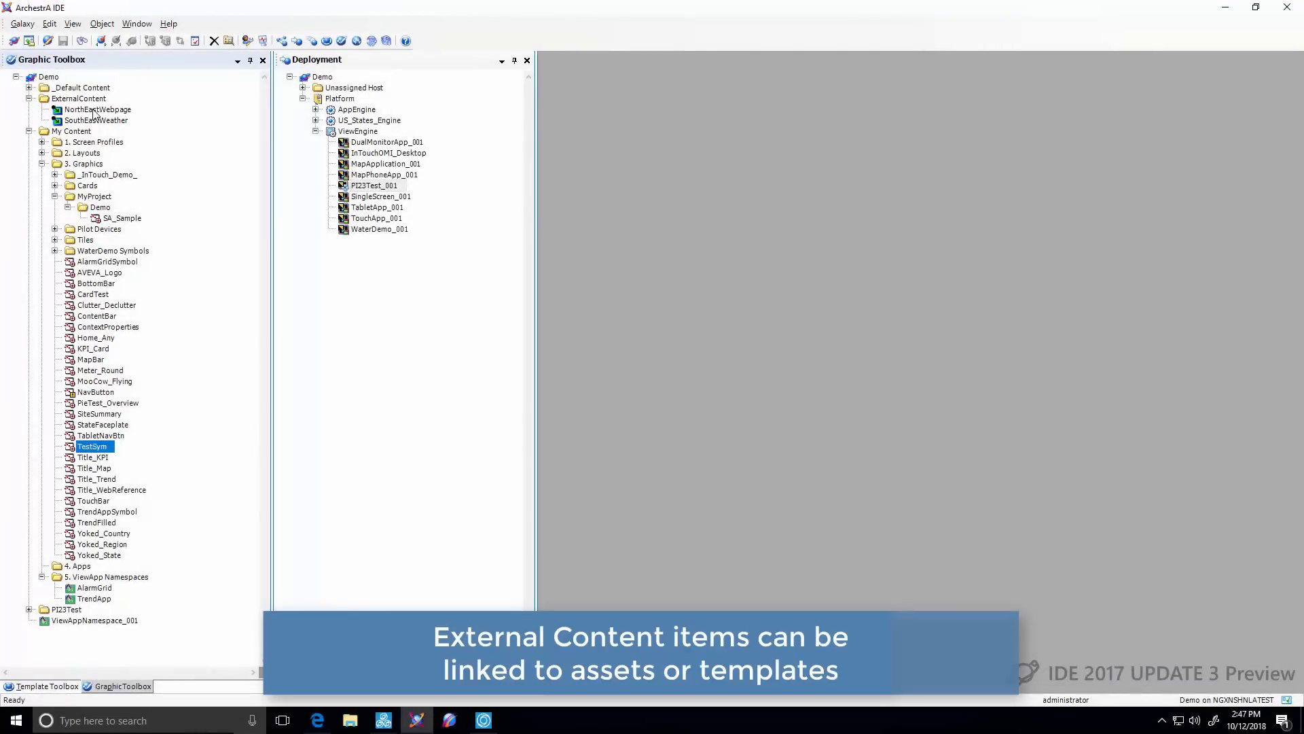
Open the NorthEastWebpage external content item from the Graphic Toolbox
left_click(96, 109)
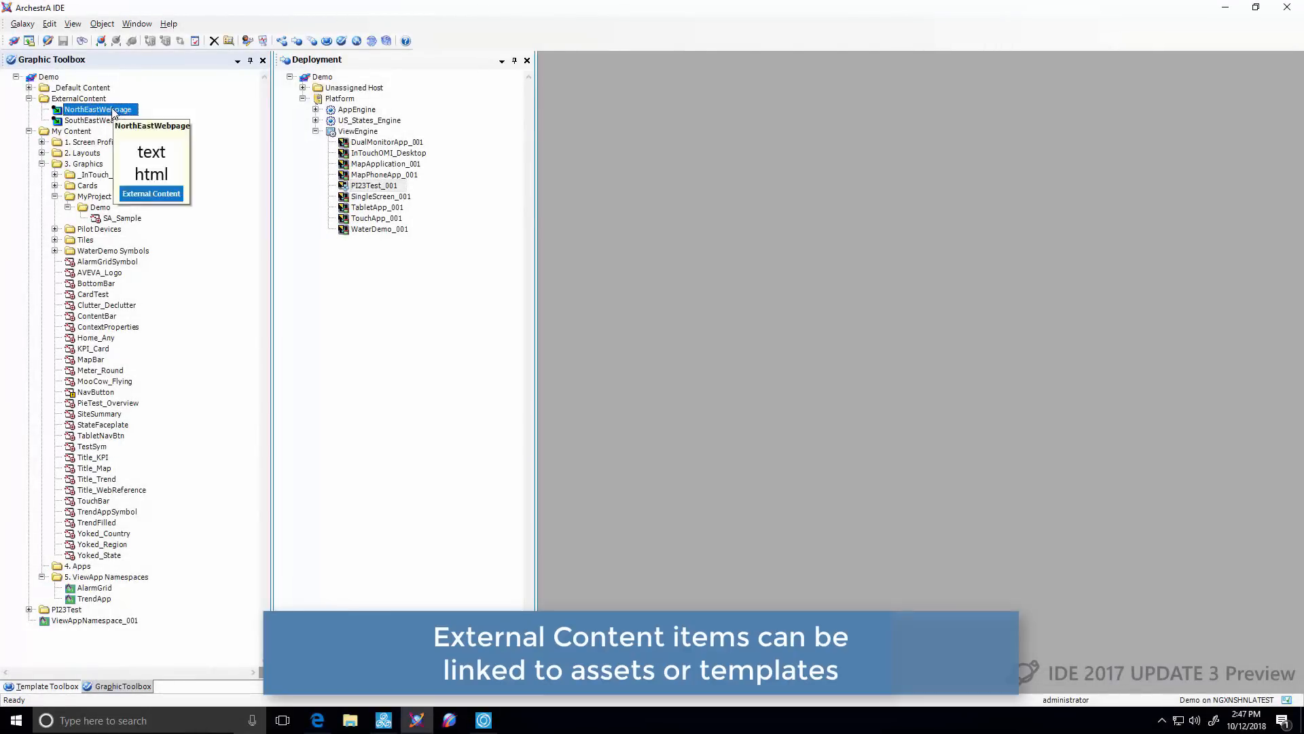
double_click(96, 109)
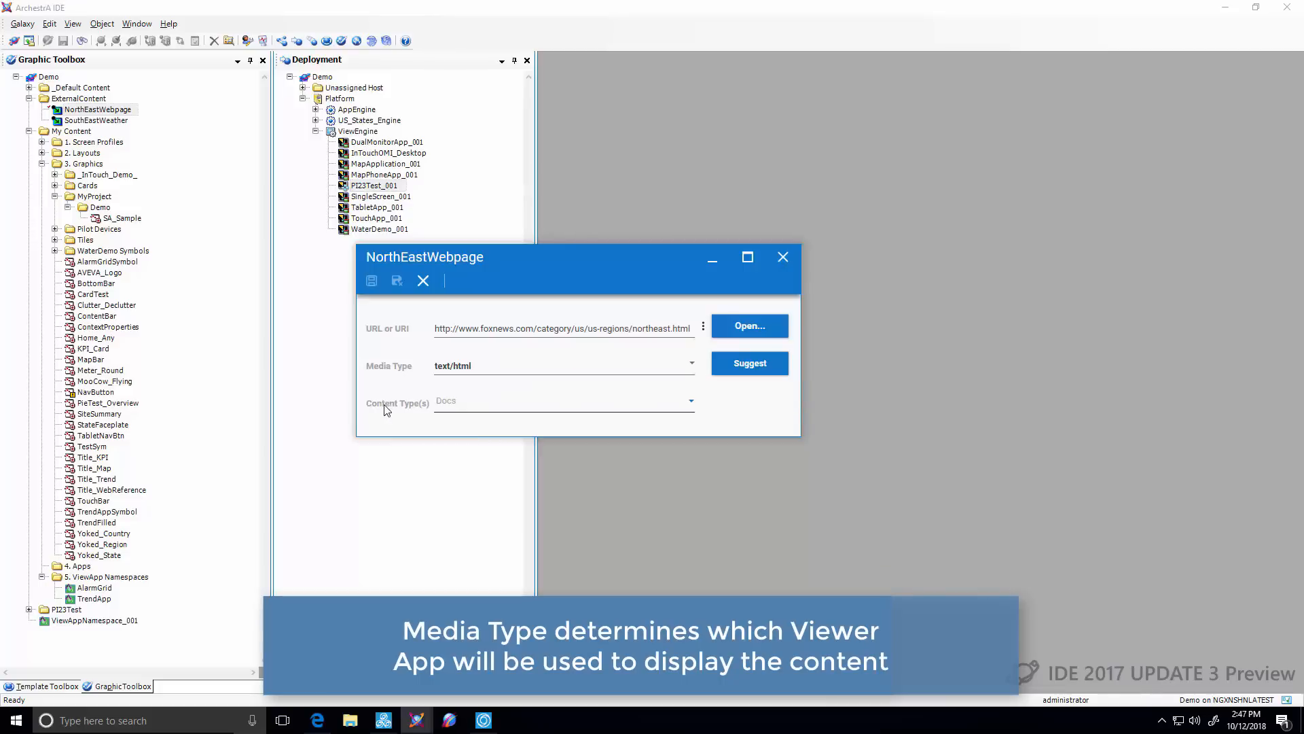
mouse_move(441, 412)
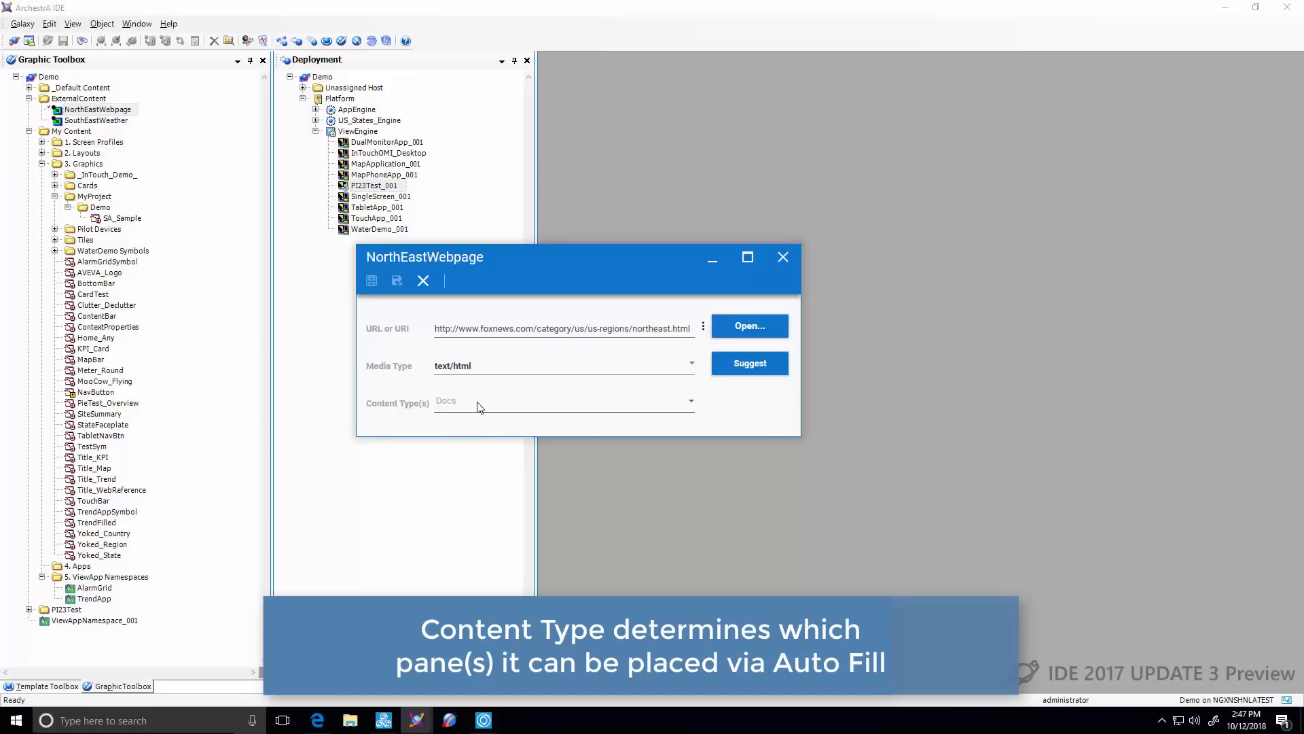
mouse_move(450, 409)
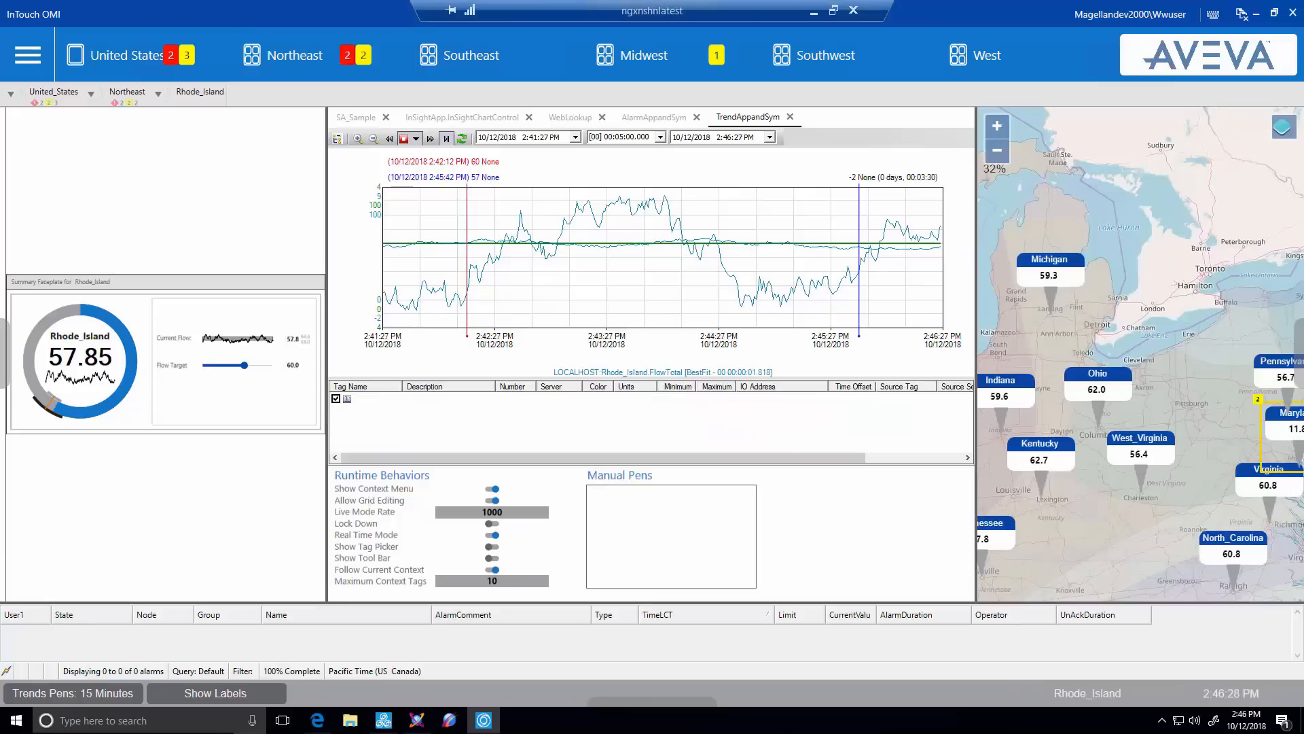
Switch to Northeast, then Southeast, then Midwest to compare their external content panes
left_click(293, 55)
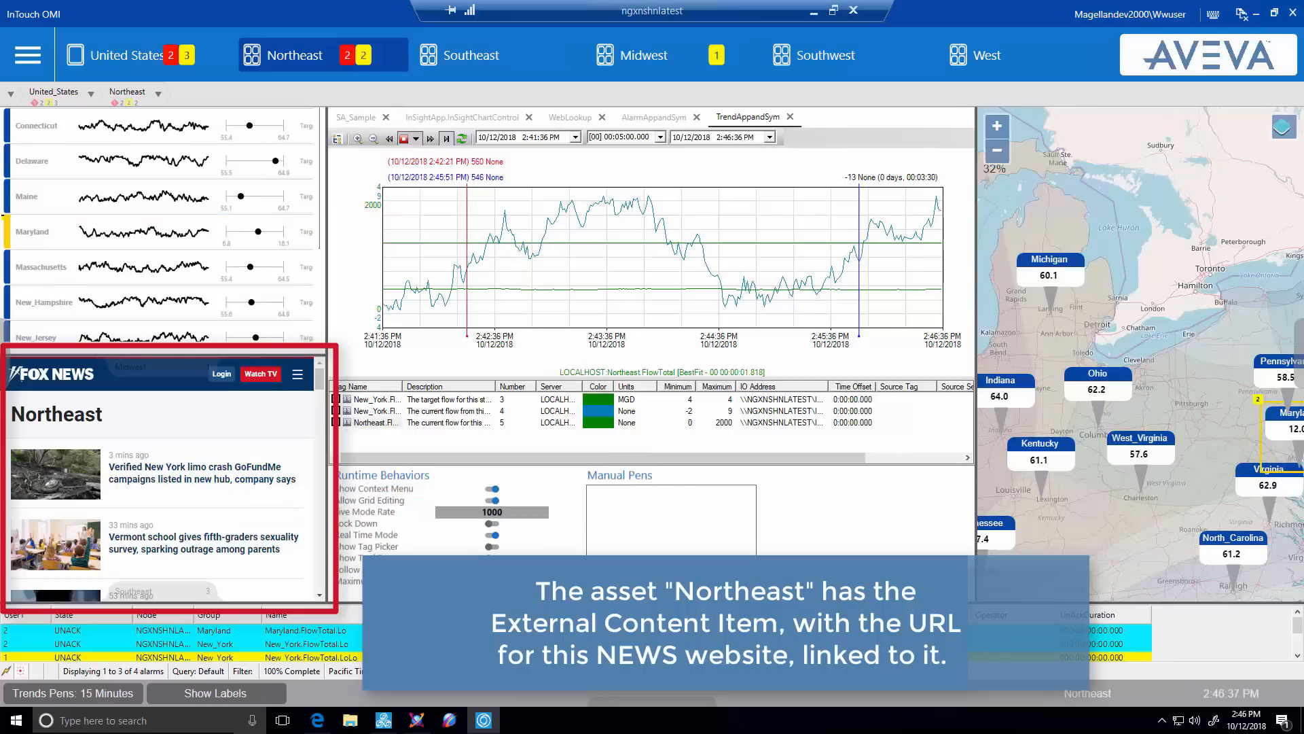
left_click(472, 55)
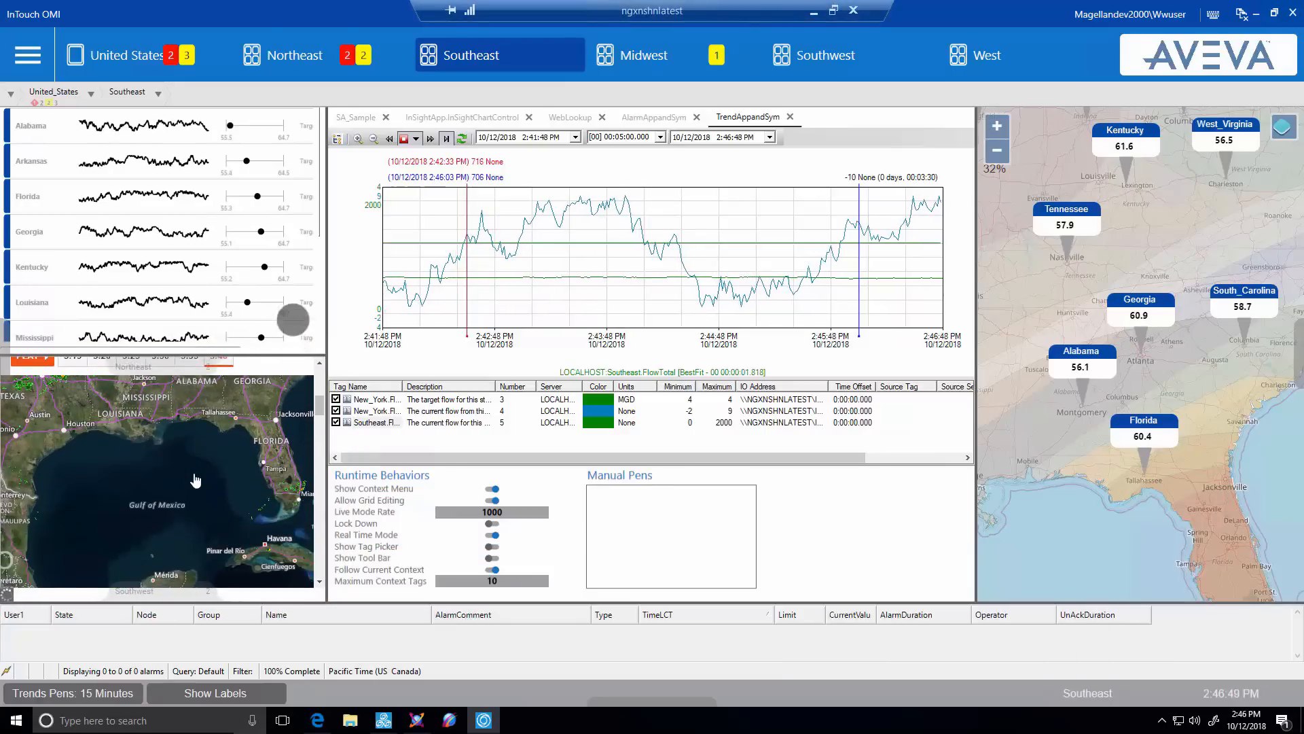
left_click(643, 55)
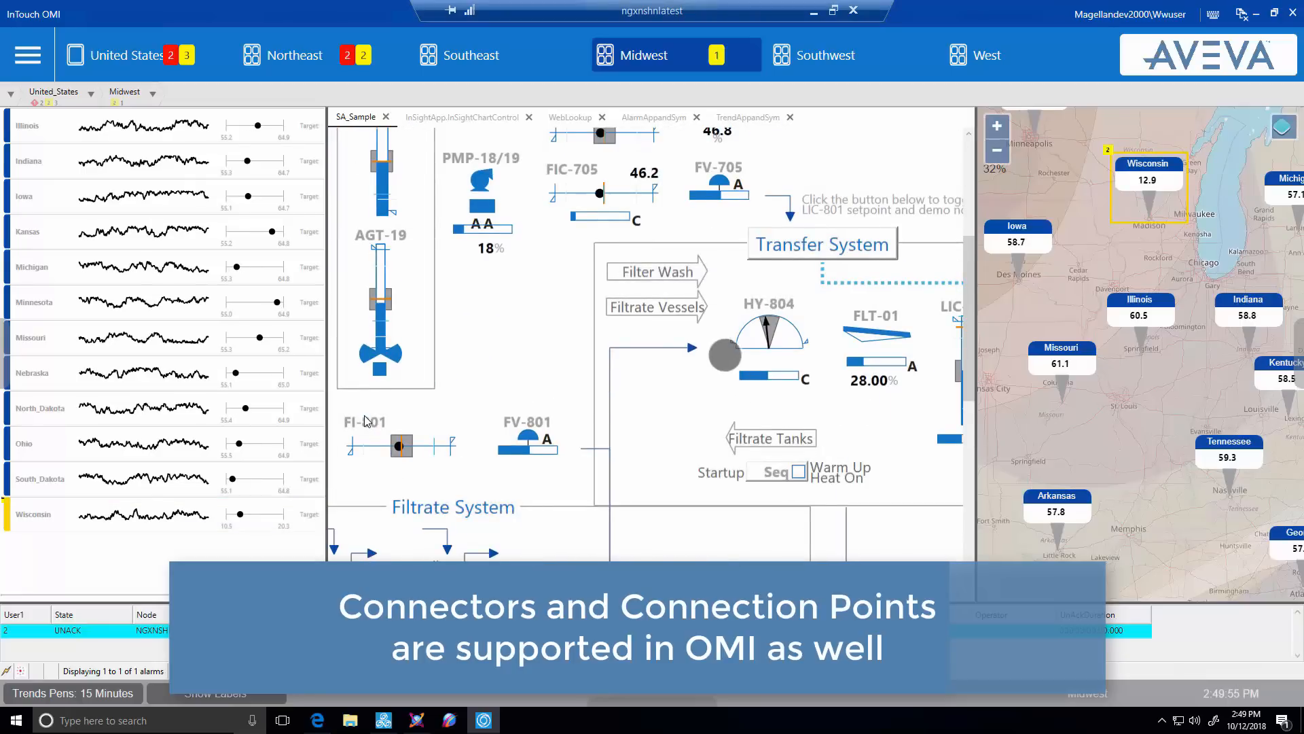
Scroll the Midwest SA_Sample graphic down to the Filtrate System
scroll("down", 3)
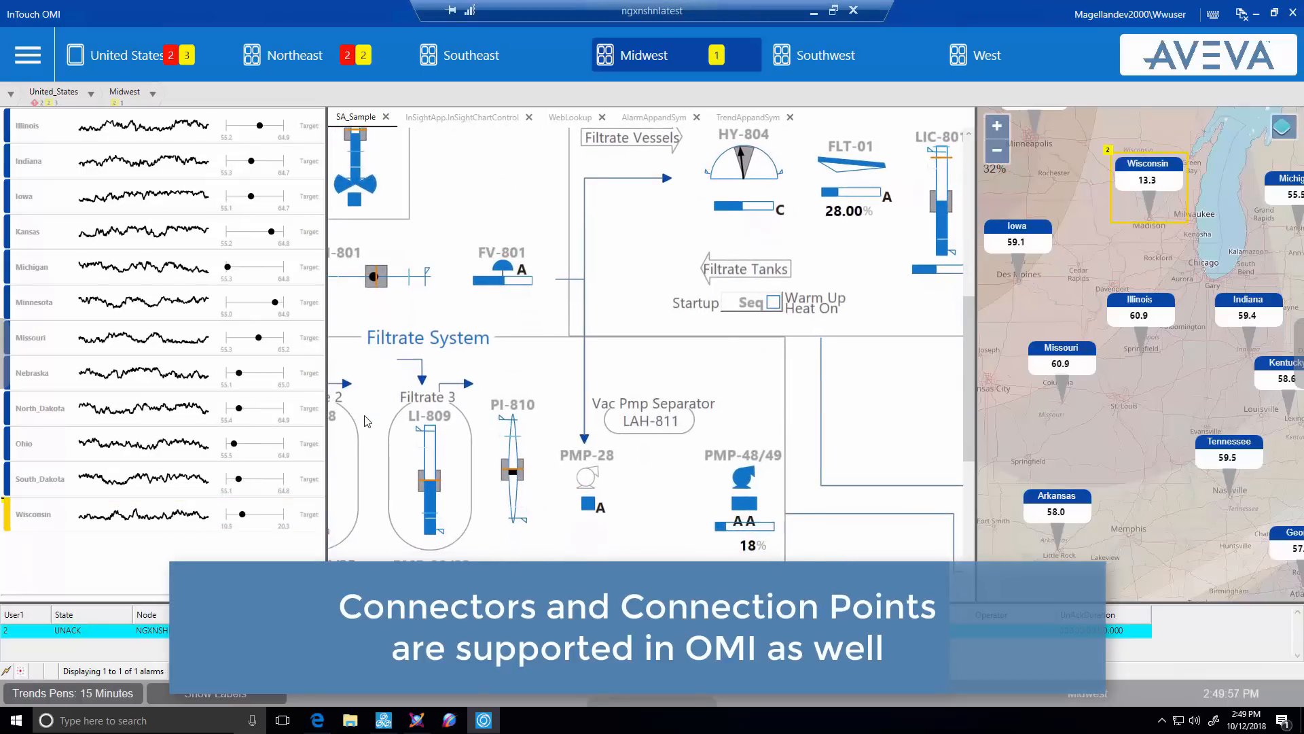